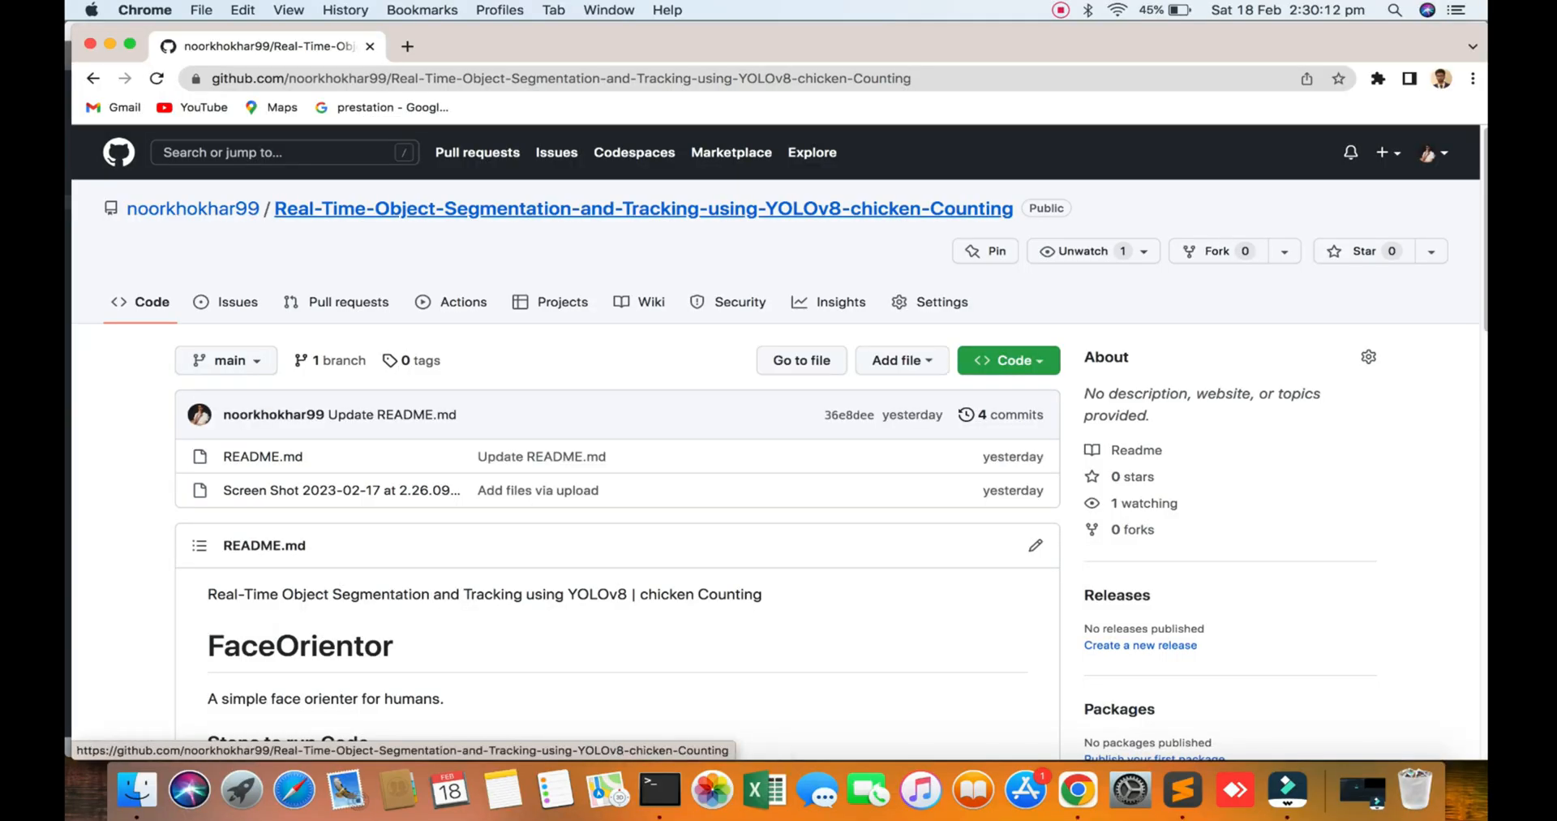
Edit README.md so its heading reads the YOLOv8 chicken counting title and commit to main.
{"action": "scroll", "scroll_direction": "down", "scroll_amount": 3}
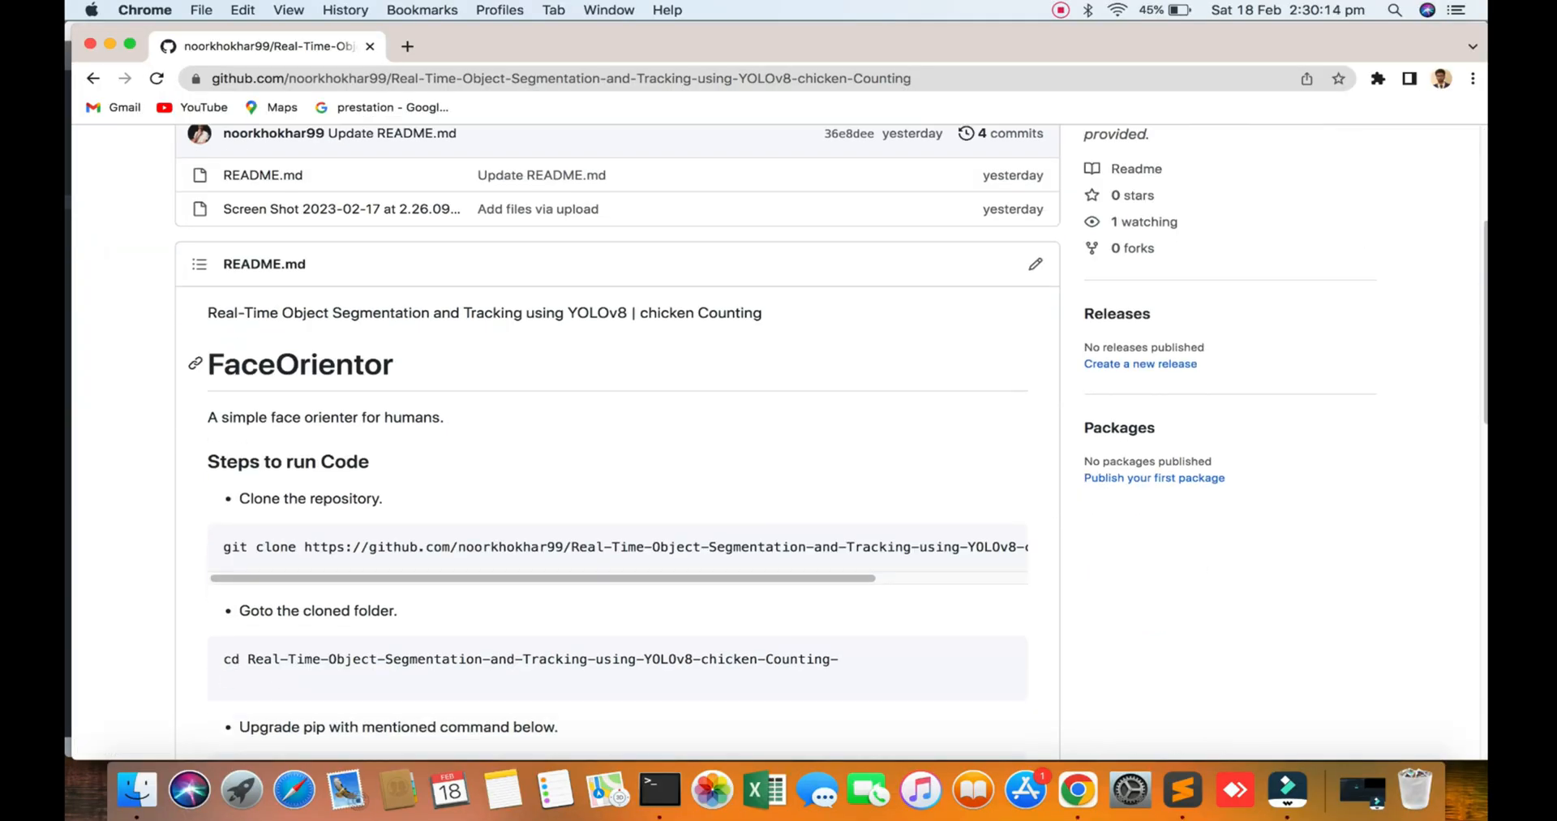
{"action": "scroll", "scroll_direction": "down", "scroll_amount": 3}
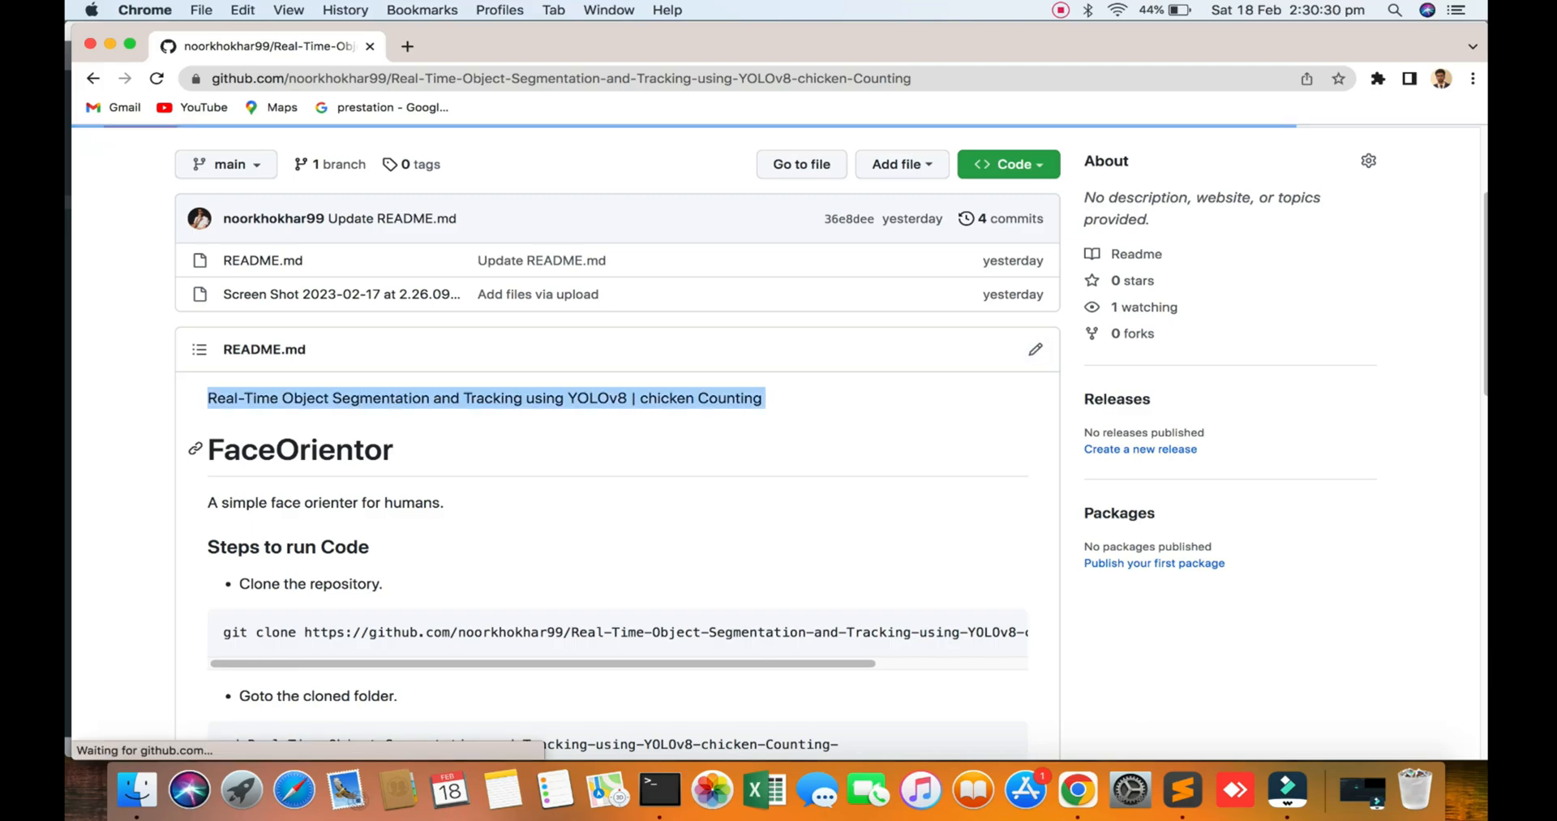
{"action": "left_click", "coordinate": [1035, 349]}
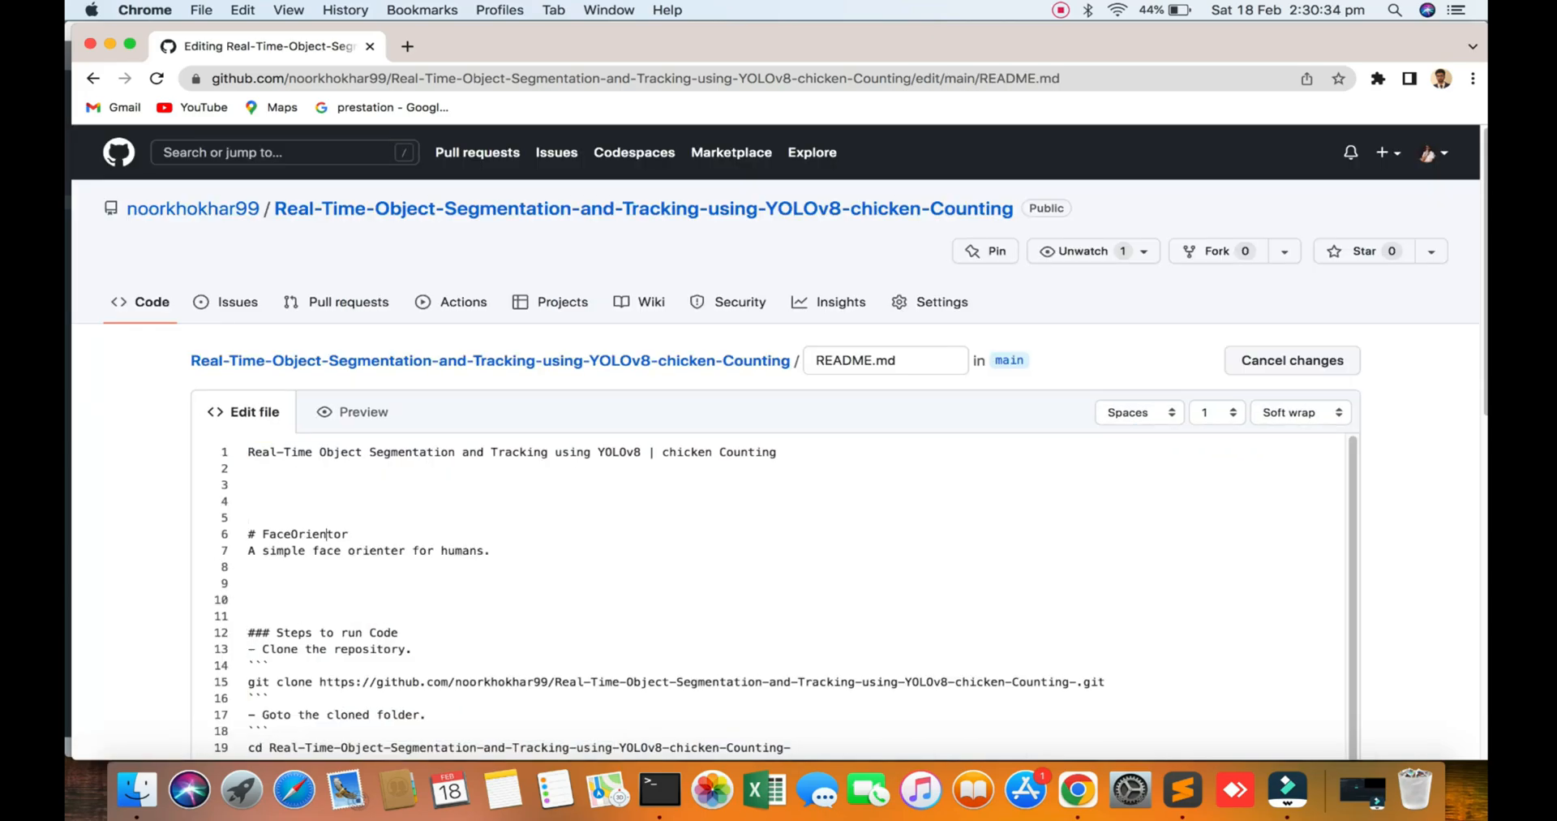
{"action": "scroll", "scroll_direction": "down", "scroll_amount": 3}
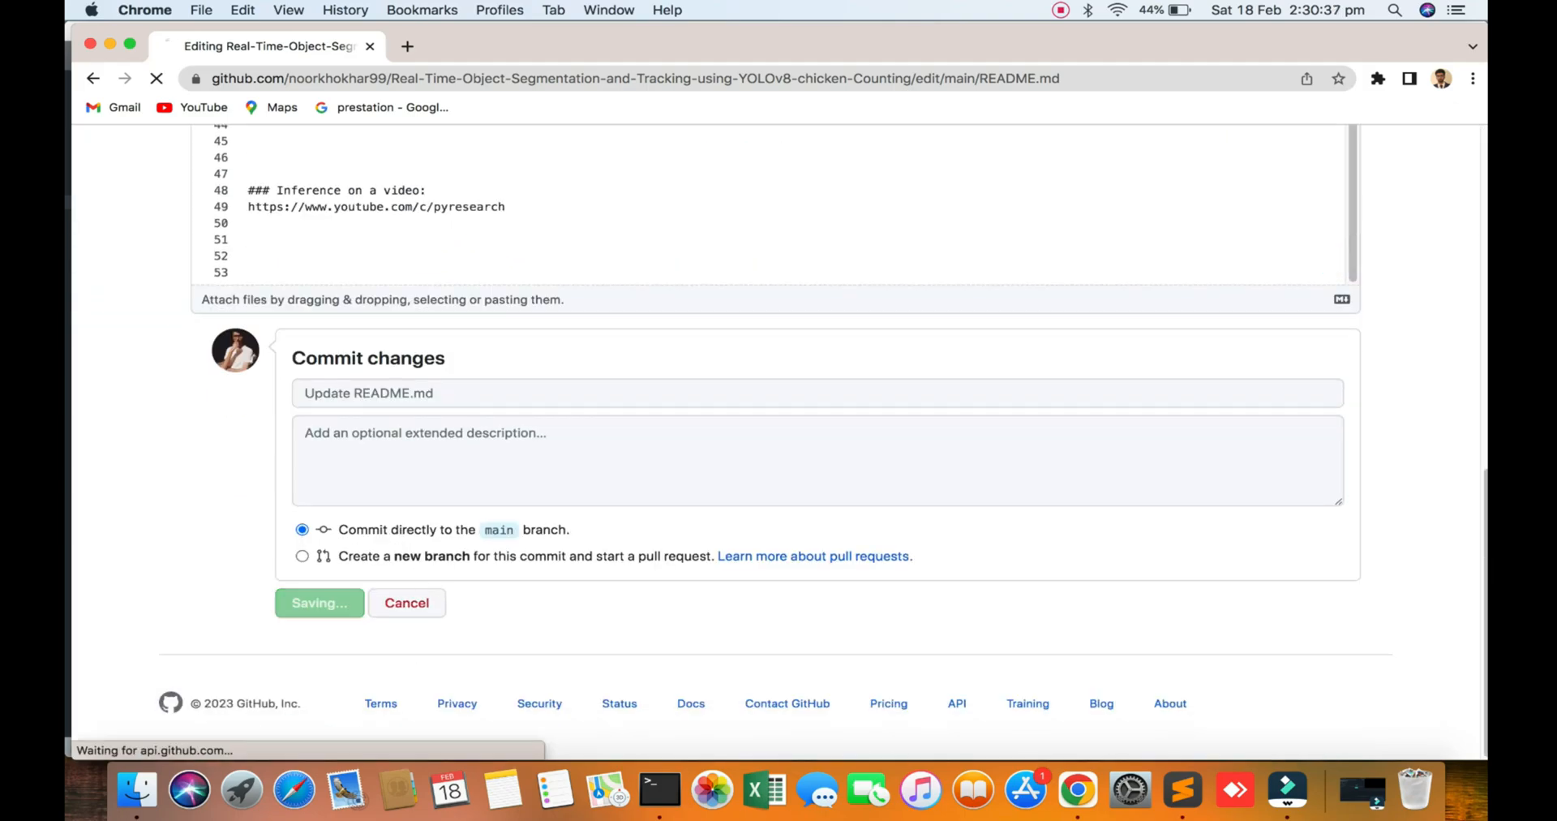
{"action": "left_click", "coordinate": [318, 603]}
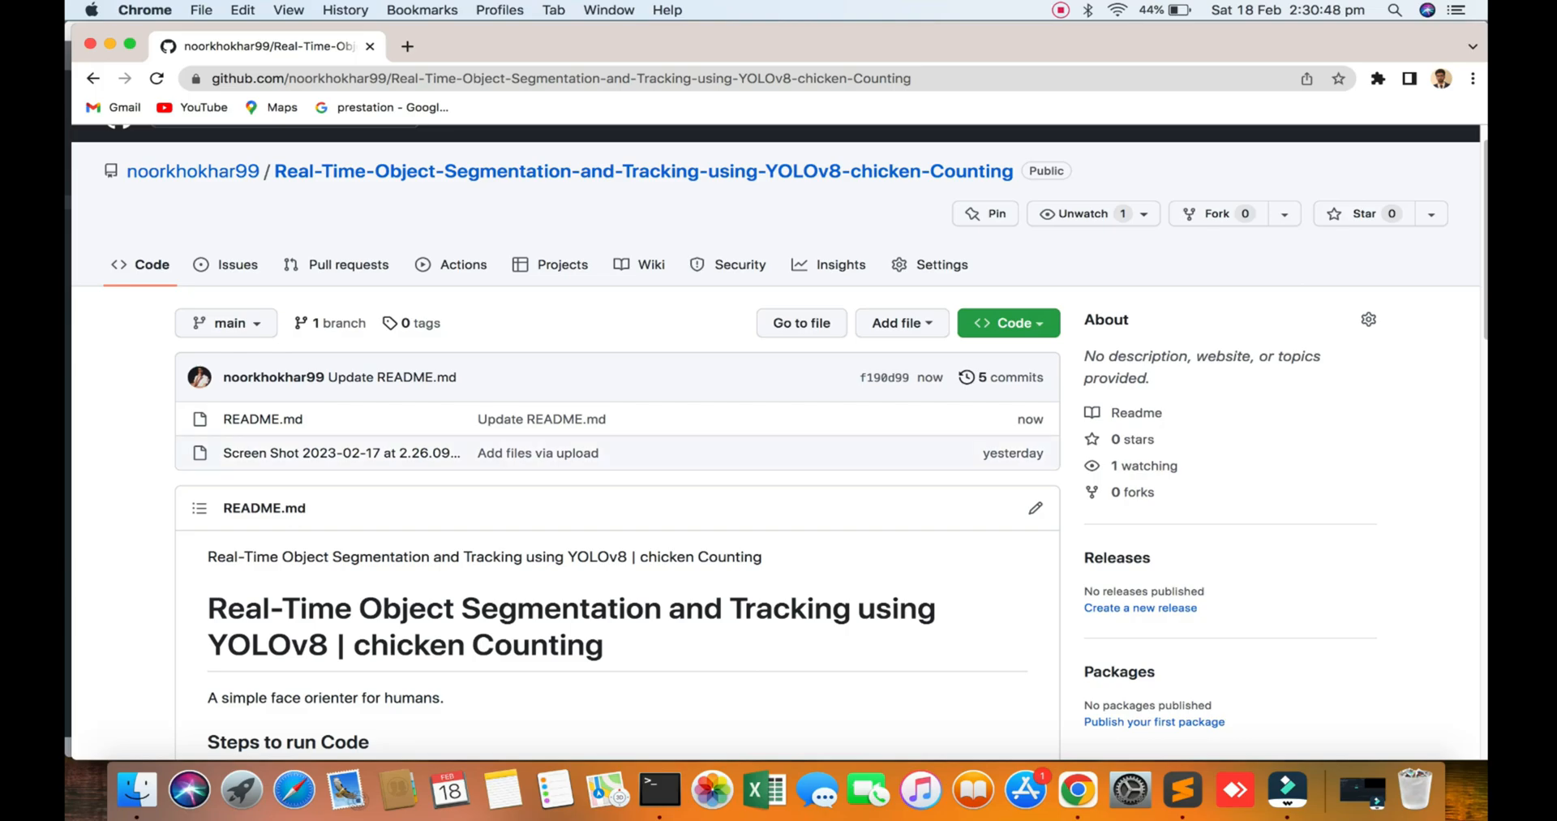
Scroll the README's run steps down to the python predict.py command.
{"action": "scroll", "scroll_direction": "down", "scroll_amount": 3}
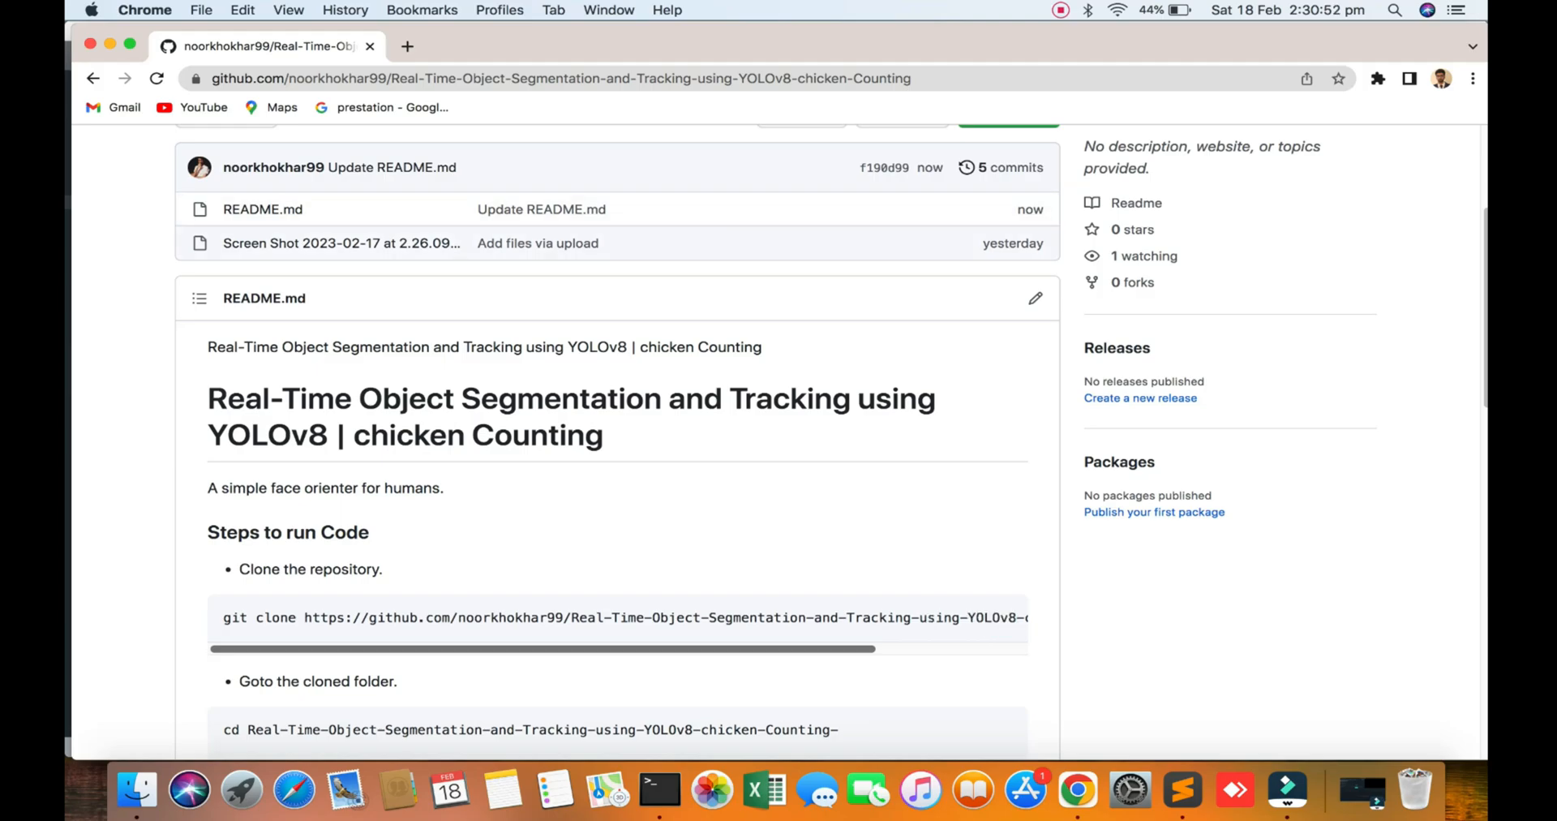
{"action": "scroll", "scroll_direction": "down", "scroll_amount": 3}
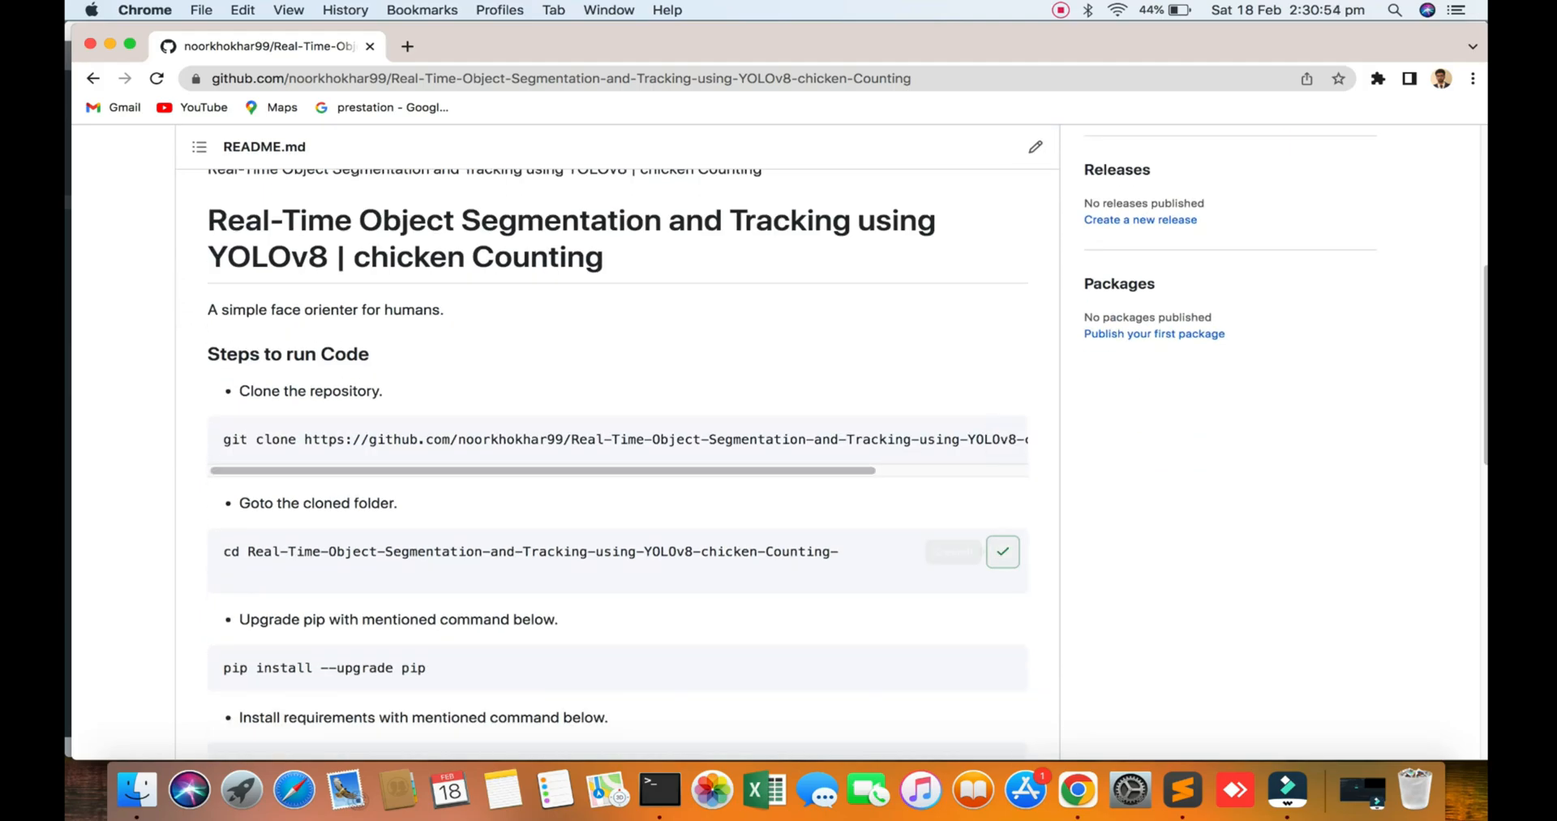
{"action": "scroll", "scroll_direction": "down", "scroll_amount": 3}
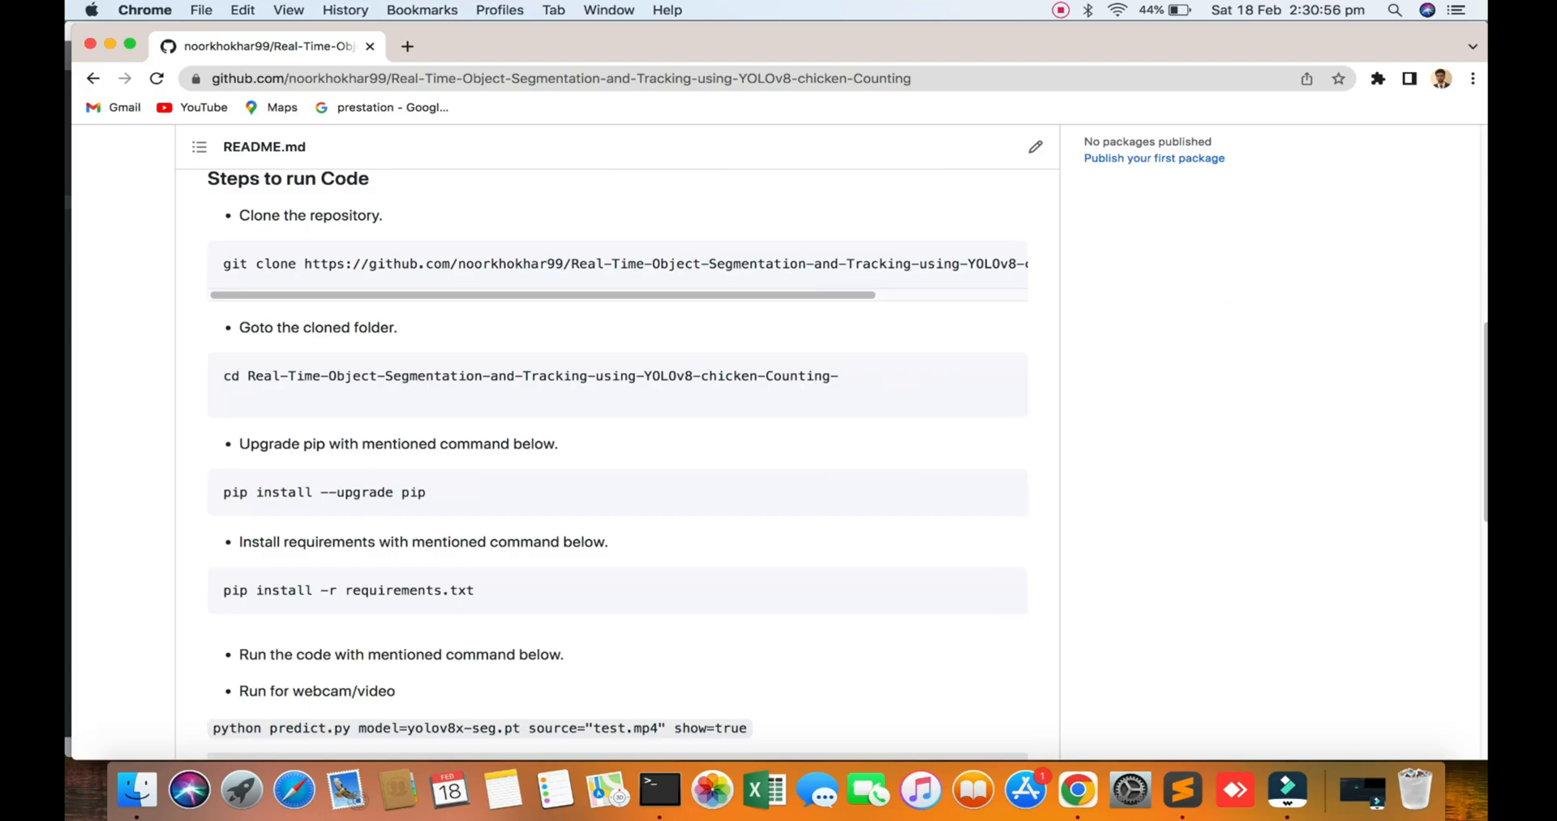
{"action": "scroll", "scroll_direction": "up", "scroll_amount": 3}
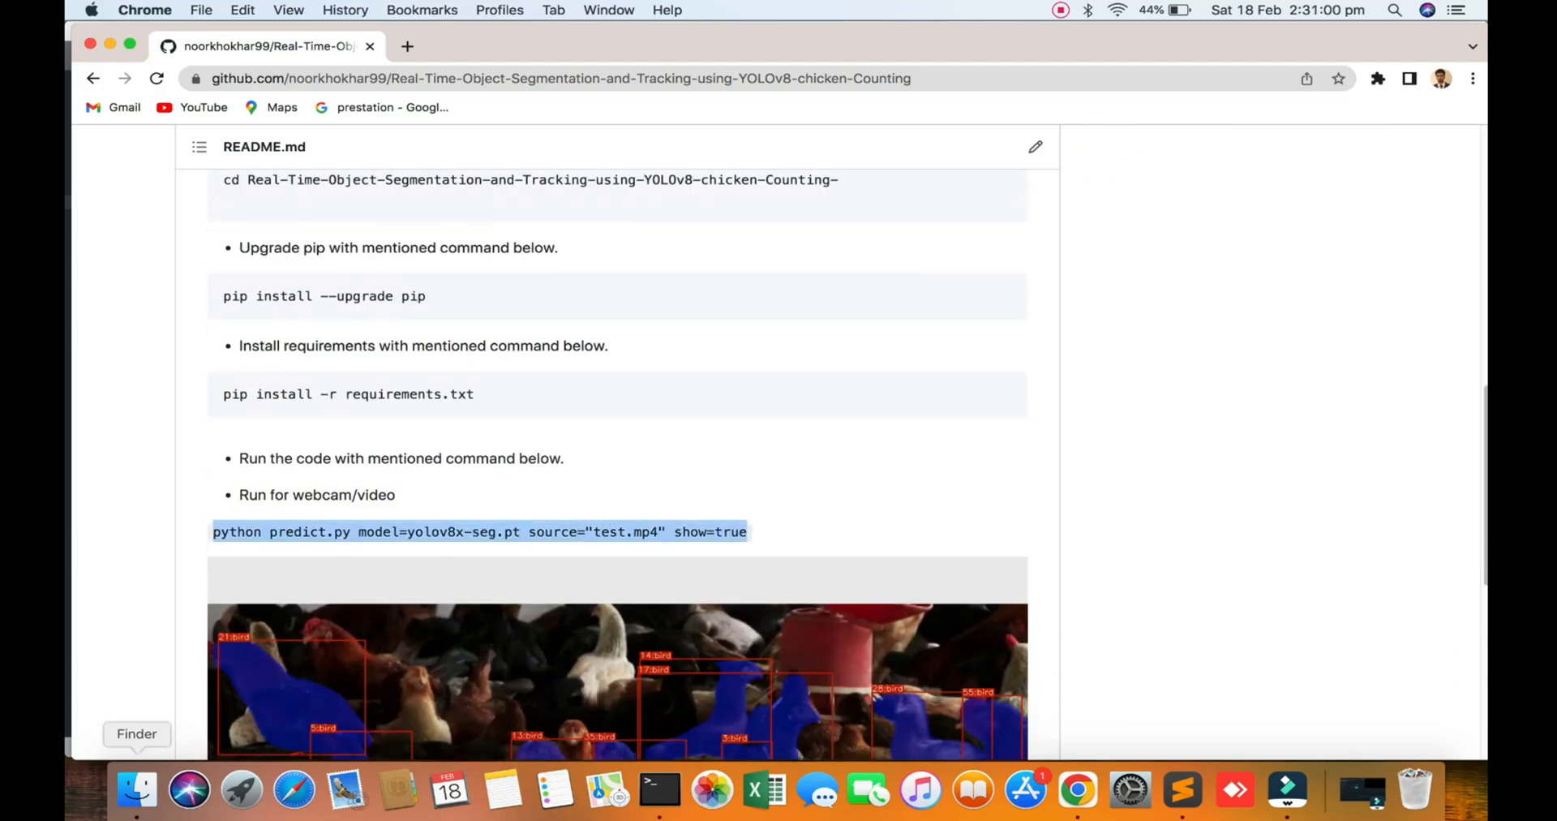
{"action": "scroll", "scroll_direction": "down", "scroll_amount": 3}
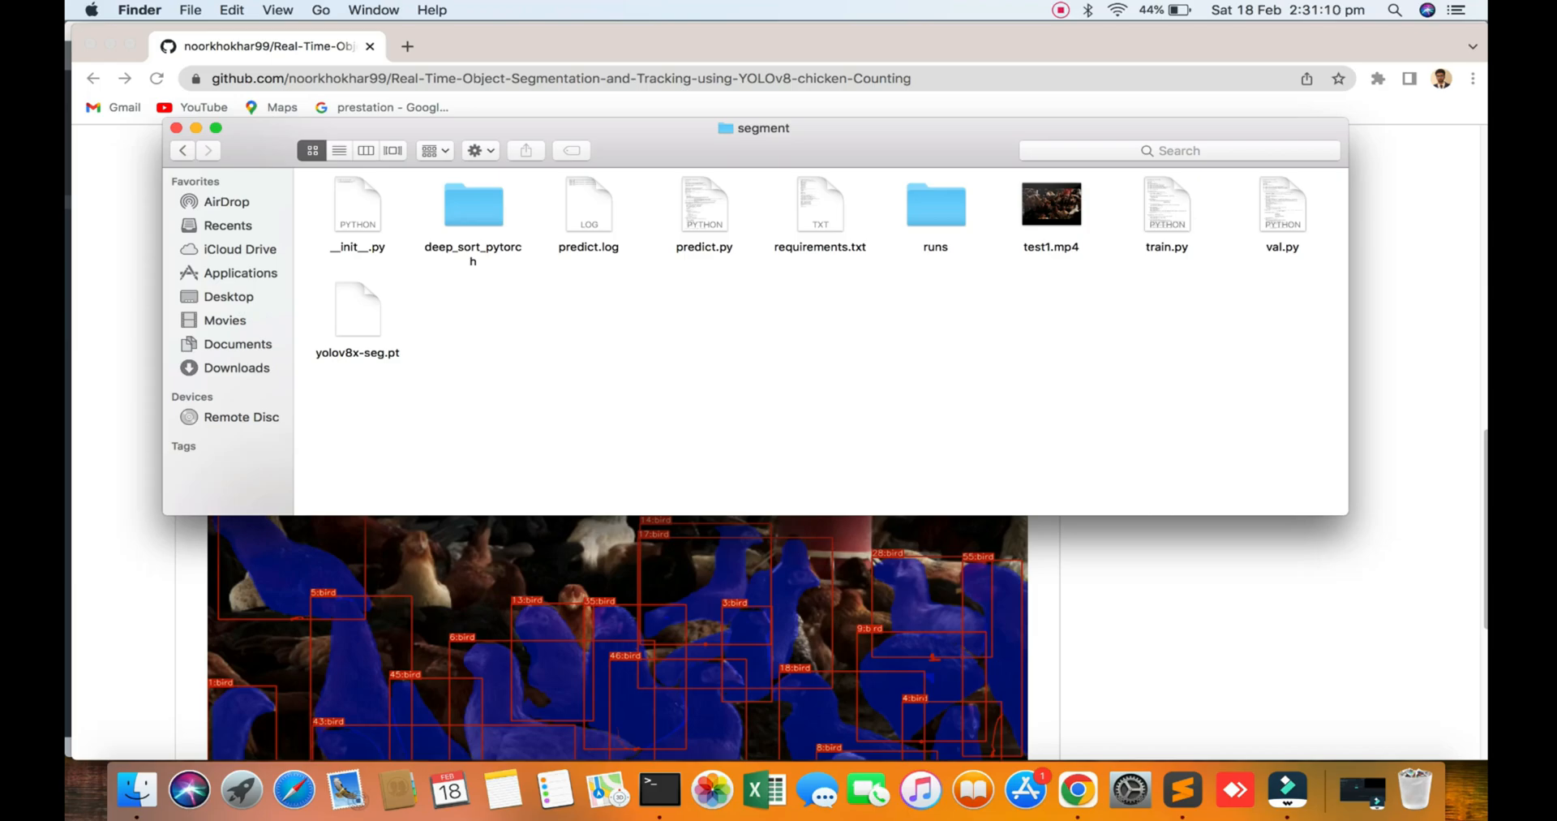
Go to the repository's Upload files page with the local segment folder open beside it.
{"action": "left_click", "coordinate": [473, 206]}
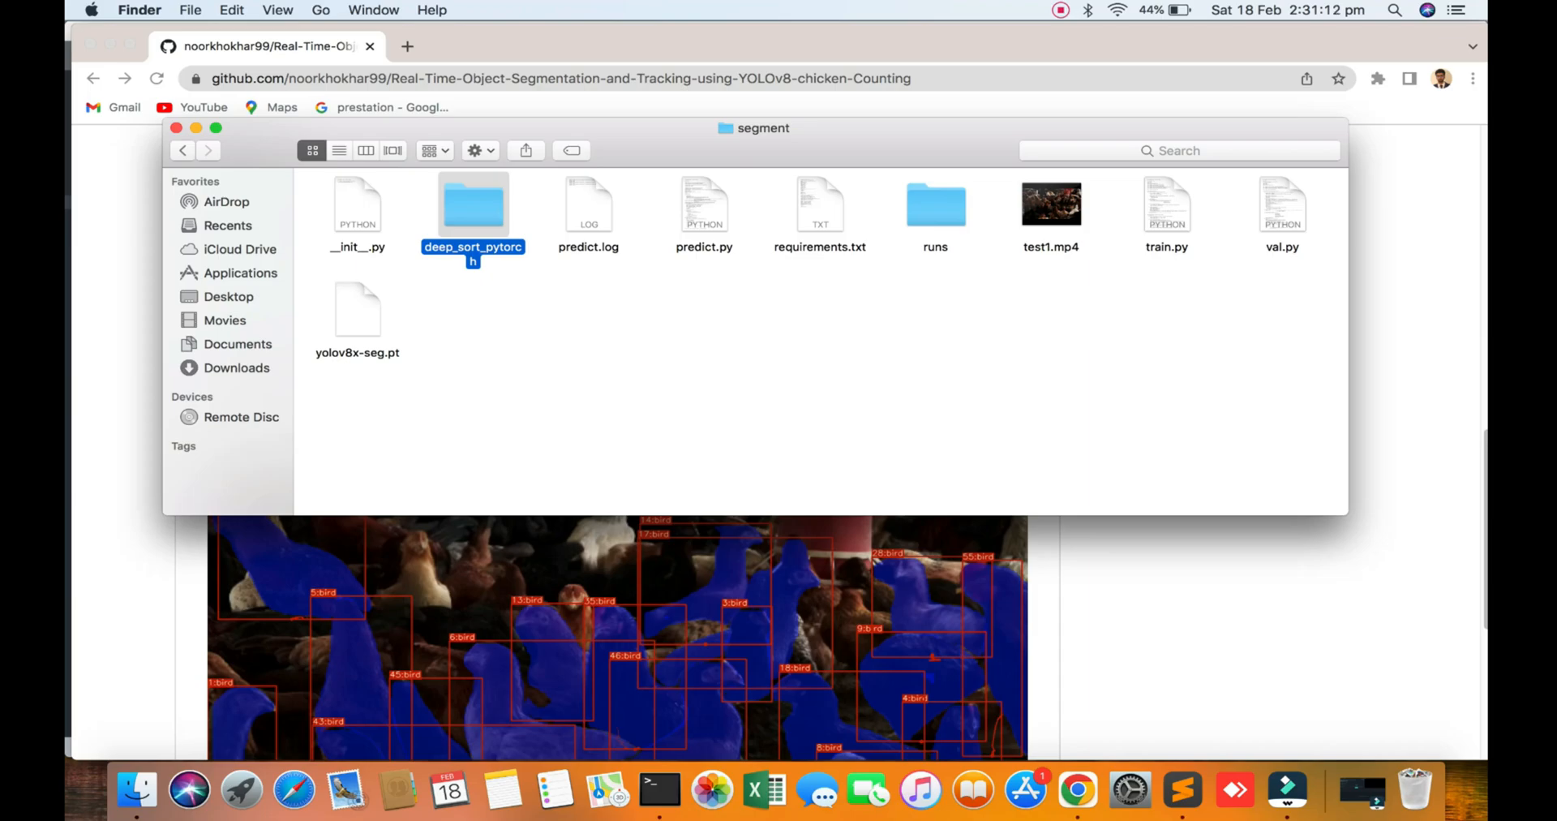
{"action": "left_click", "coordinate": [357, 308]}
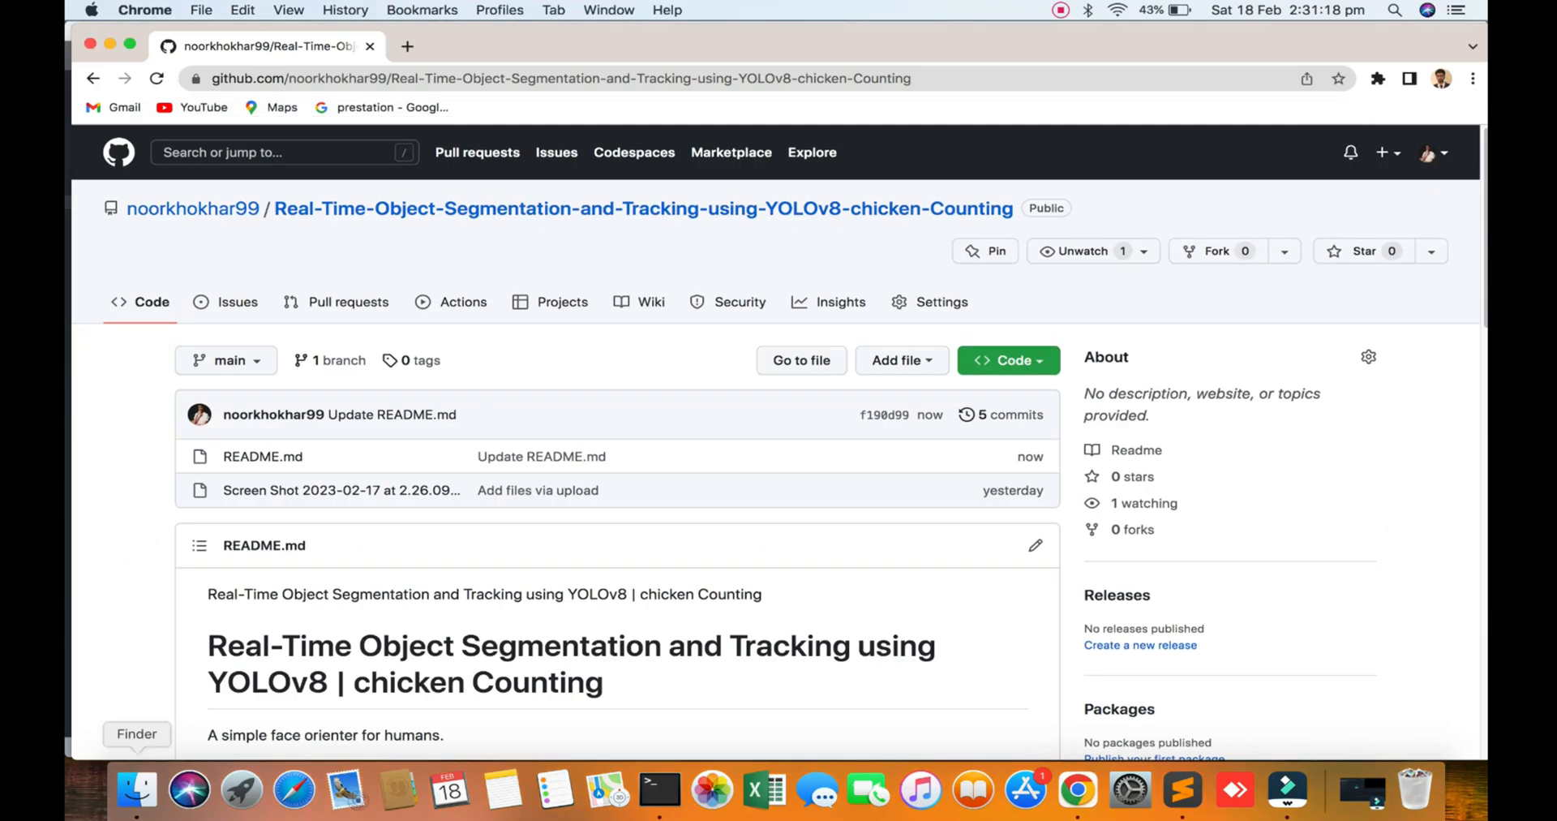
{"action": "left_click", "coordinate": [137, 790]}
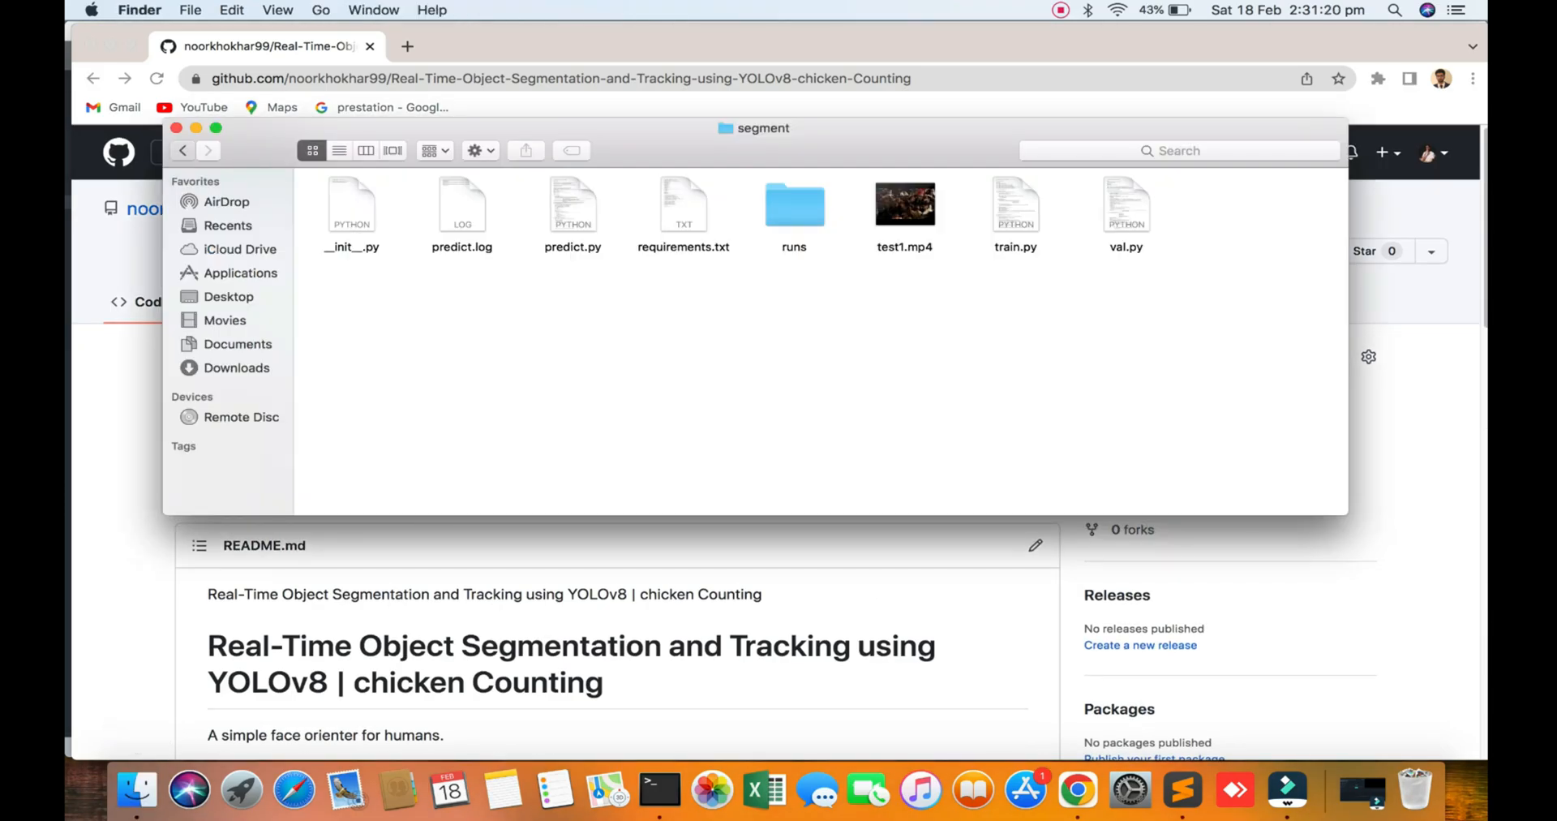
{"action": "left_click", "coordinate": [181, 151]}
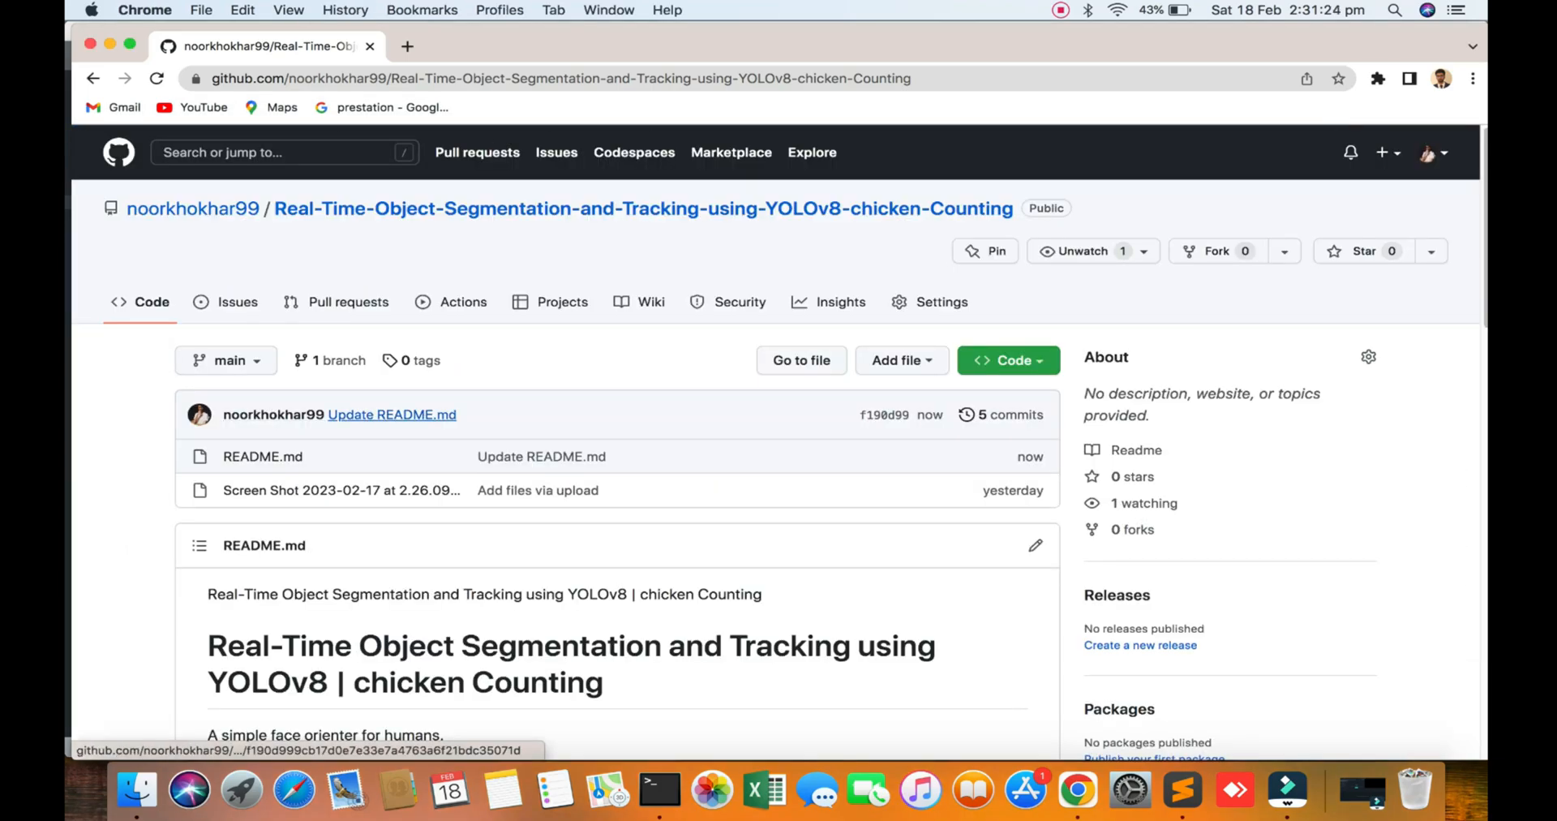
{"action": "left_click", "coordinate": [895, 360]}
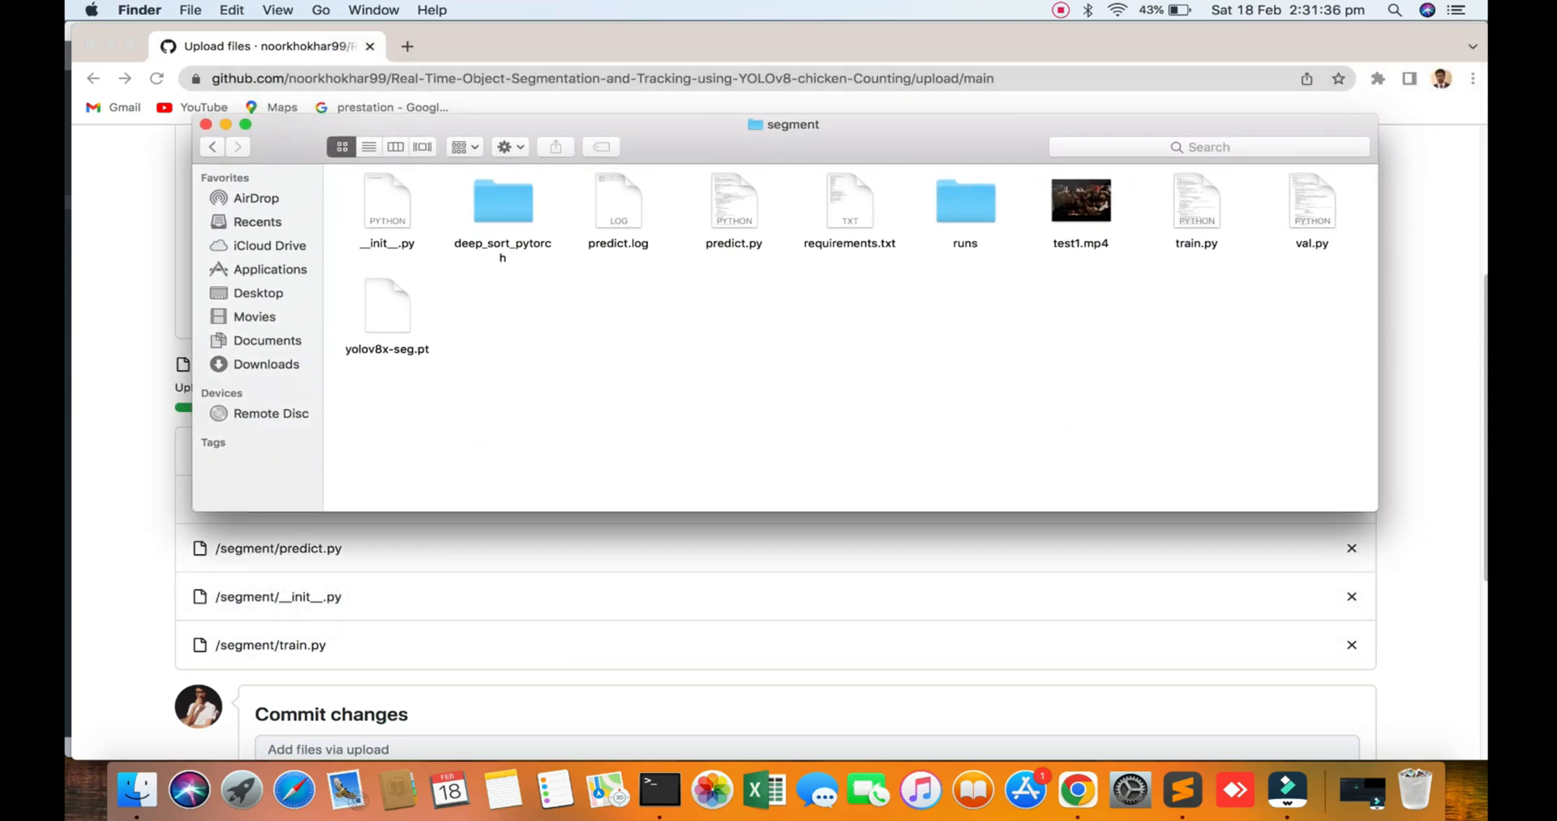
In a new Terminal window, cd into Desktop/v8/segment and list its files.
{"action": "left_click", "coordinate": [387, 304]}
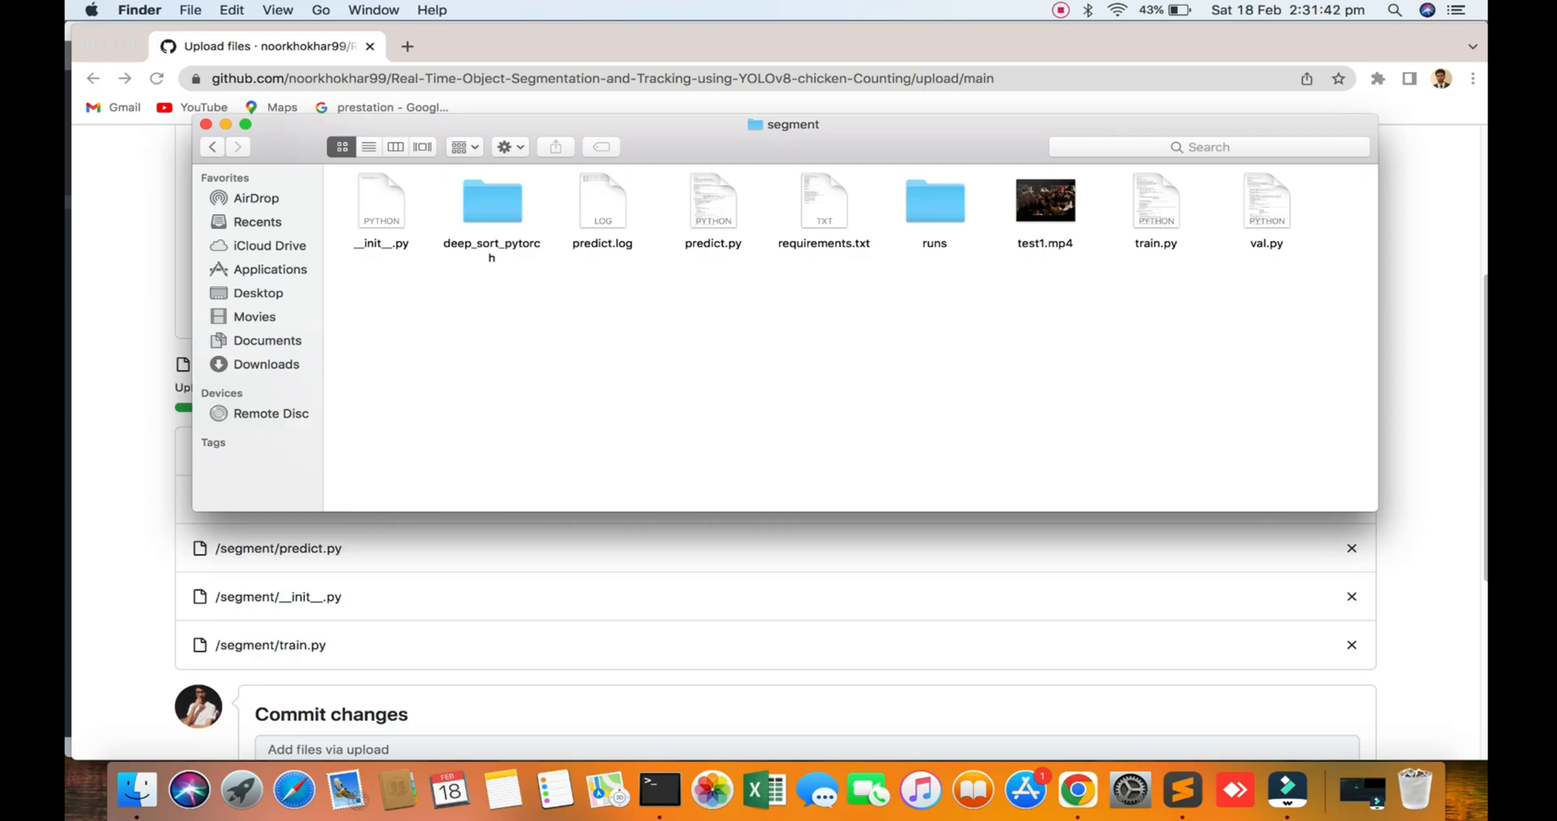
{"action": "left_click", "coordinate": [659, 790]}
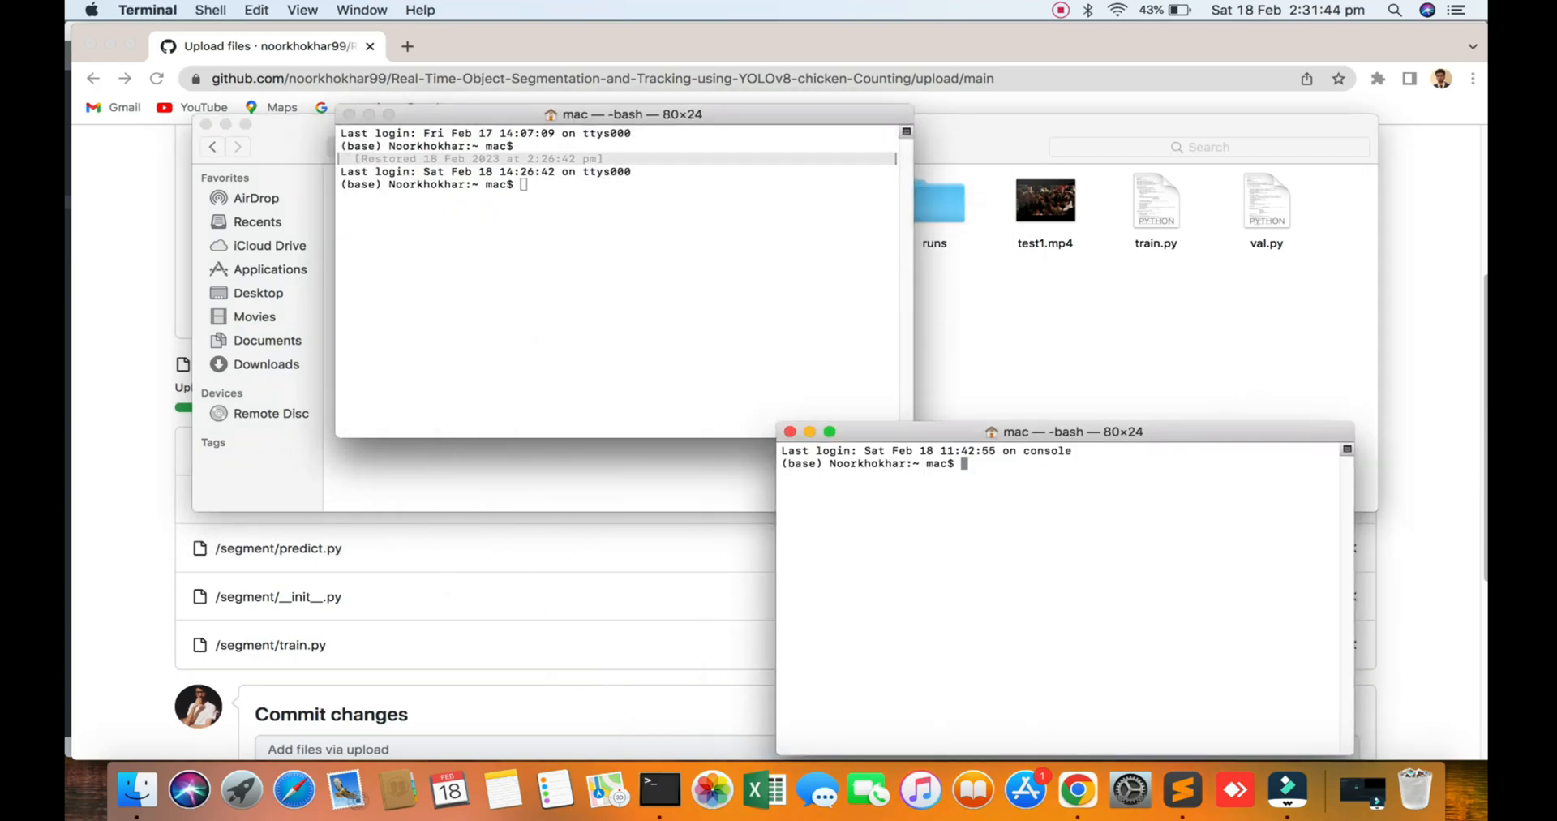
{"action": "left_click_drag", "start_coordinate": [1062, 431], "coordinate": [868, 311]}
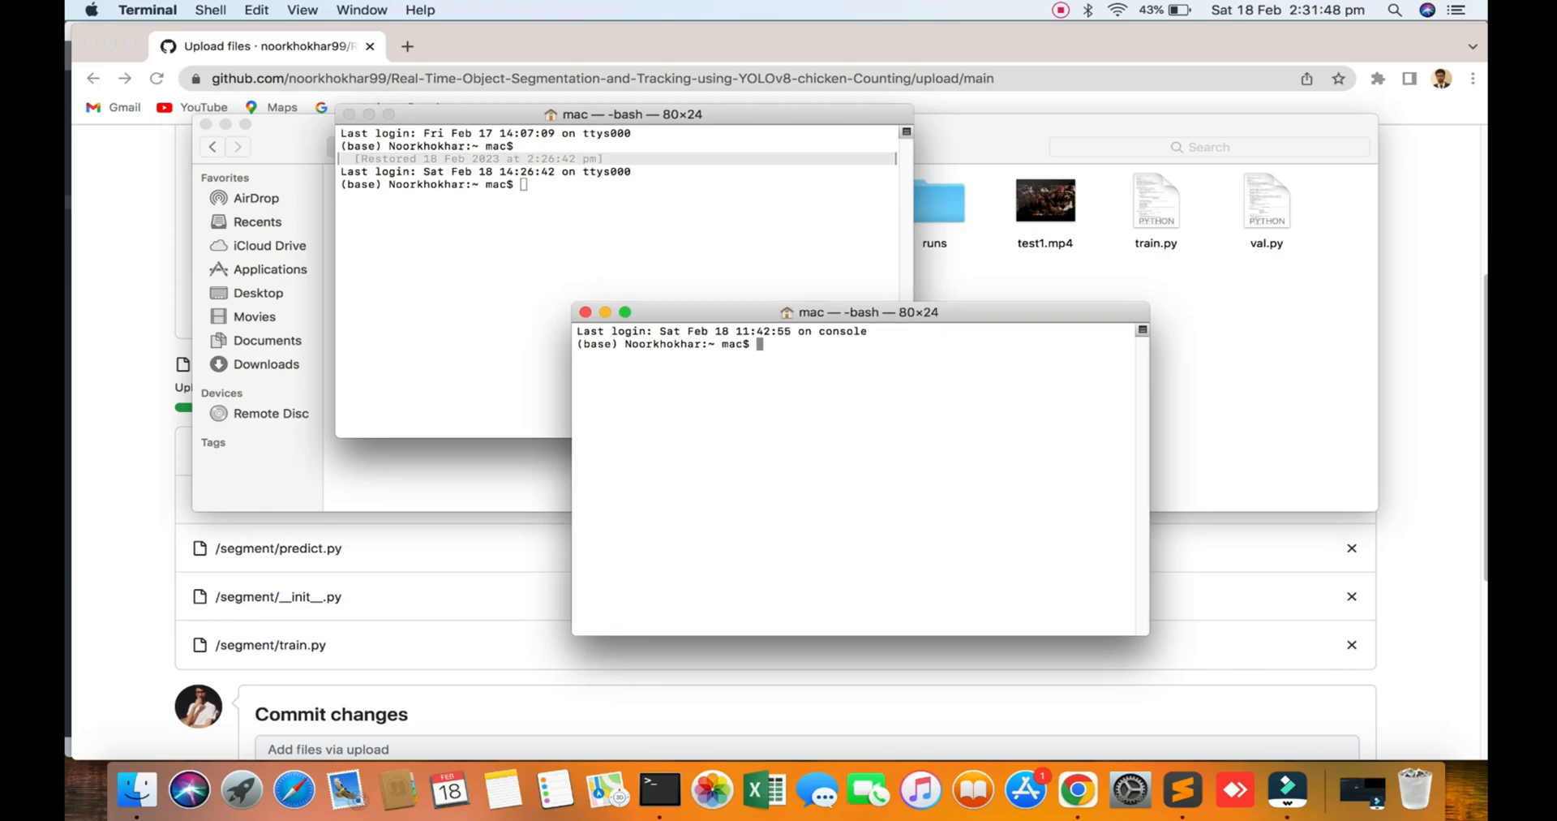
{"action": "type", "text": "cd"}
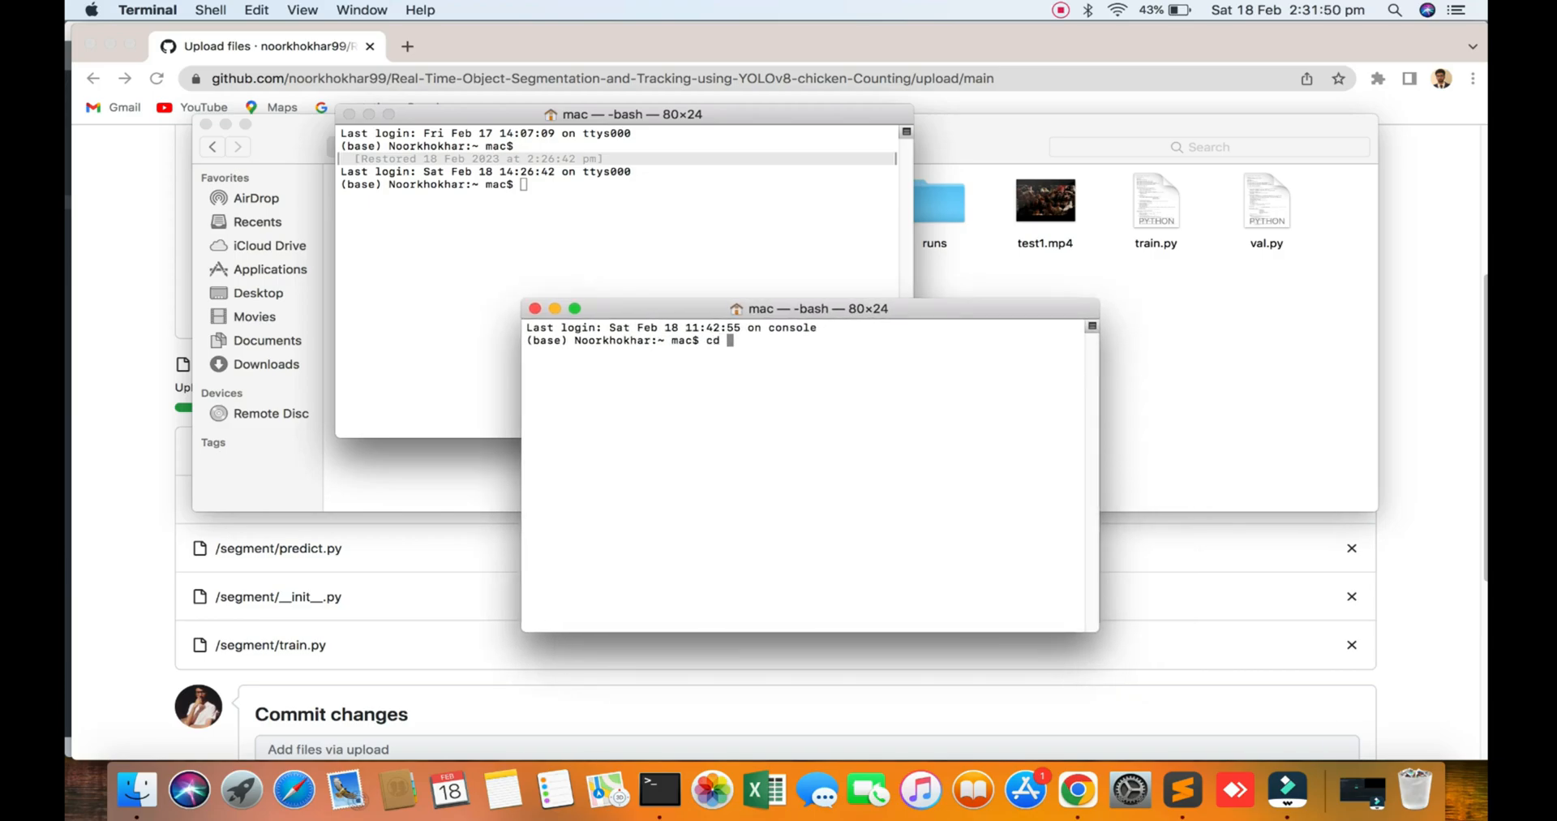
{"action": "type", "text": "Desktop/"}
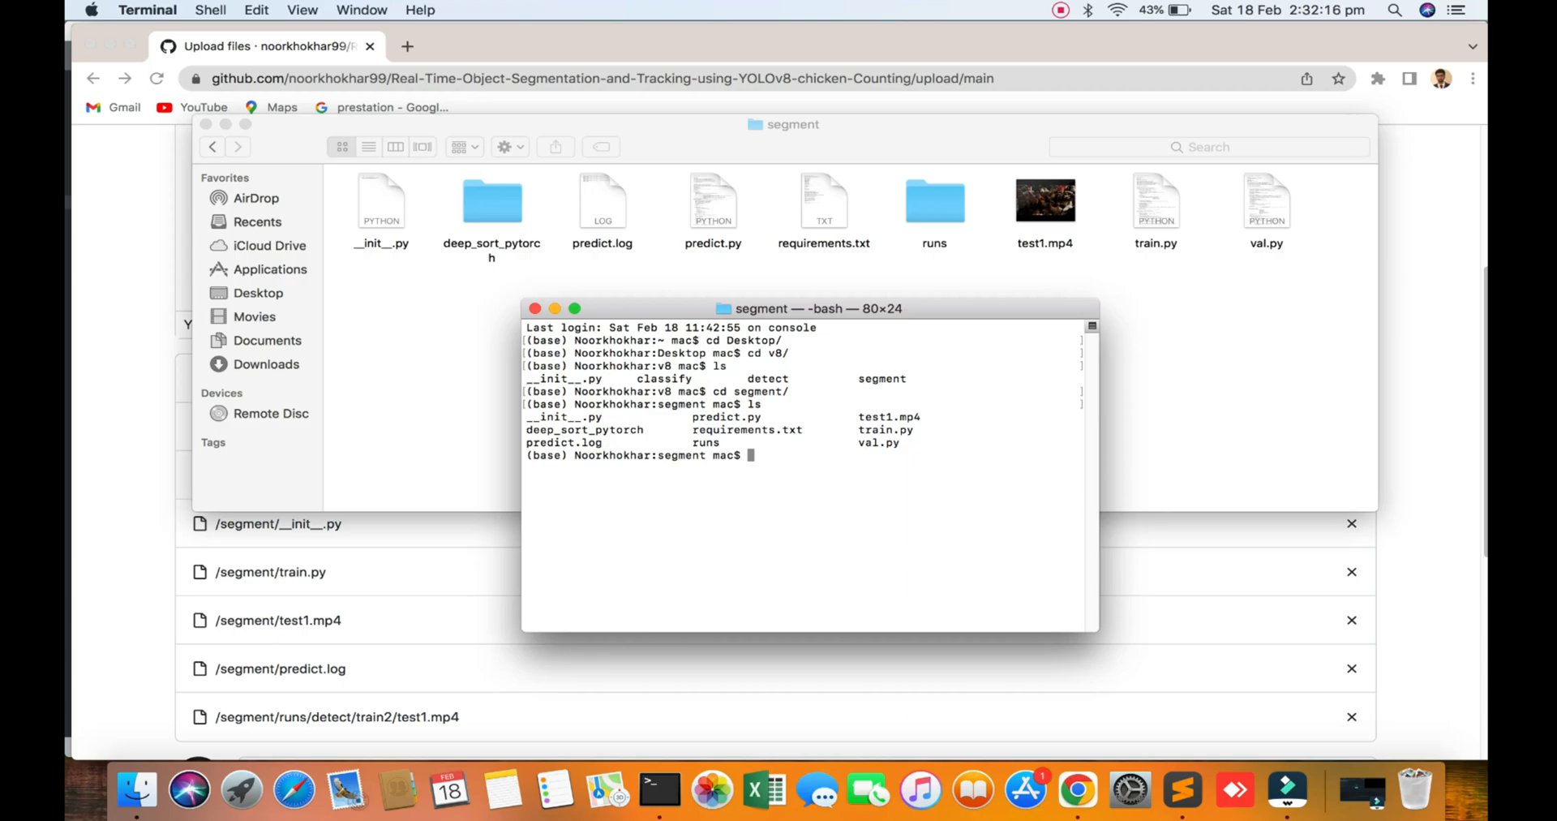
{"action": "type", "text": "p"}
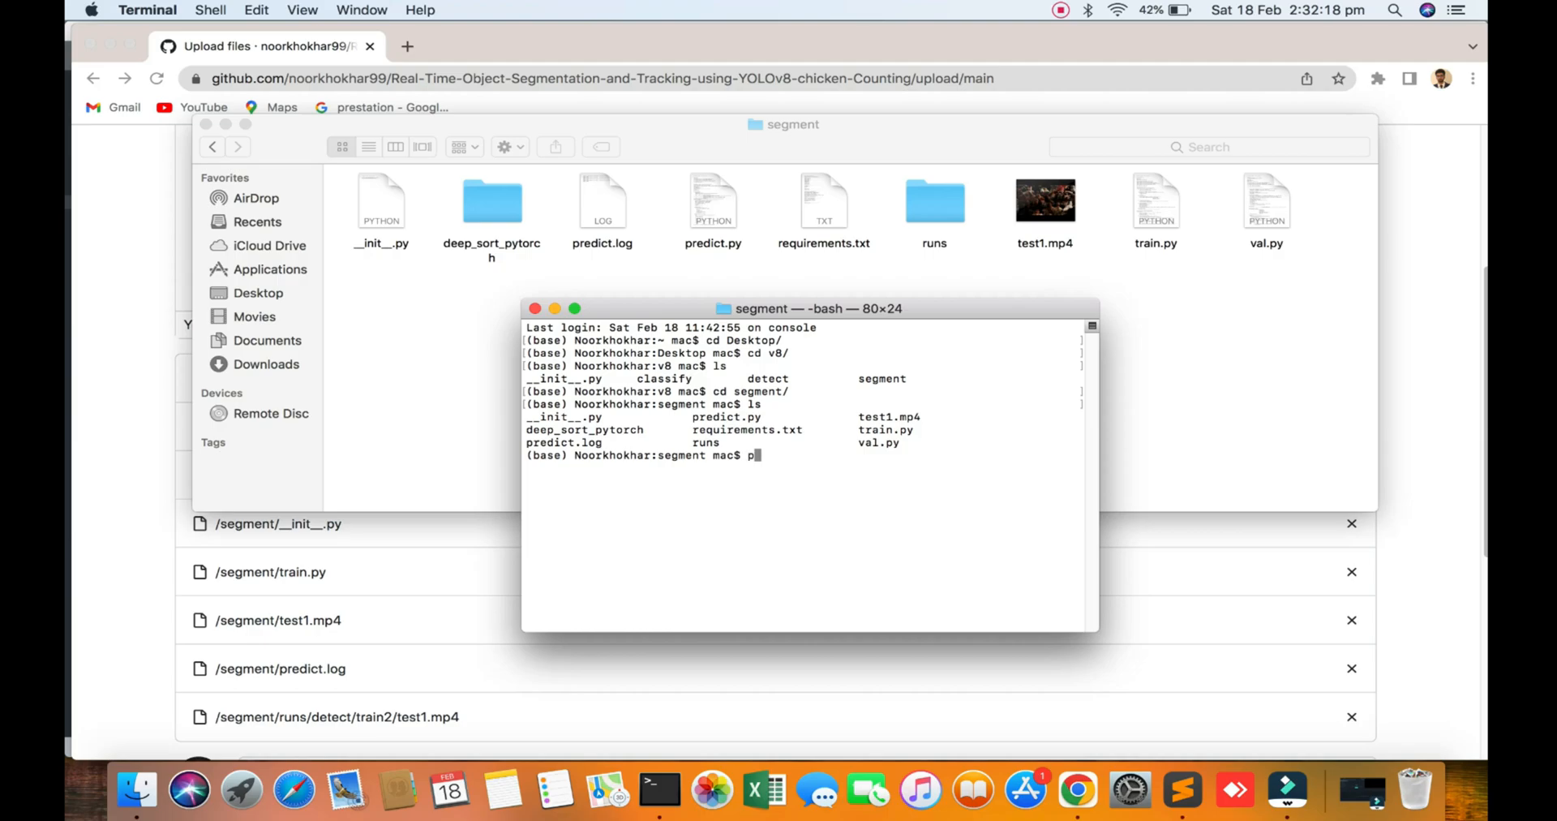
{"action": "key", "text": "Backspace"}
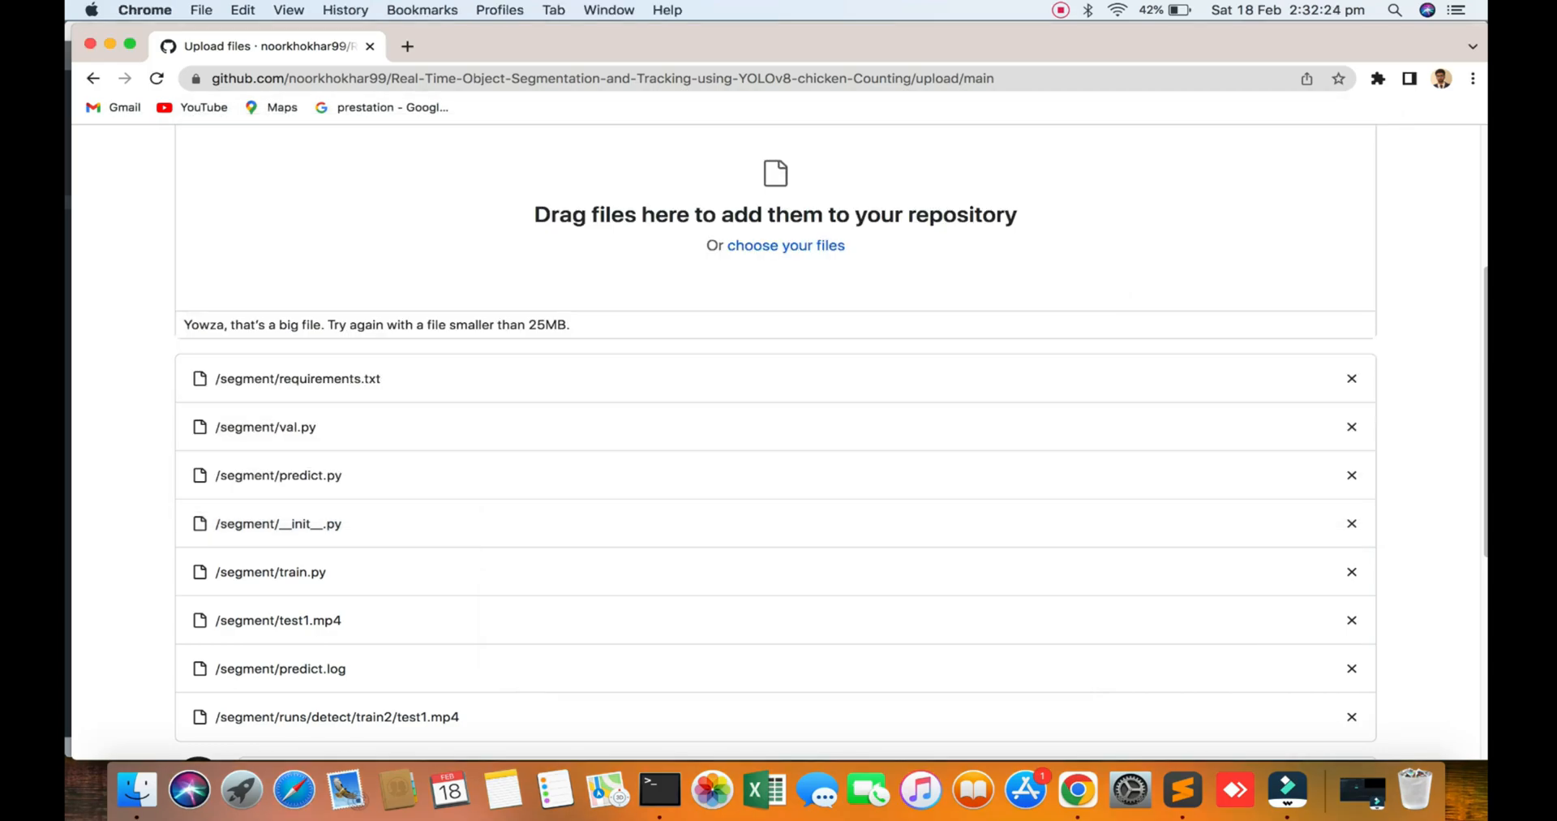
Commit the uploaded segment files directly to the main branch.
{"action": "scroll", "scroll_direction": "down", "scroll_amount": 3}
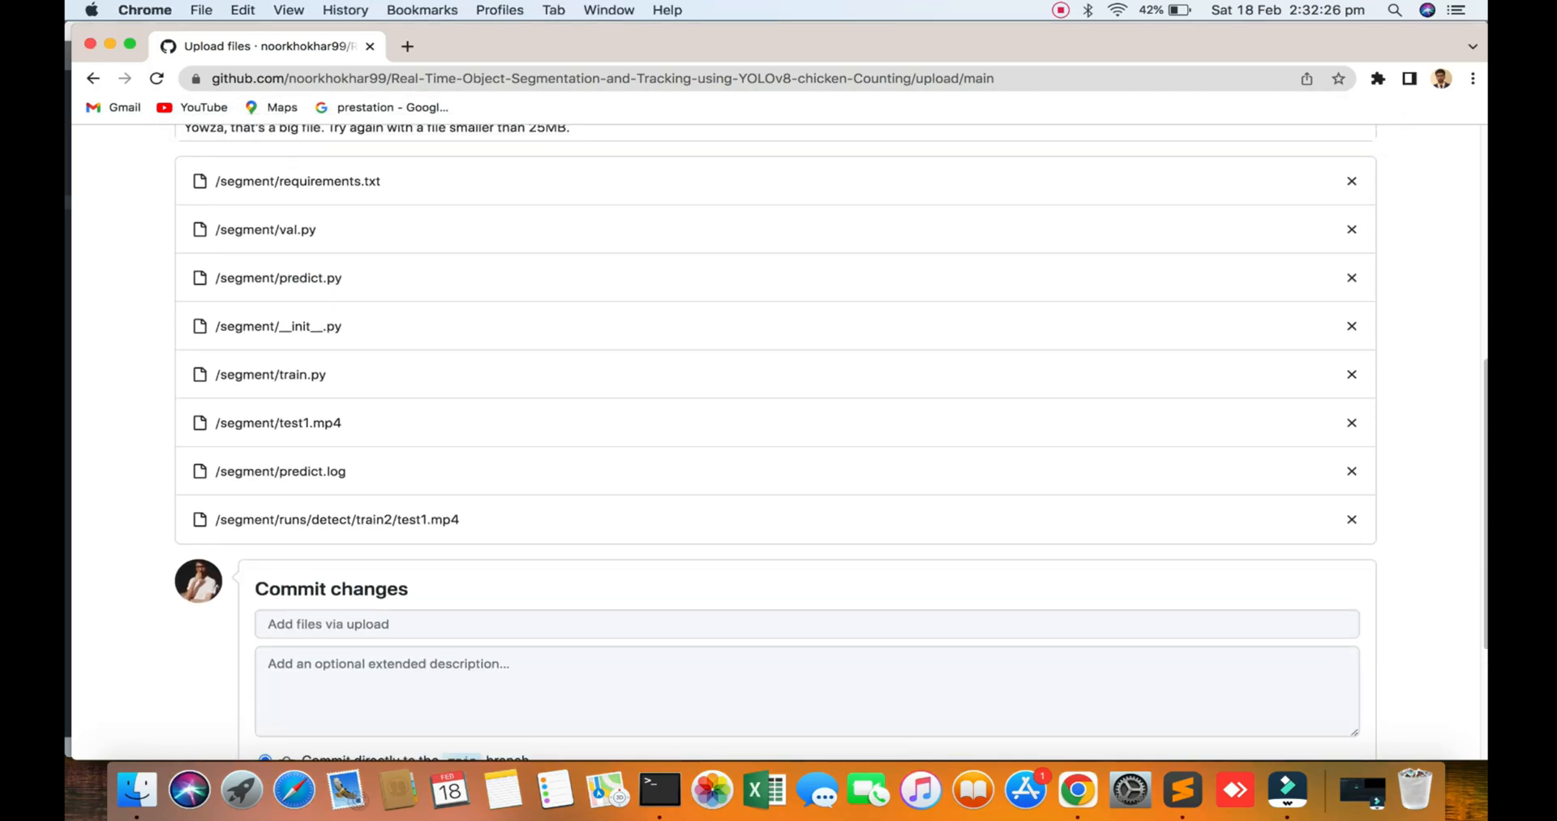
{"action": "scroll", "scroll_direction": "down", "scroll_amount": 3}
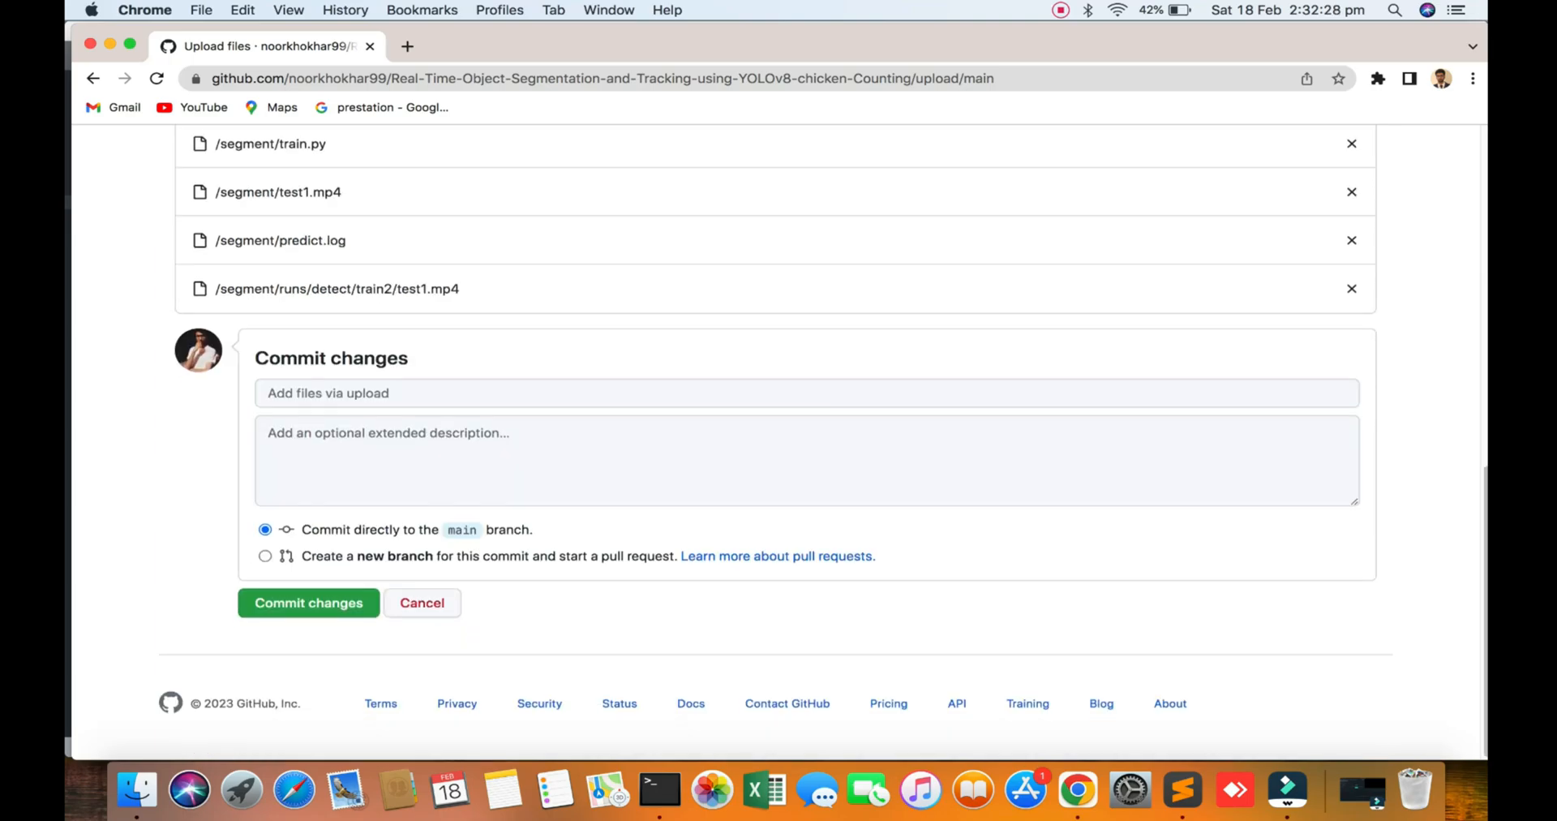
{"action": "left_click", "coordinate": [308, 603]}
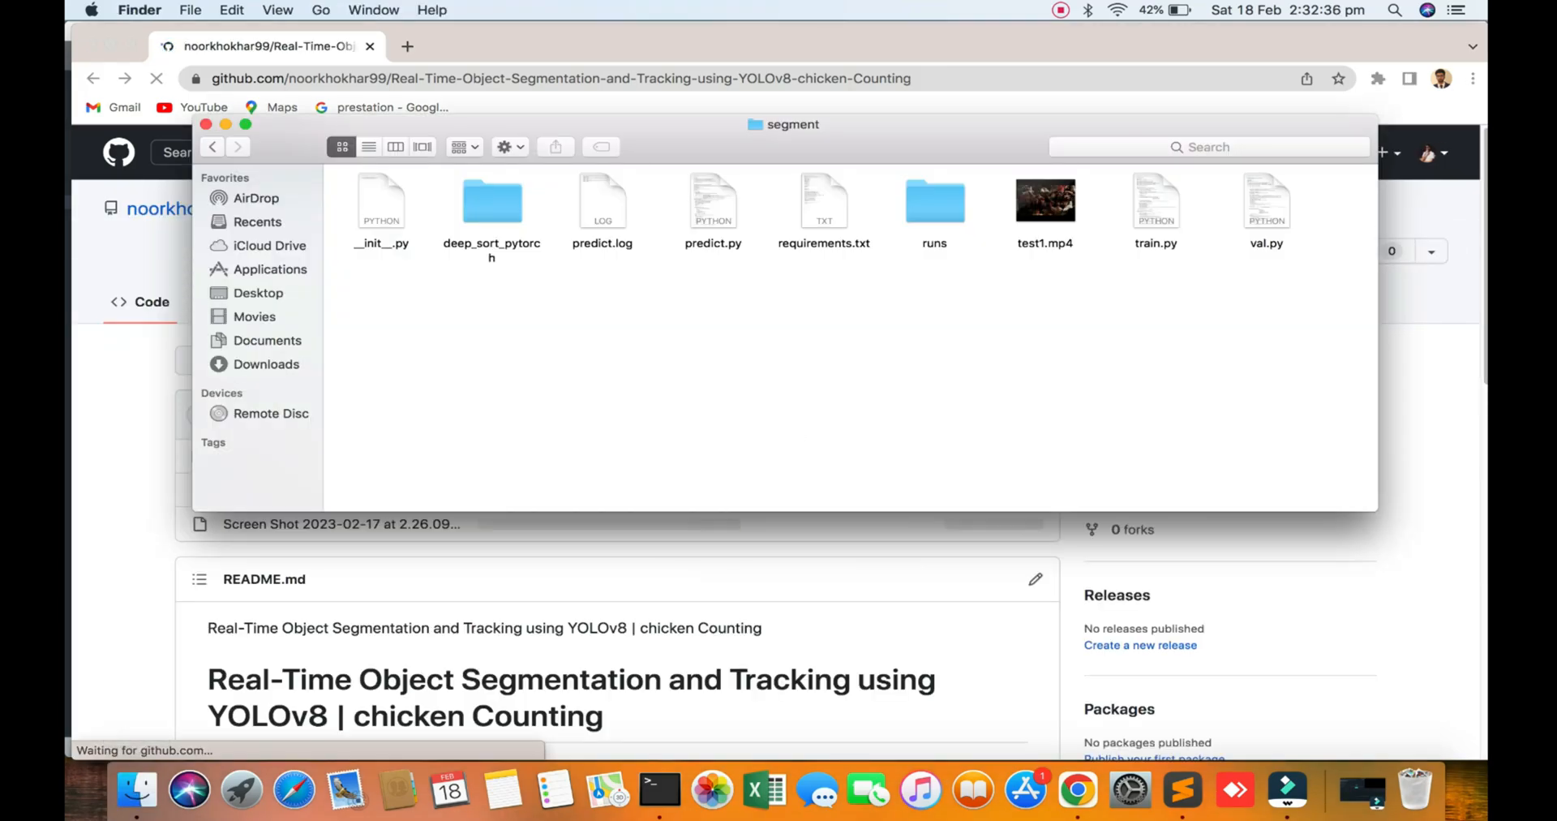
Check the uploaded segment folder on GitHub holds predict.py, train.py, val.py and test1.mp4.
{"action": "left_click", "coordinate": [1265, 201]}
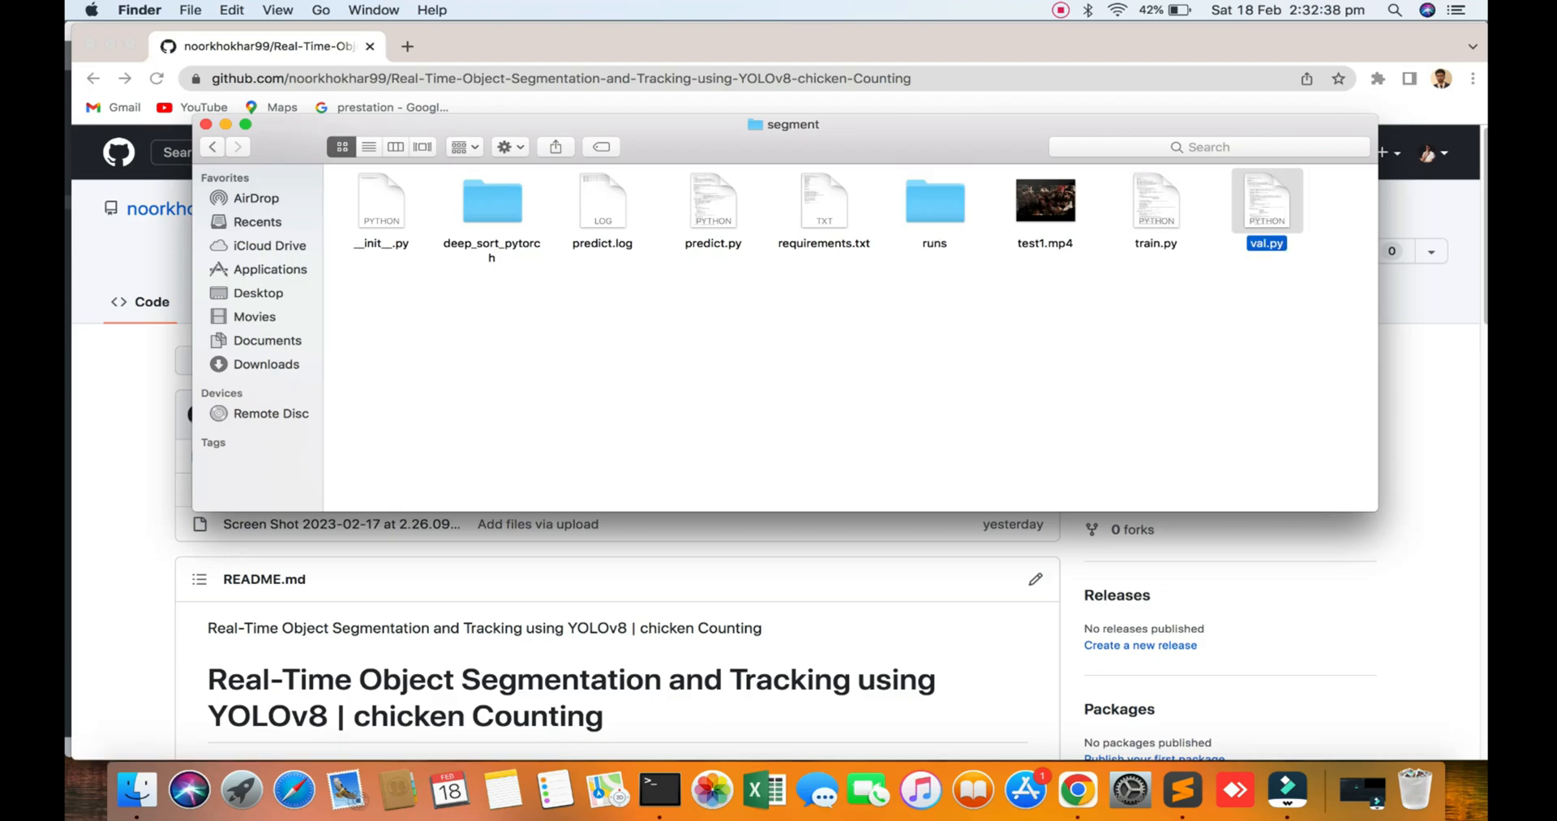
{"action": "left_click", "coordinate": [602, 201]}
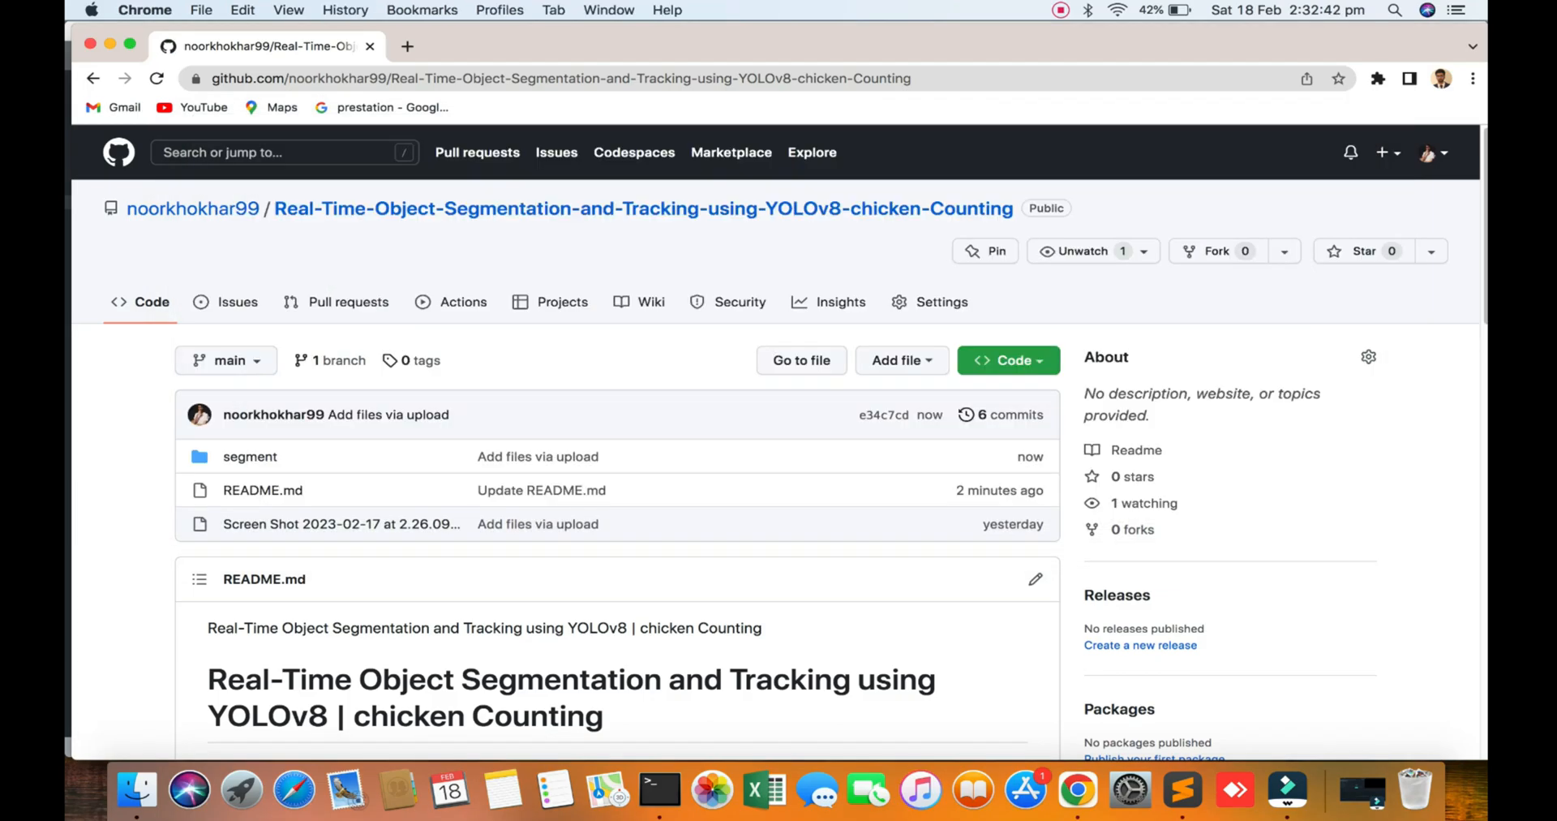
{"action": "left_click", "coordinate": [250, 457]}
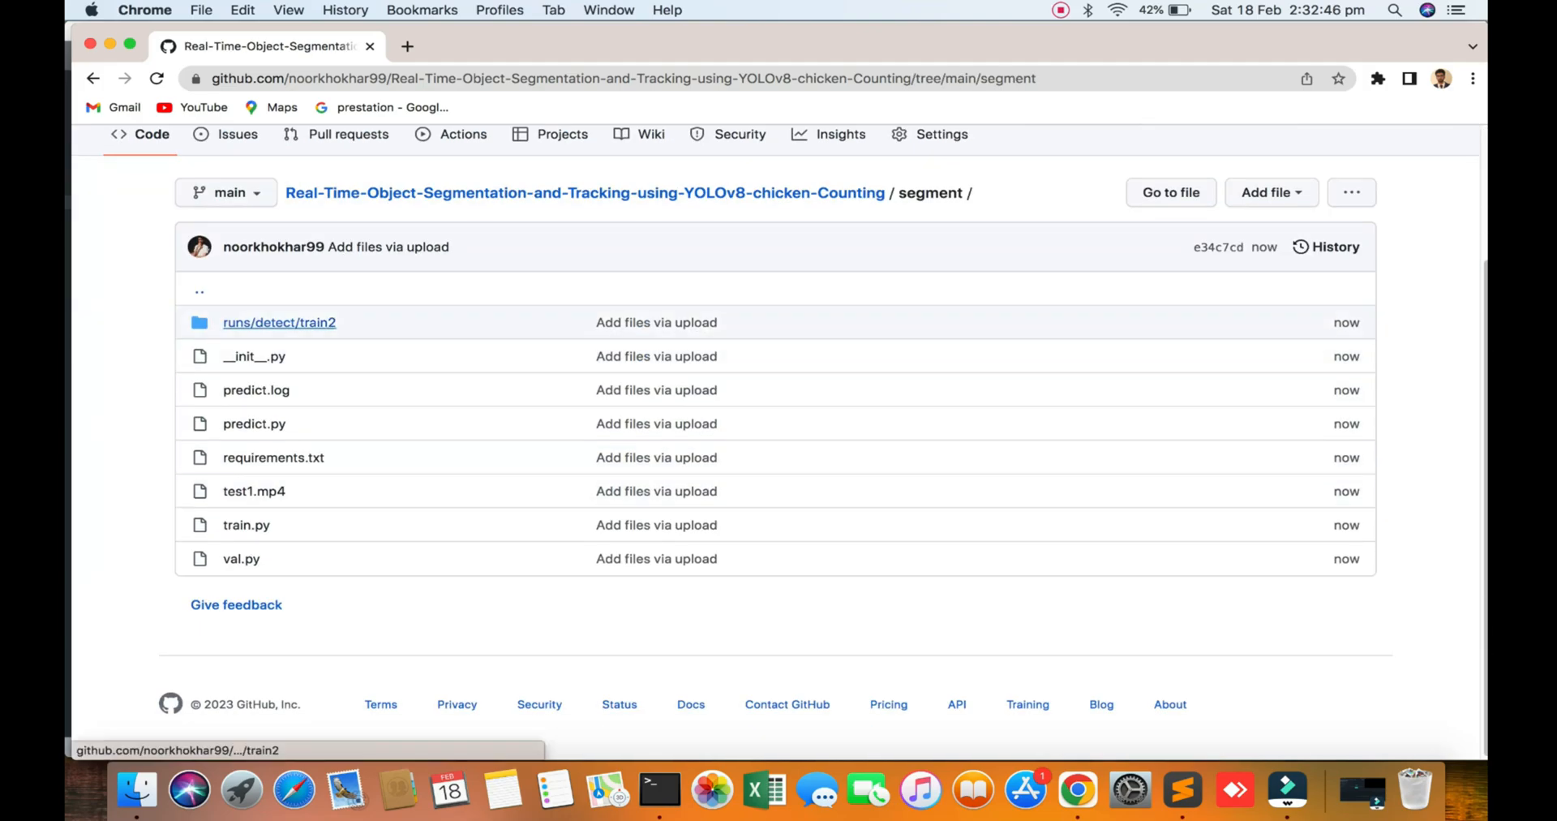
{"action": "mouse_move", "coordinate": [273, 458]}
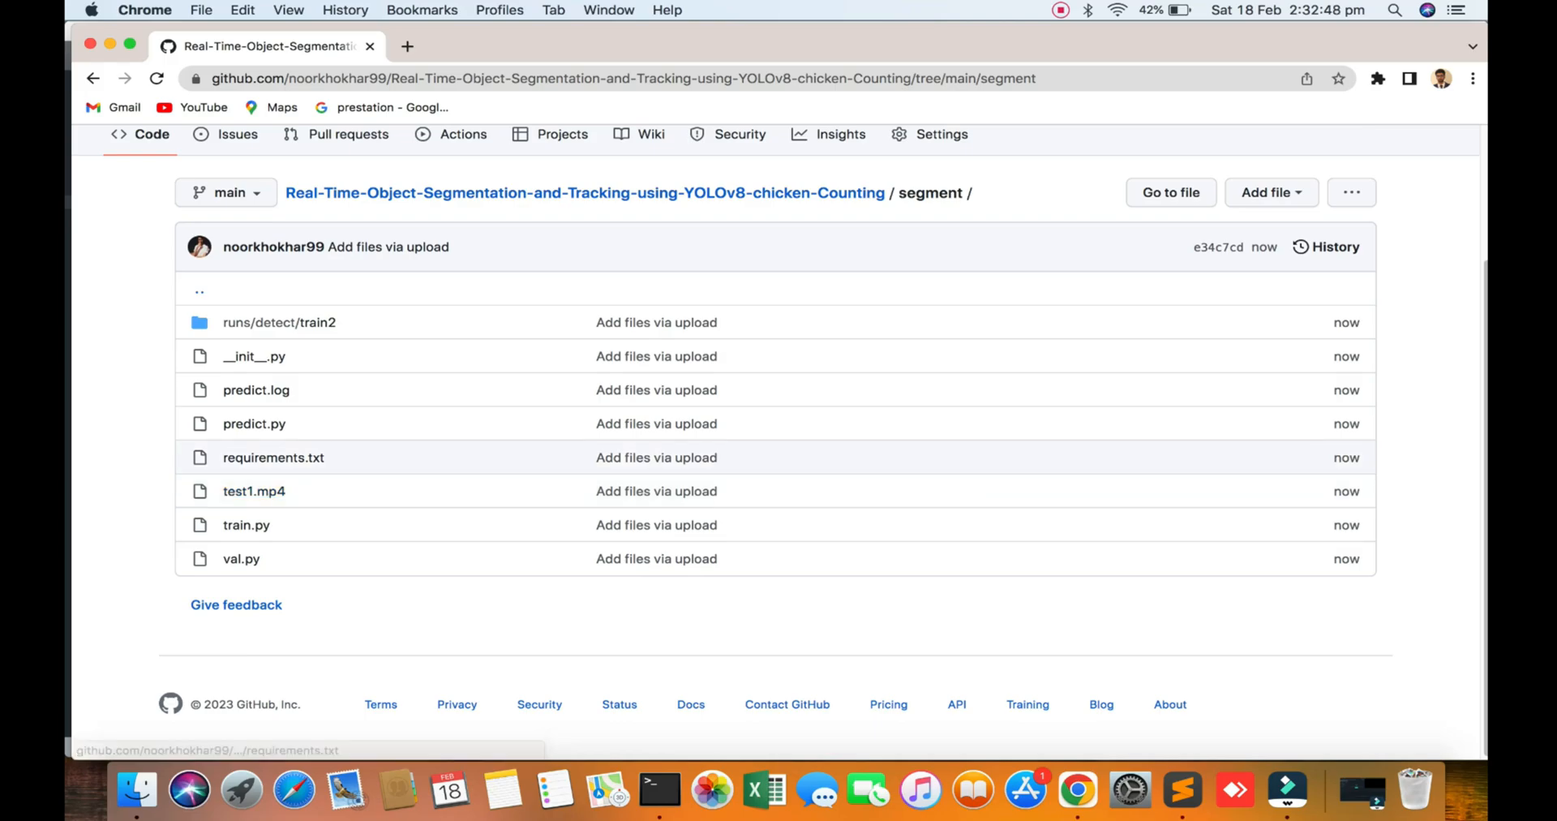
{"action": "mouse_move", "coordinate": [256, 391]}
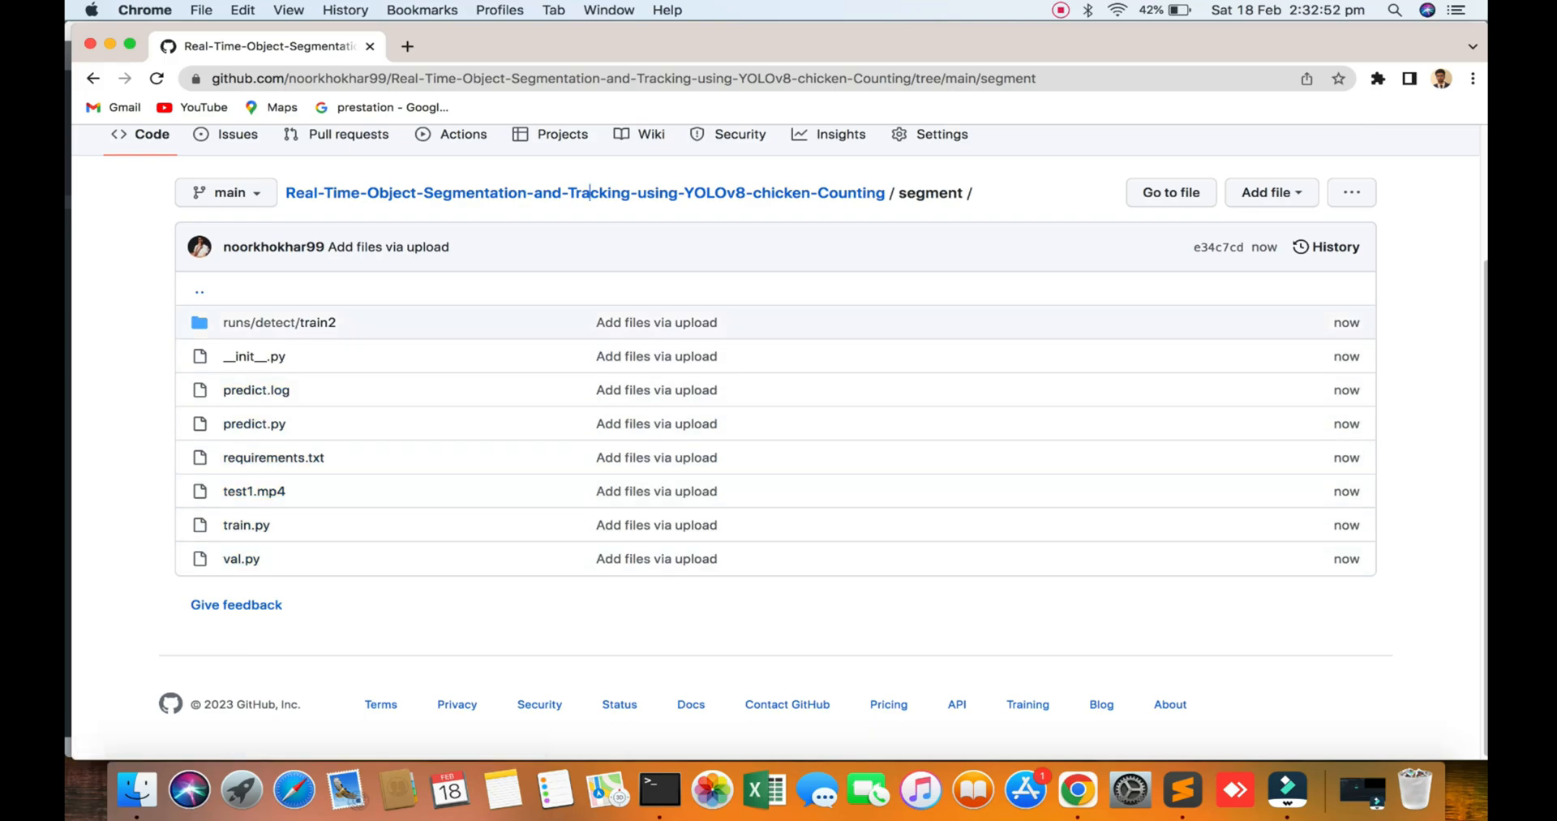
Locate the README's 'Run for webcam/video' predict command, then bring Terminal forward.
{"action": "left_click", "coordinate": [584, 193]}
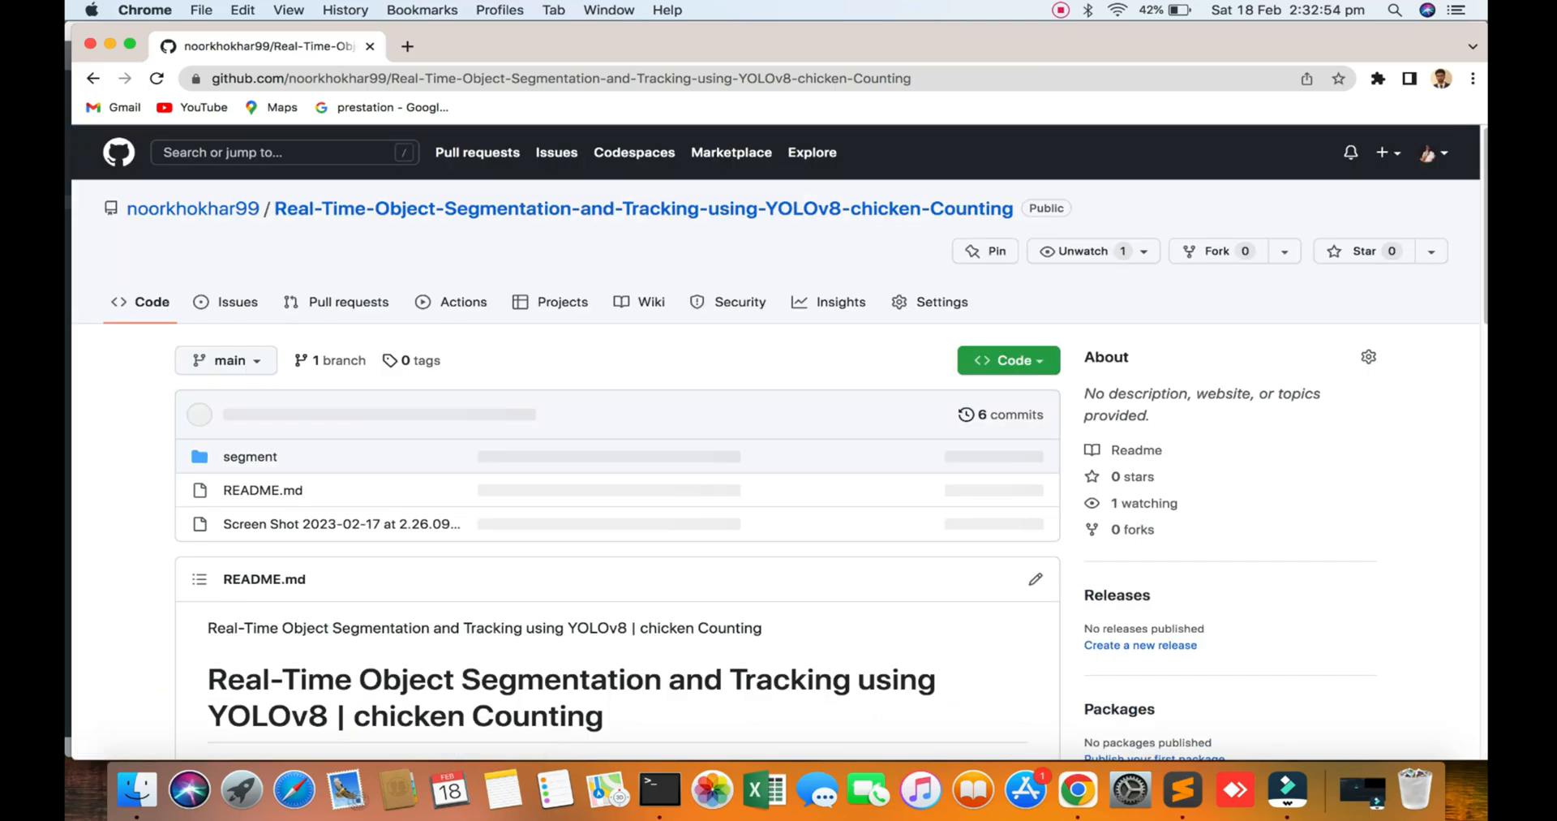
{"action": "scroll", "scroll_direction": "down", "scroll_amount": 3}
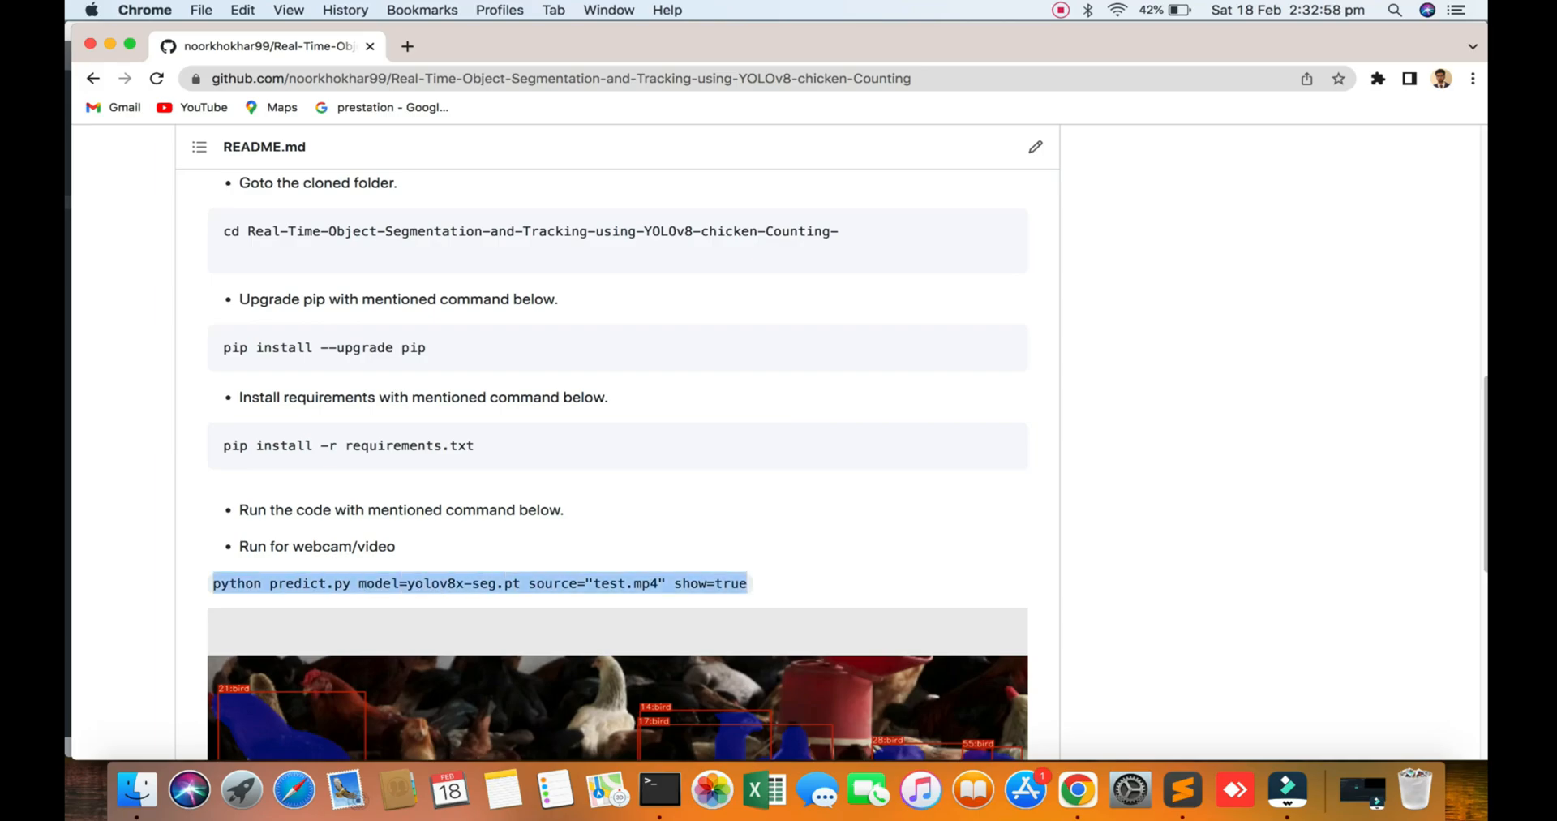
{"action": "left_click", "coordinate": [659, 800]}
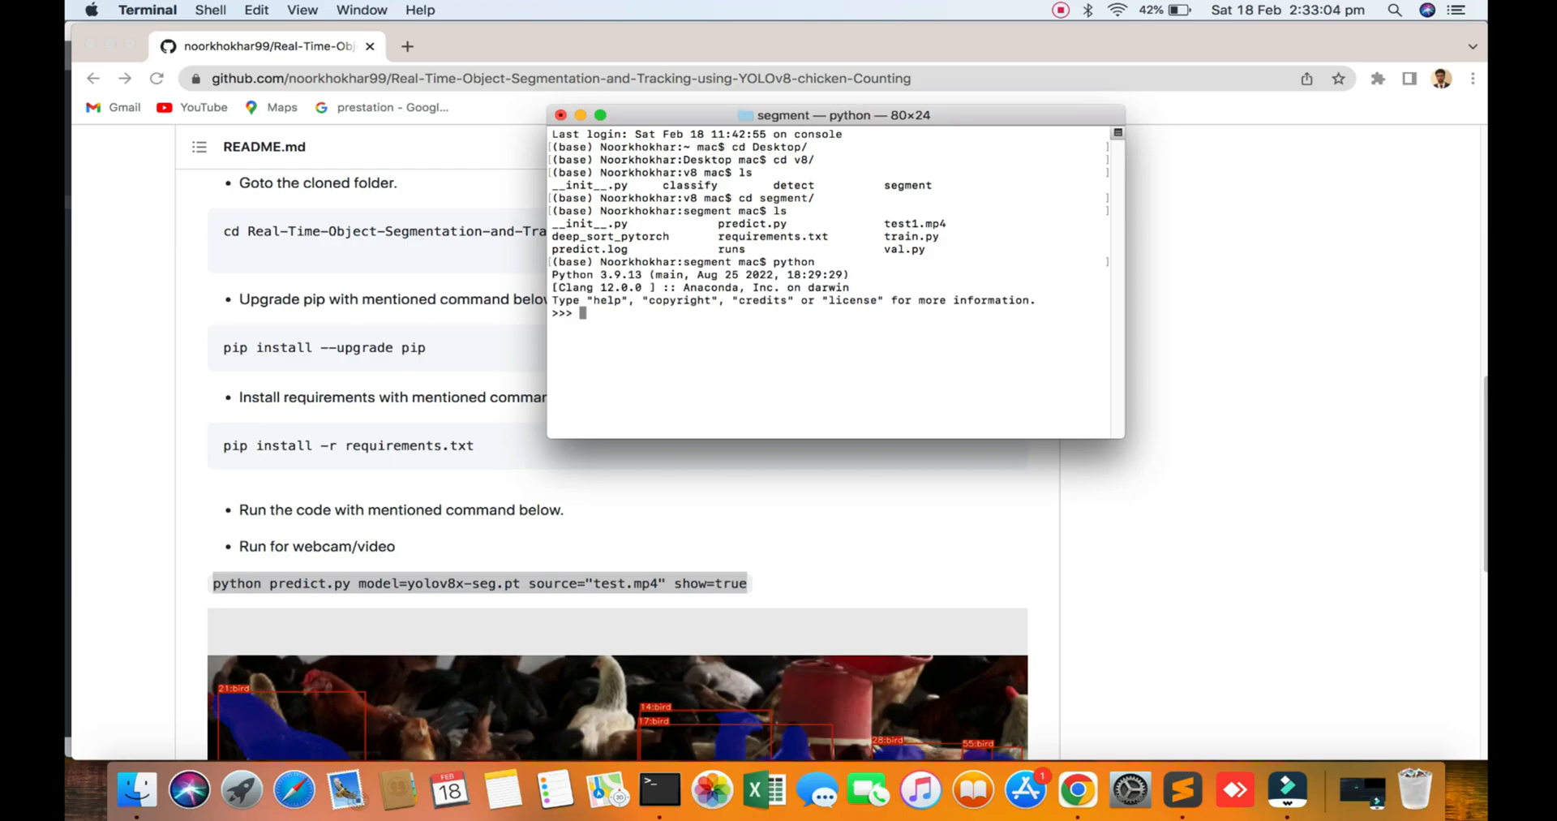
Quit Python and enter python predict.py model=yolov8x-seg.pt.
{"action": "type", "text": "quit()"}
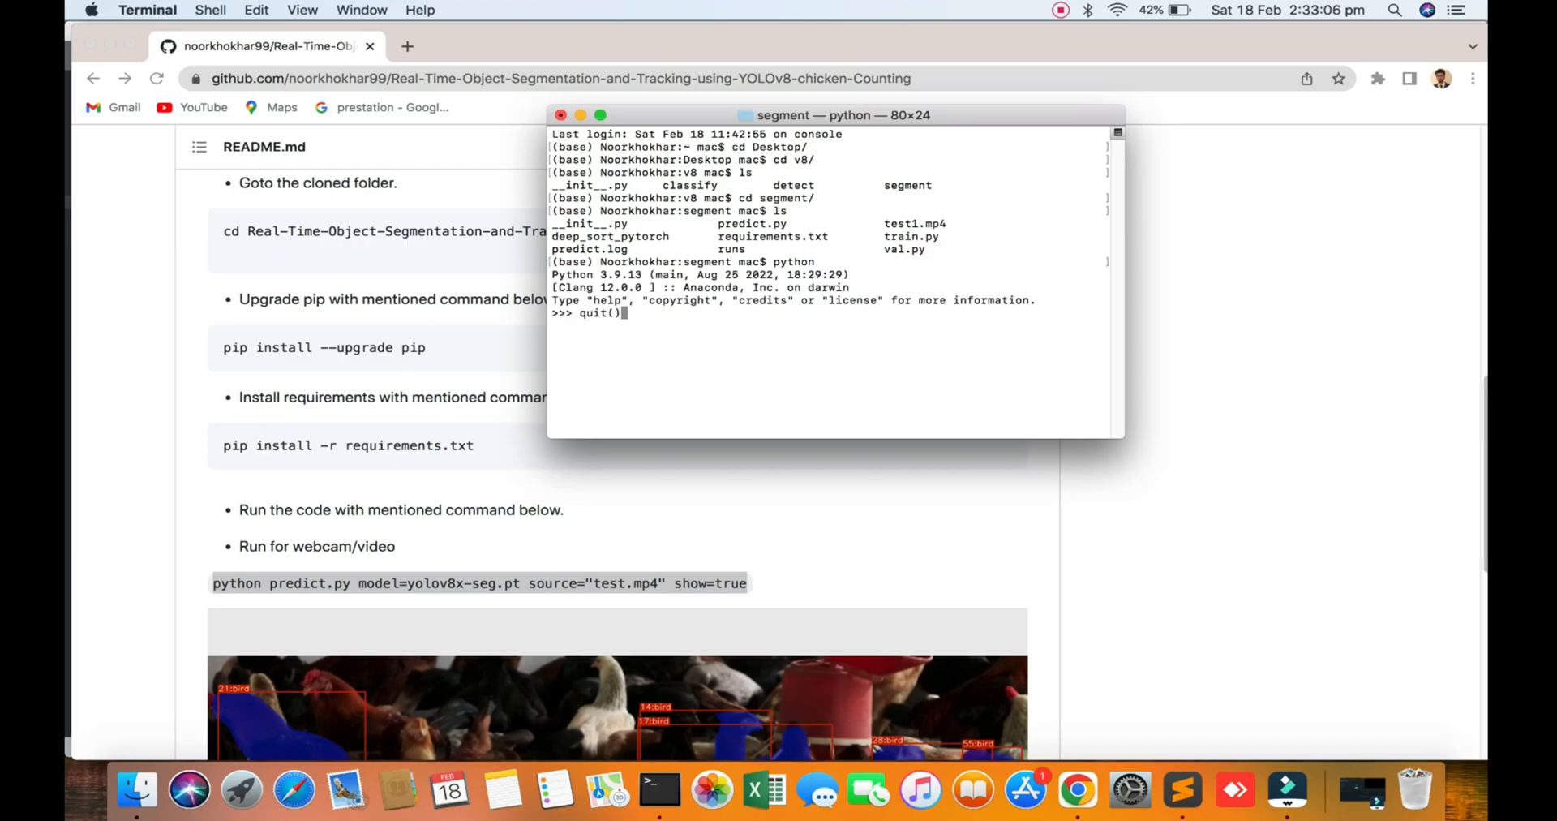
{"action": "type", "text": "python"}
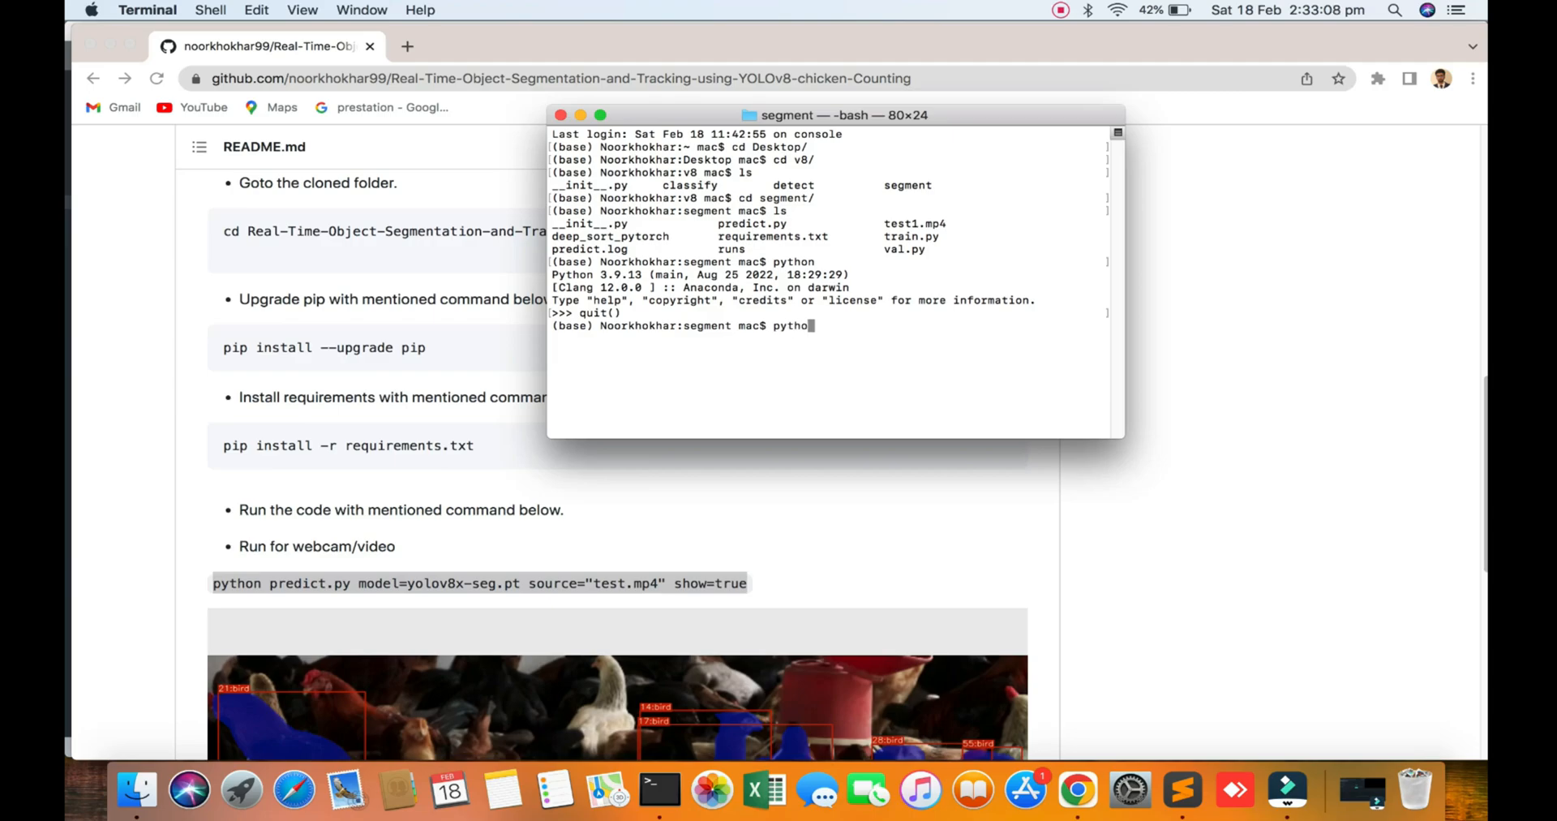
{"action": "type", "text": "predict."}
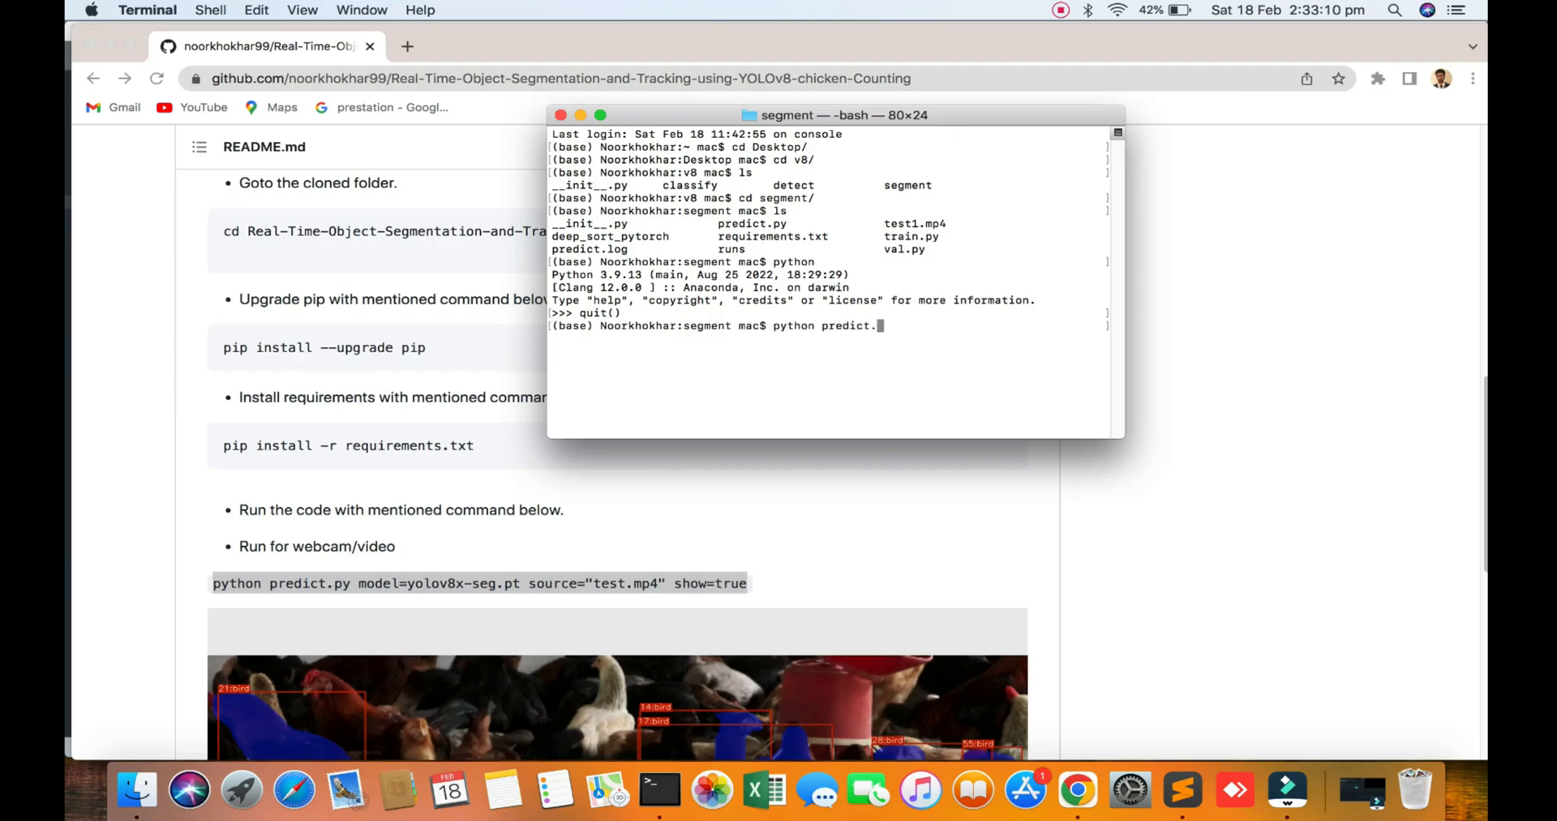
{"action": "type", "text": "py"}
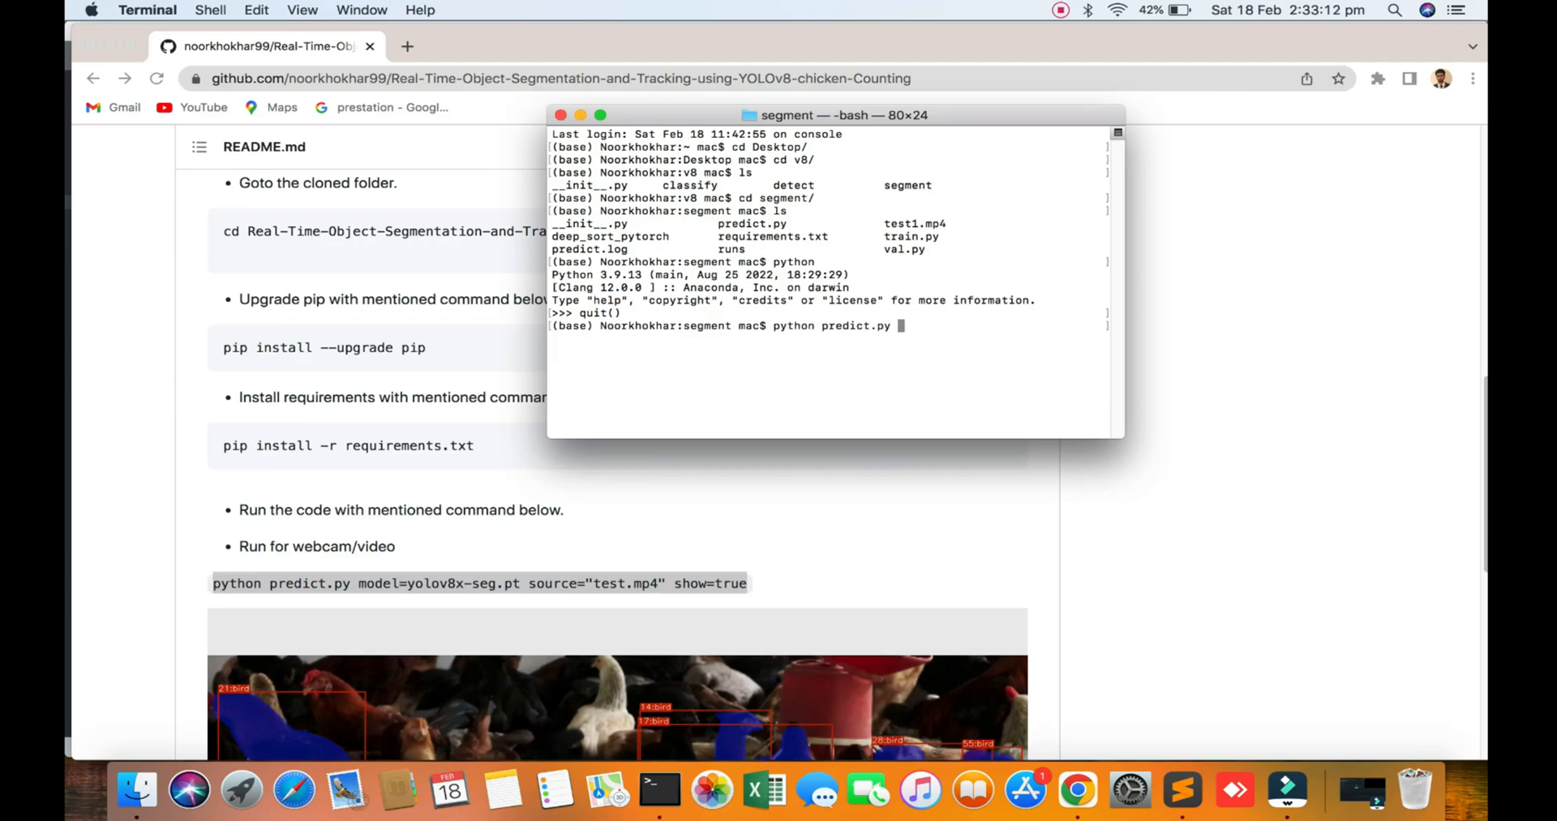
{"action": "type", "text": "model"}
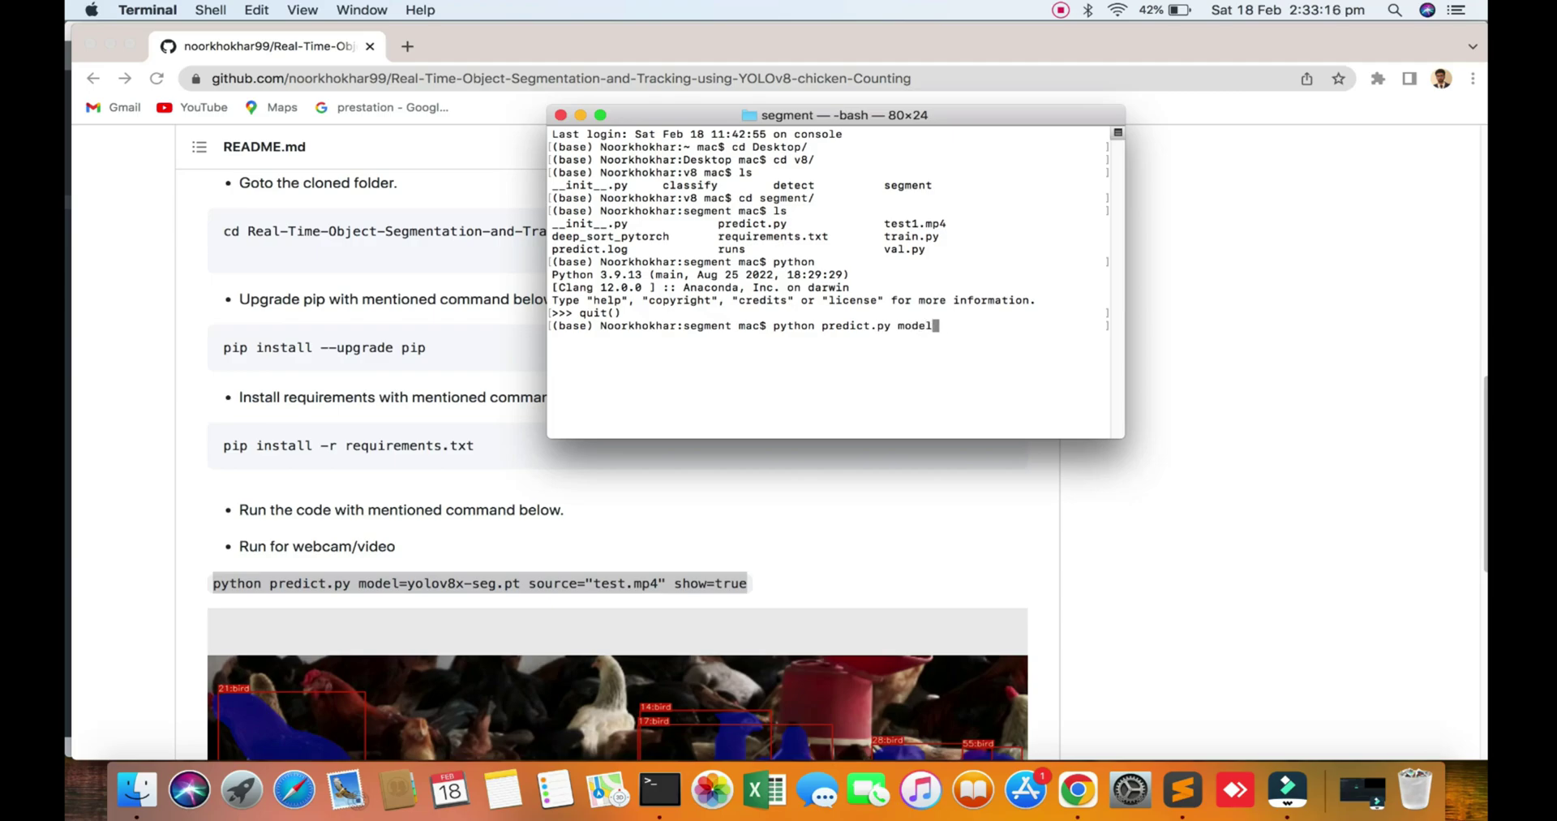
{"action": "type", "text": "=yolo"}
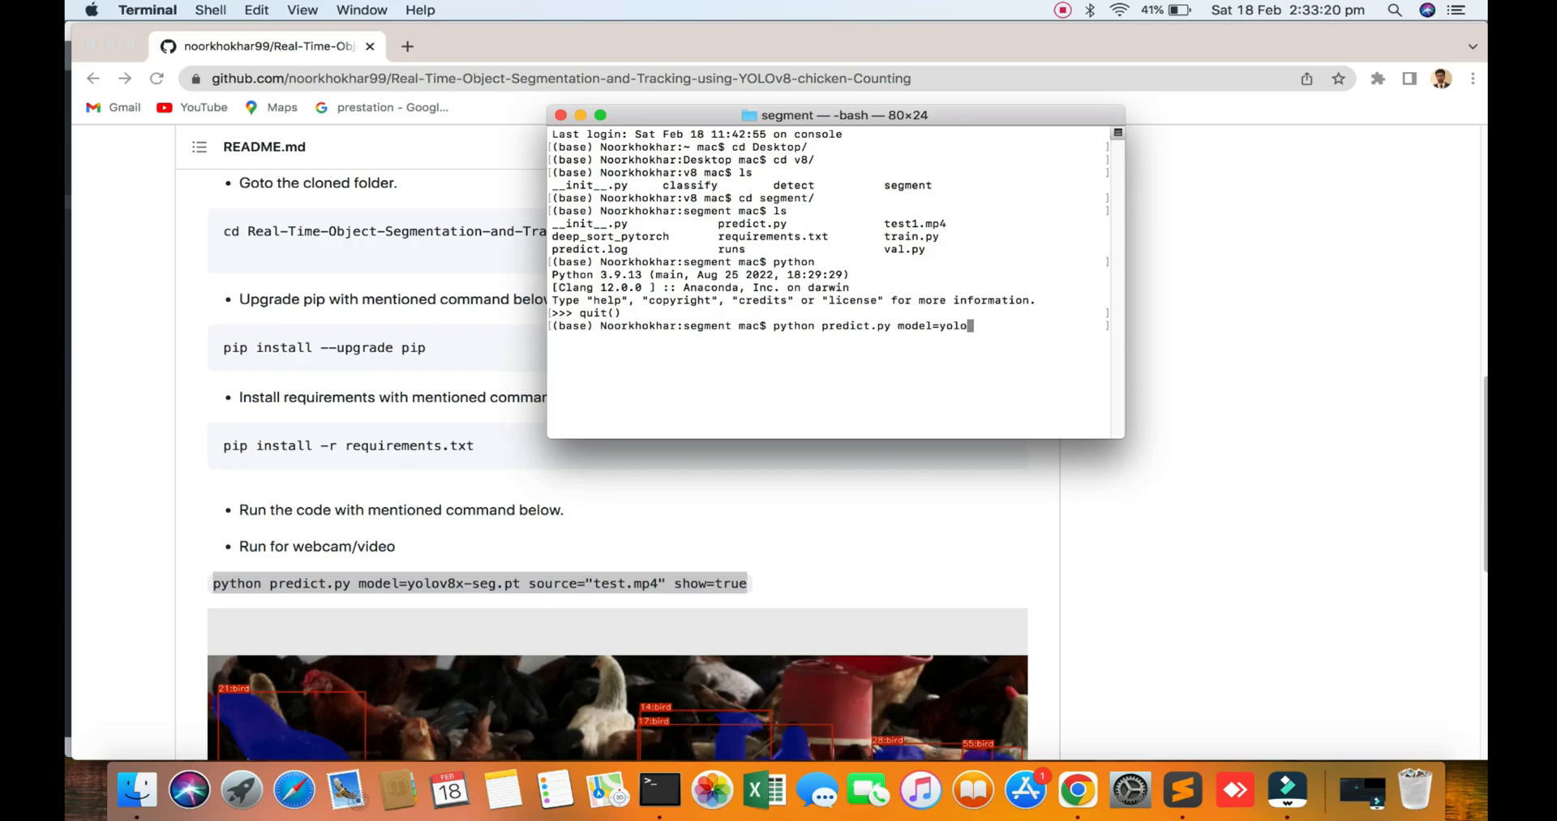
{"action": "type", "text": "v8"}
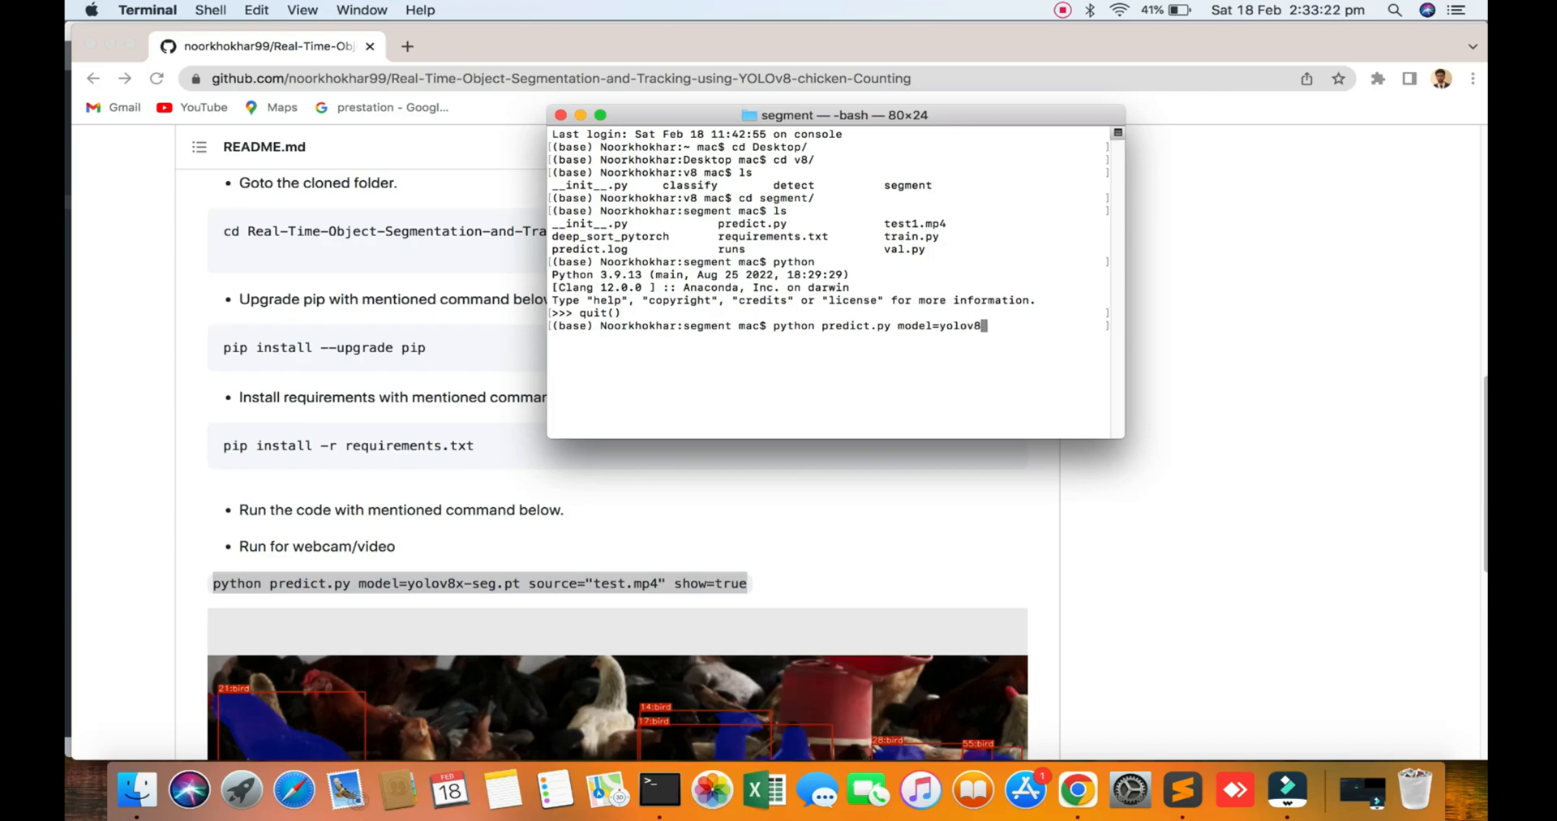
{"action": "type", "text": "x"}
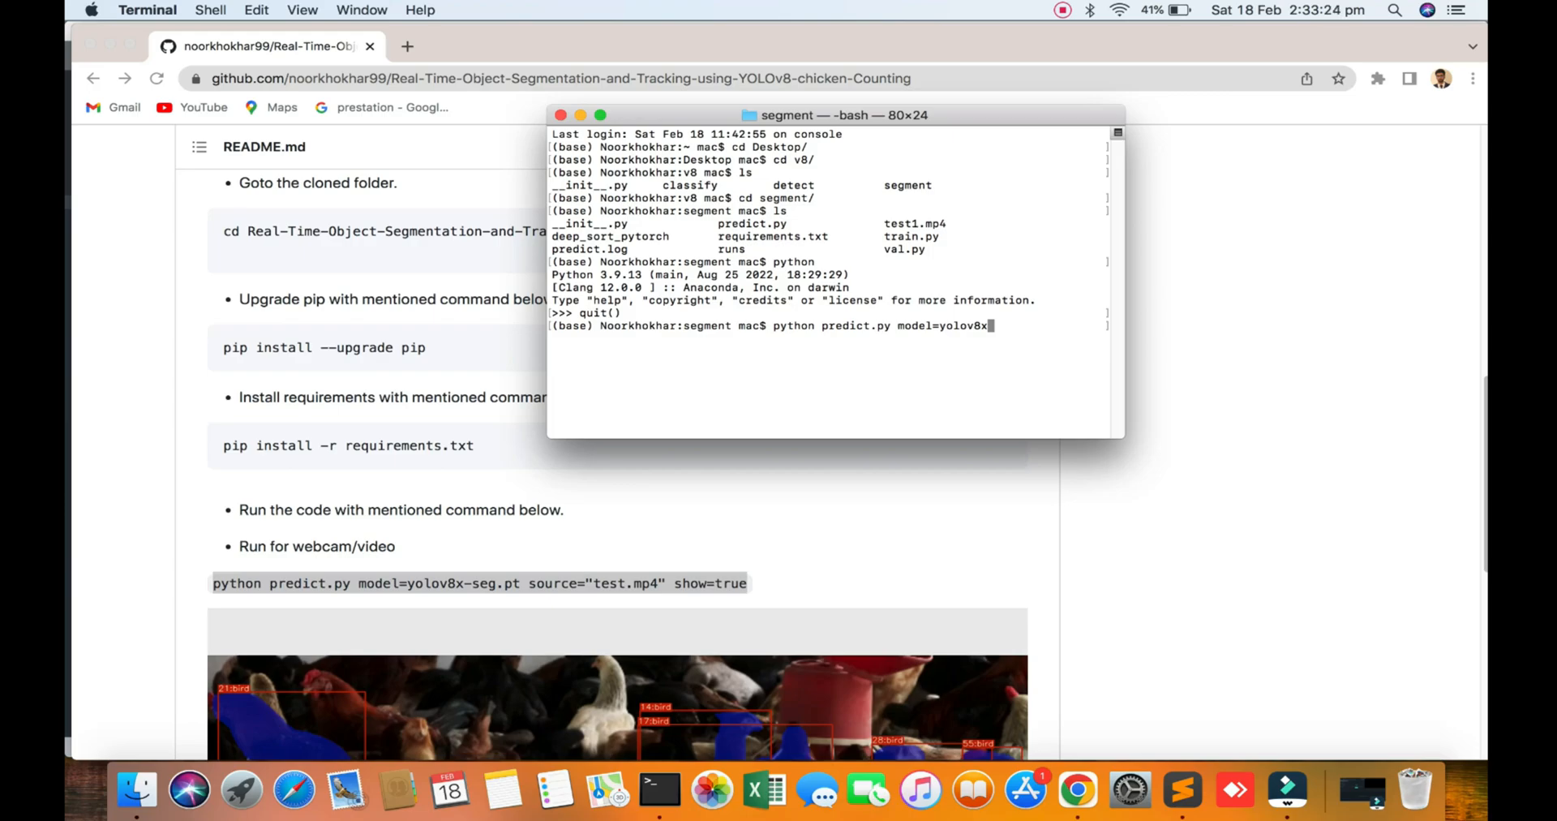
{"action": "type", "text": "-"}
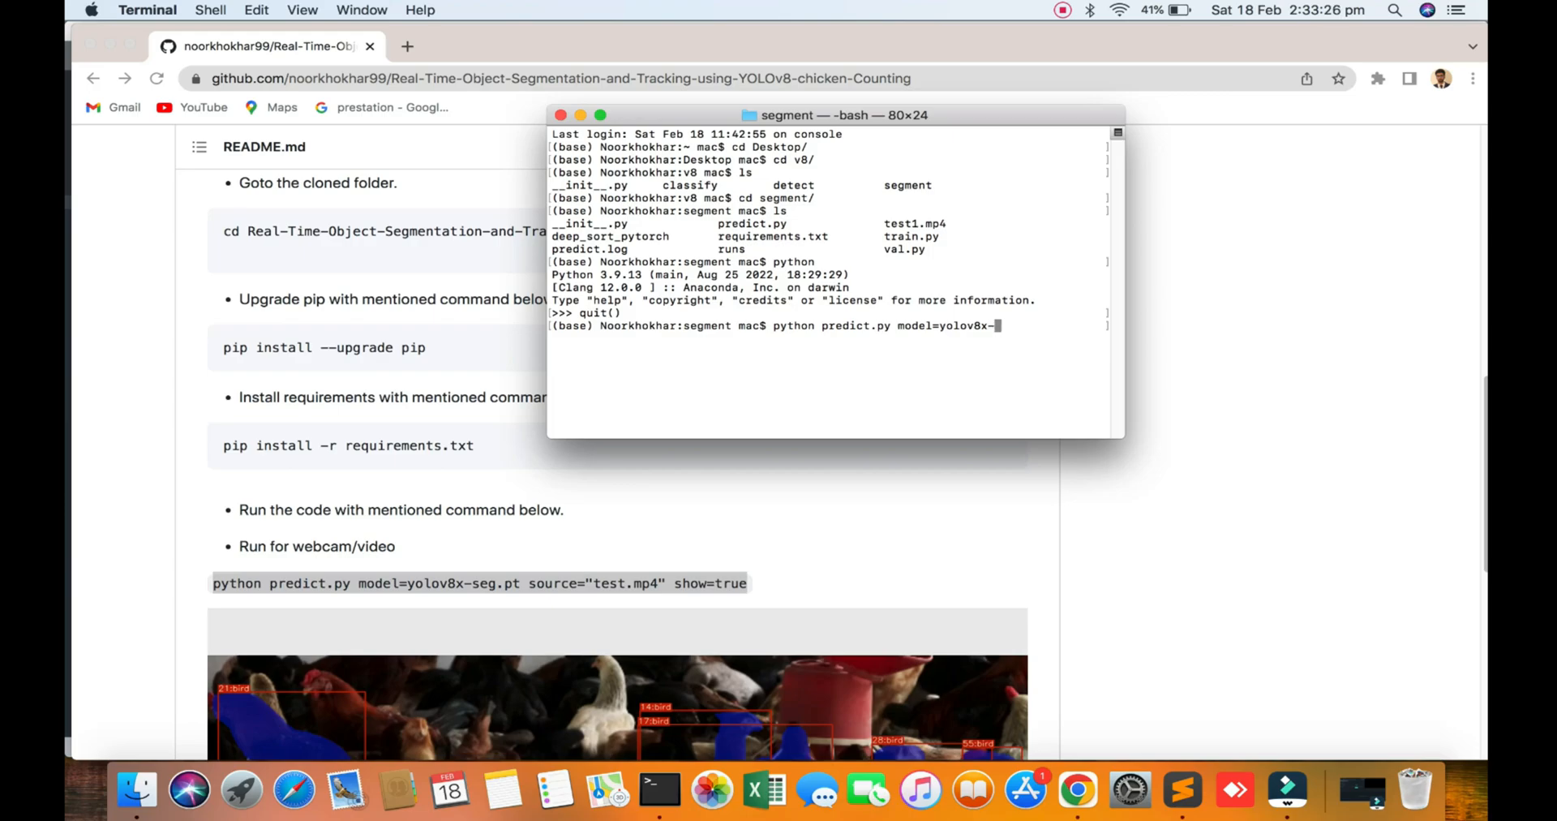
{"action": "type", "text": "se"}
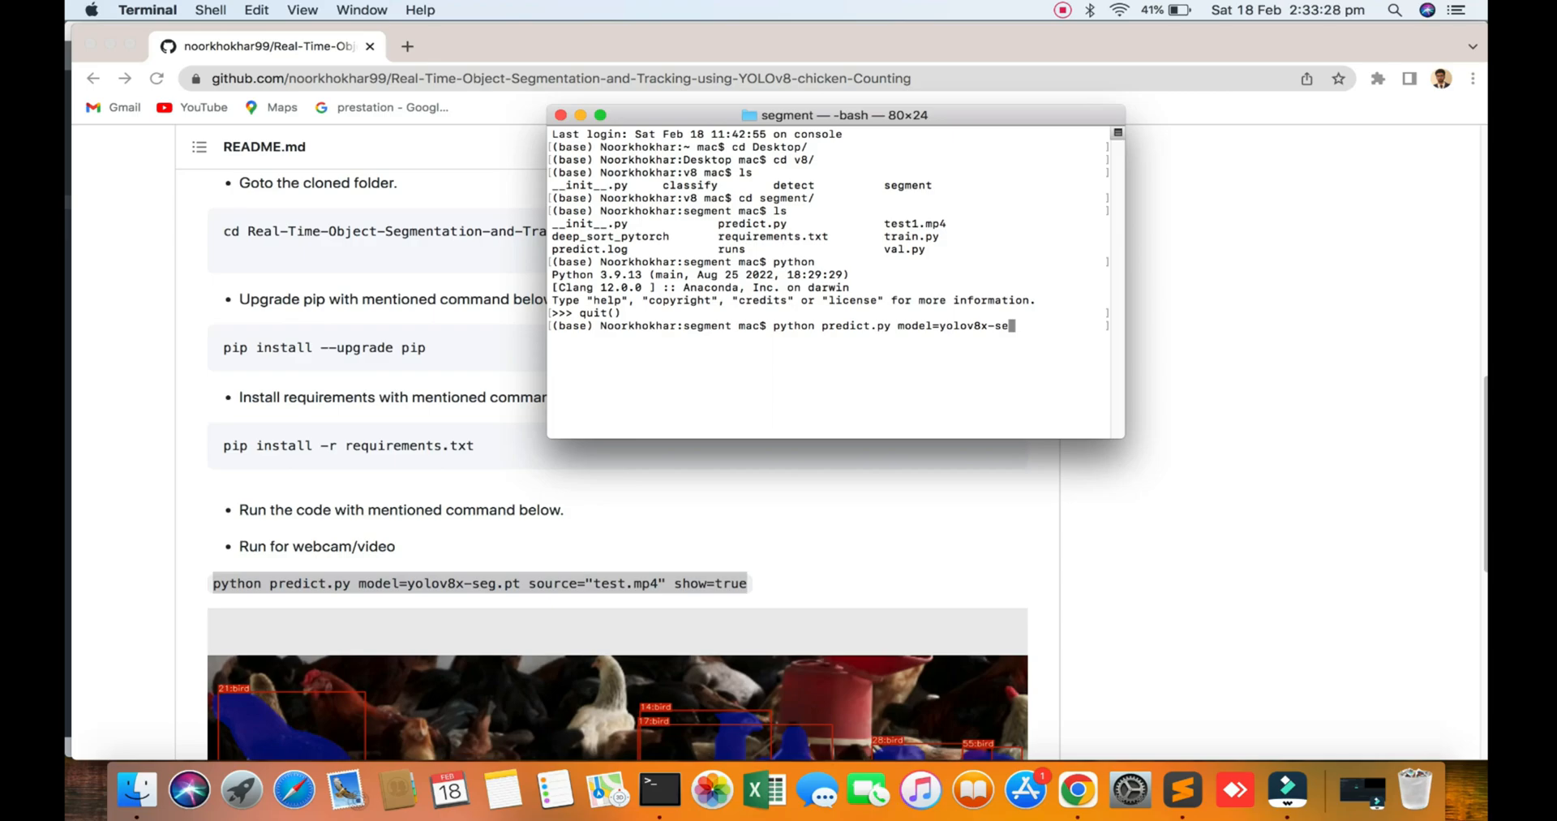
{"action": "type", "text": "g.pt"}
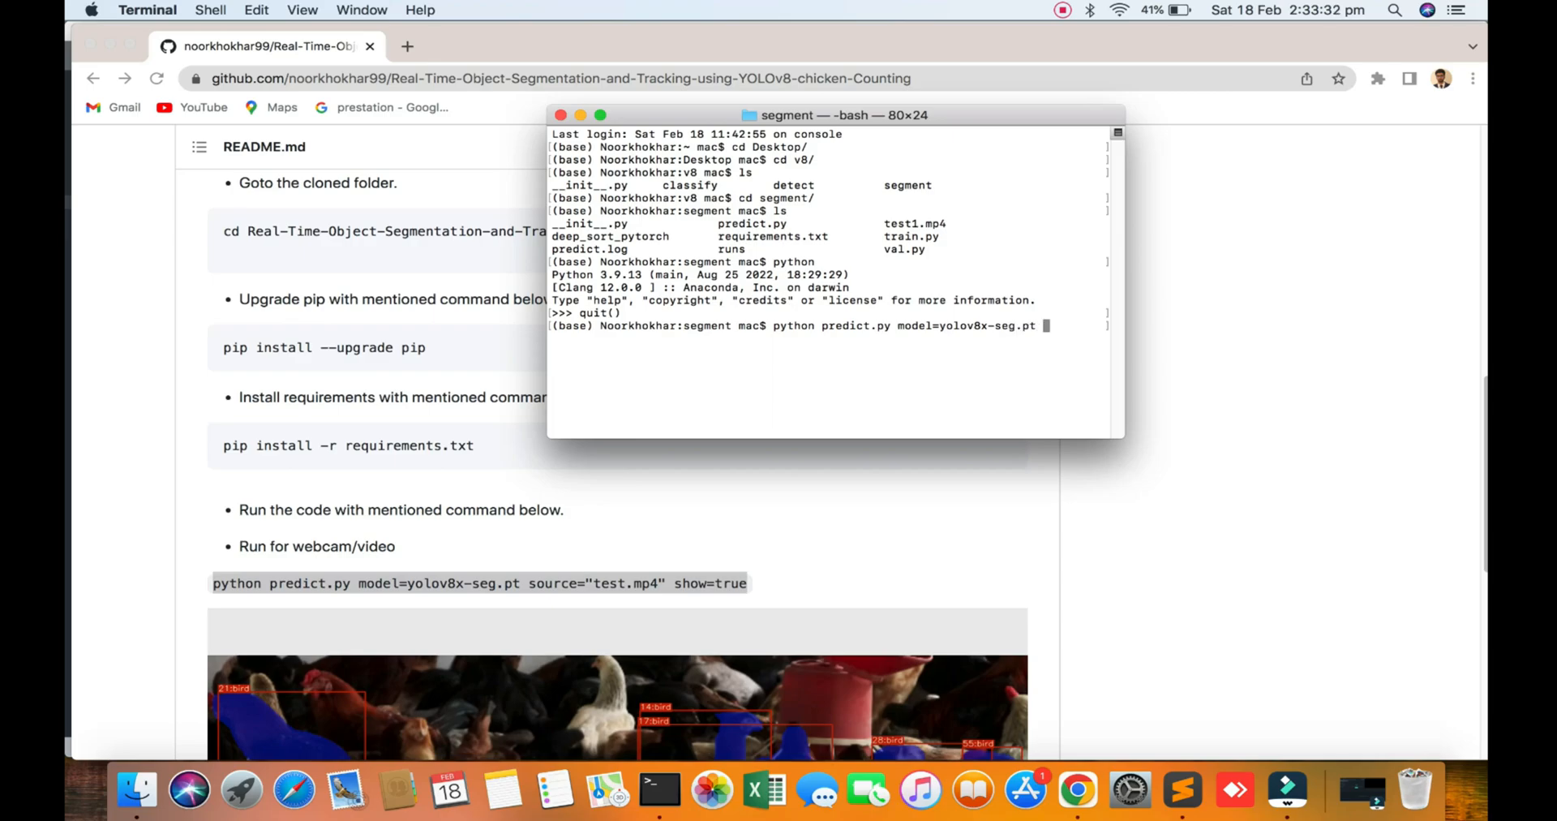
Complete the command with source="test1.mp4" show=true and run it.
{"action": "type", "text": "source"}
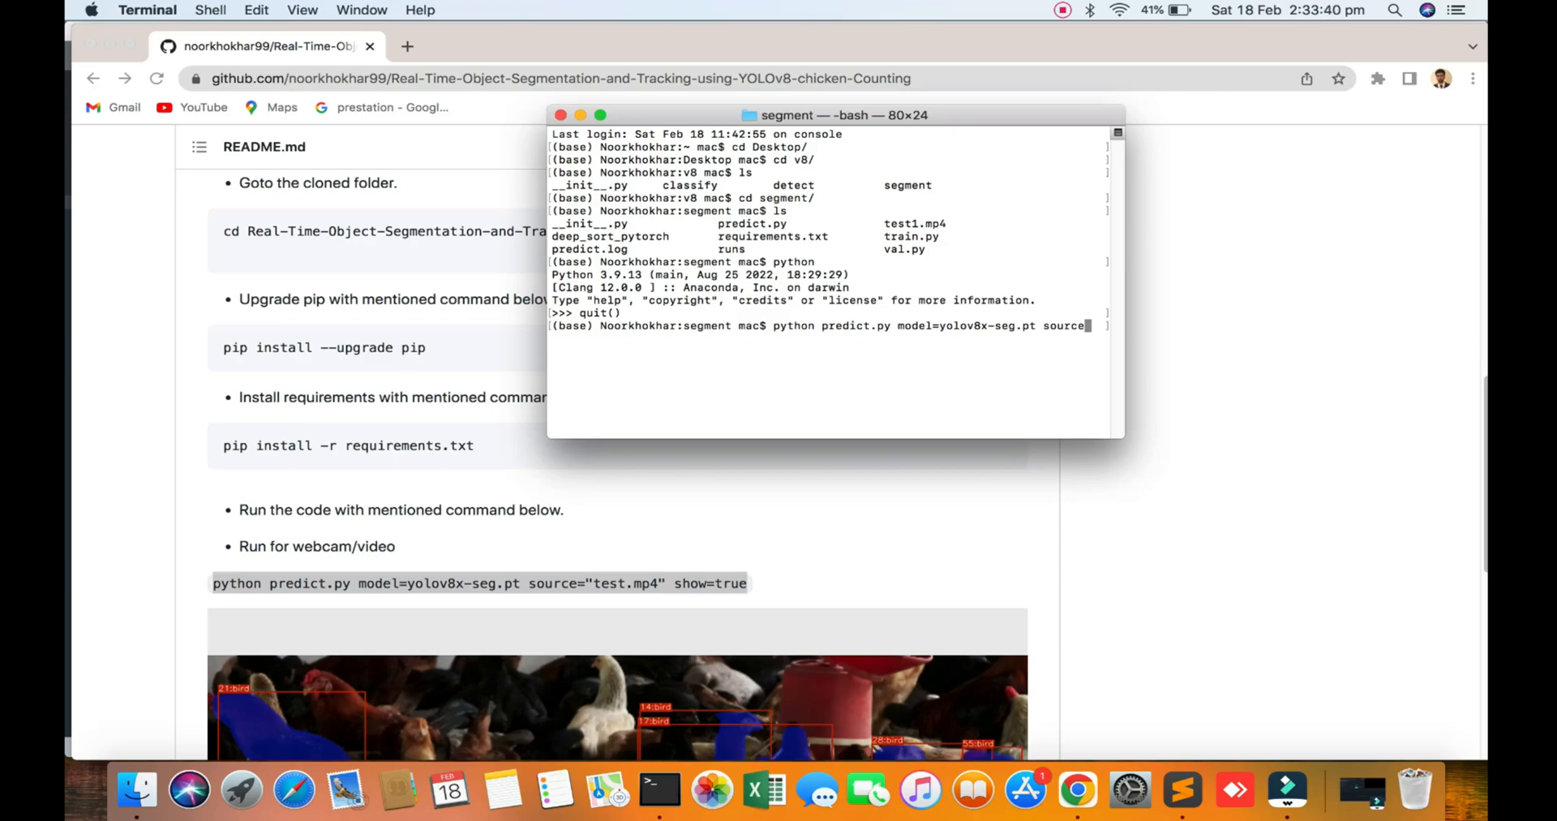
{"action": "type", "text": "=\""}
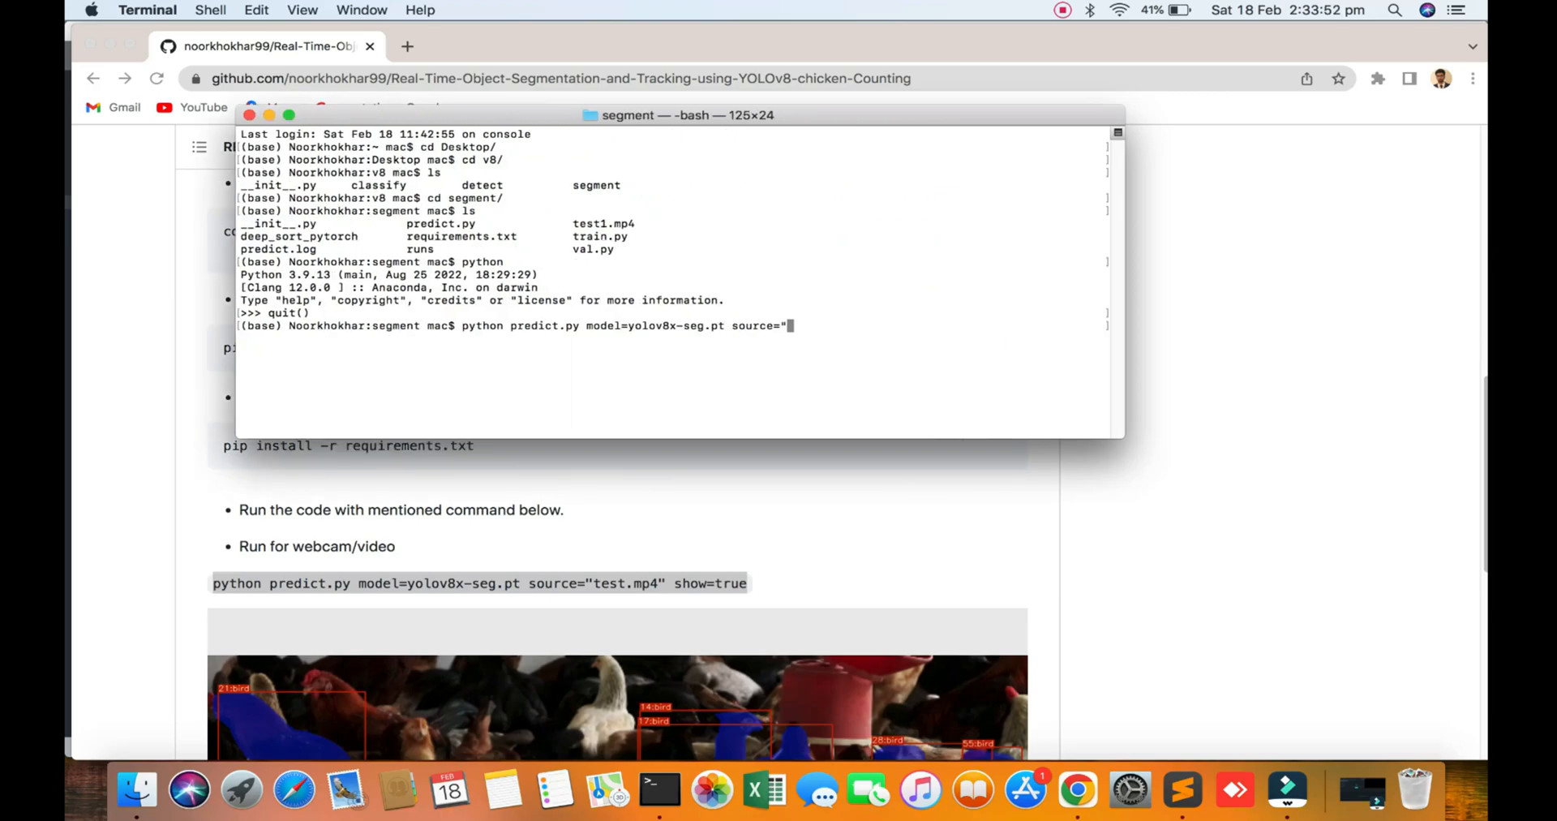
{"action": "type", "text": "test1.mp4\" show="}
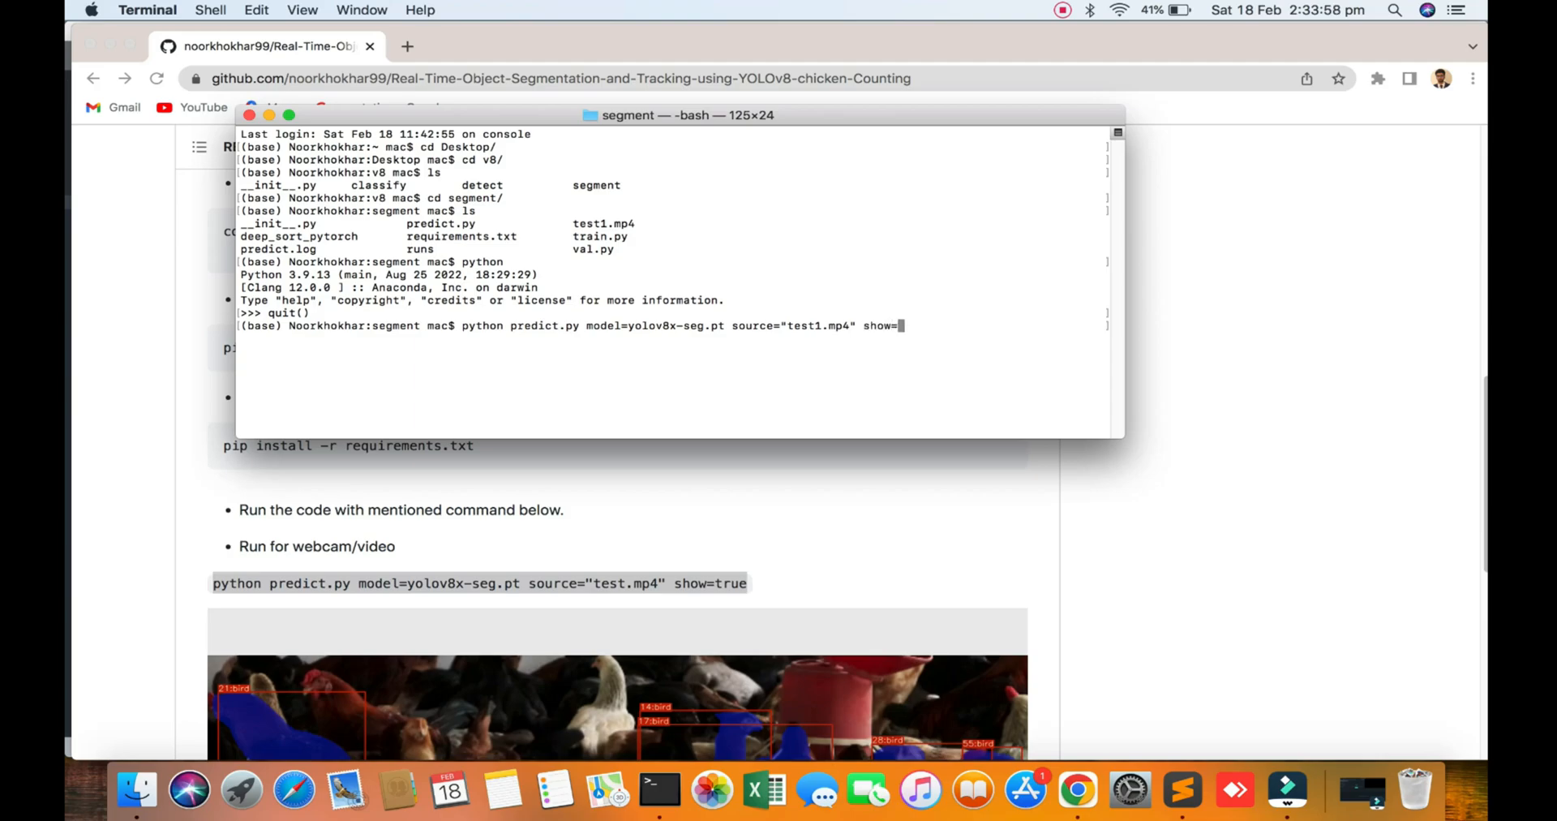
{"action": "type", "text": "true"}
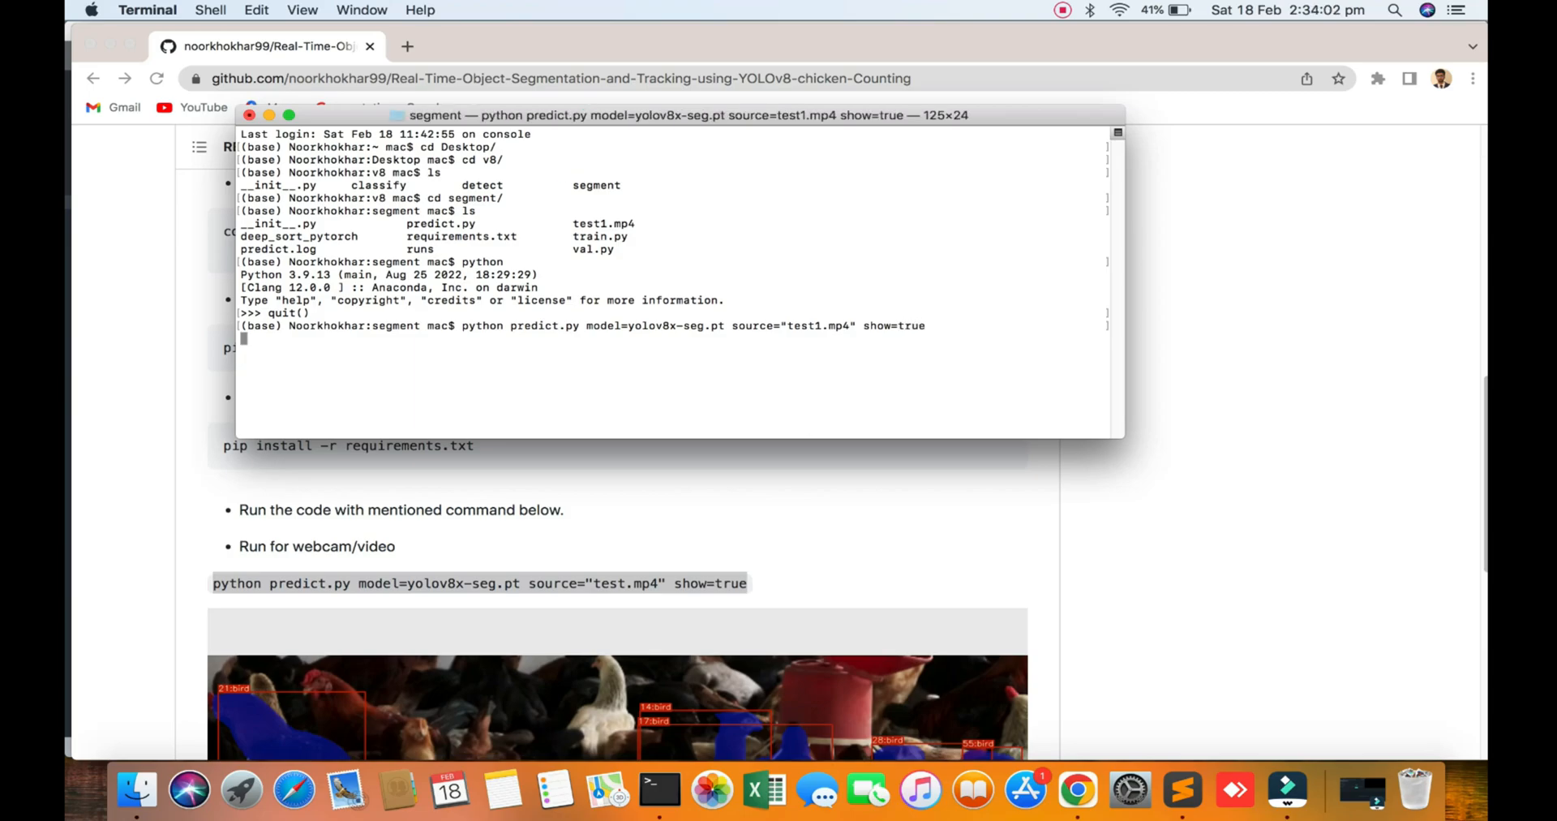
Highlight the source="test1.mp4" argument in the running predict.py command.
{"action": "double_click", "coordinate": [753, 326]}
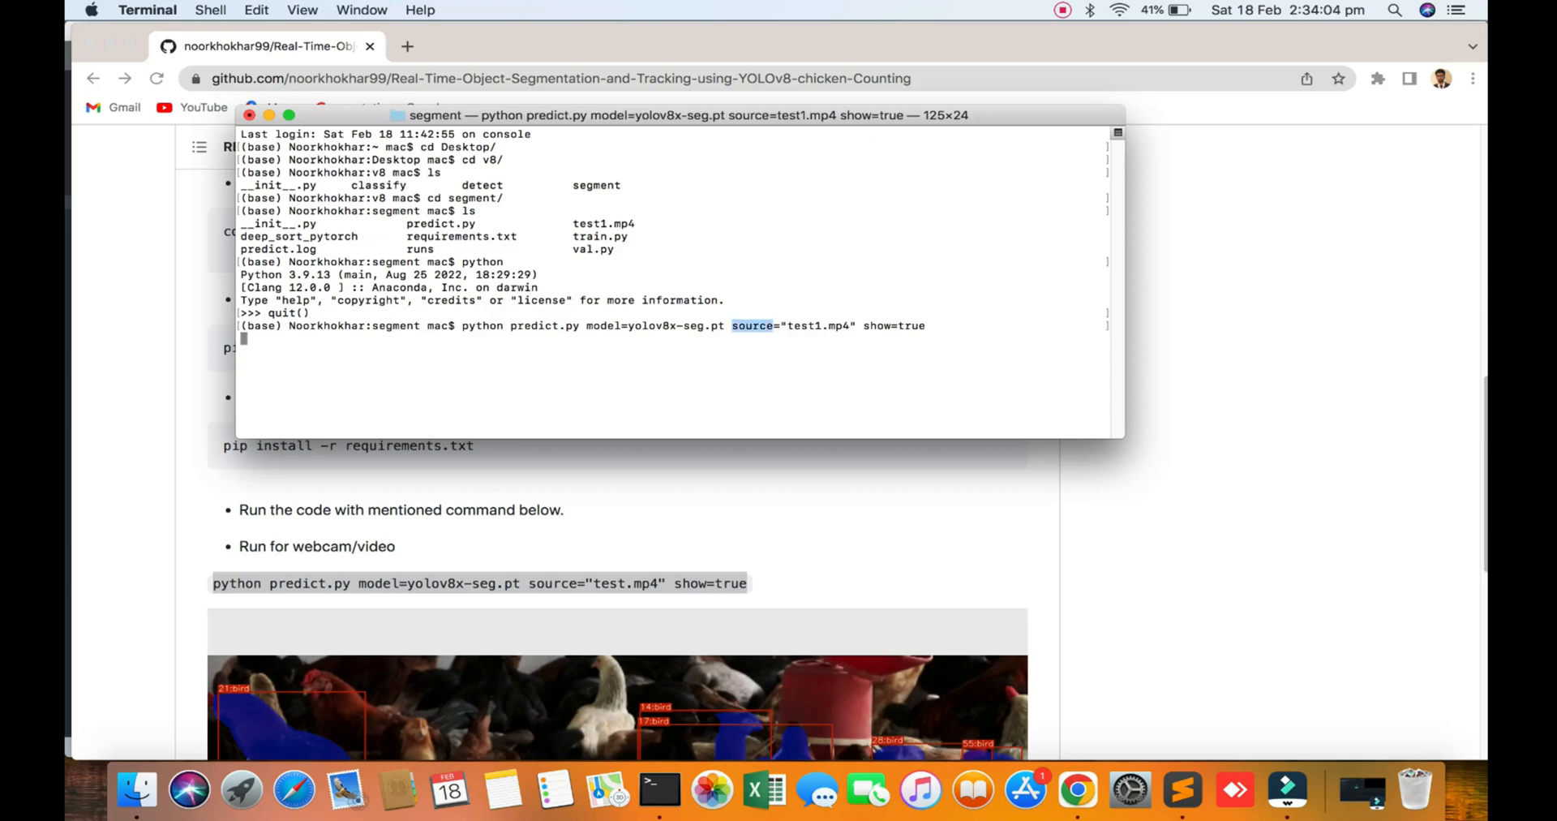
{"action": "double_click", "coordinate": [877, 326]}
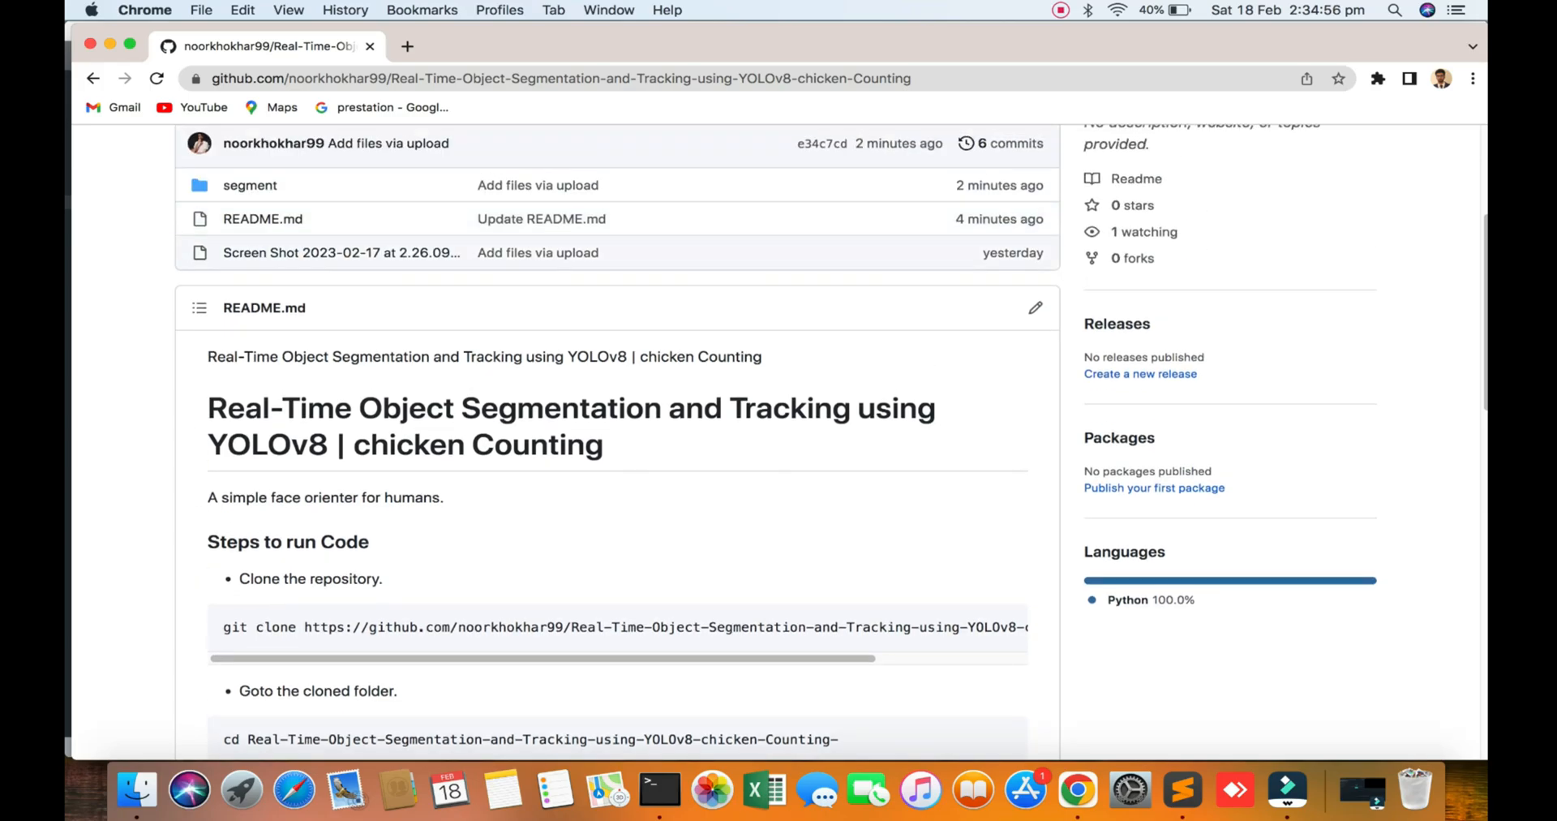
{"action": "mouse_move", "coordinate": [537, 185]}
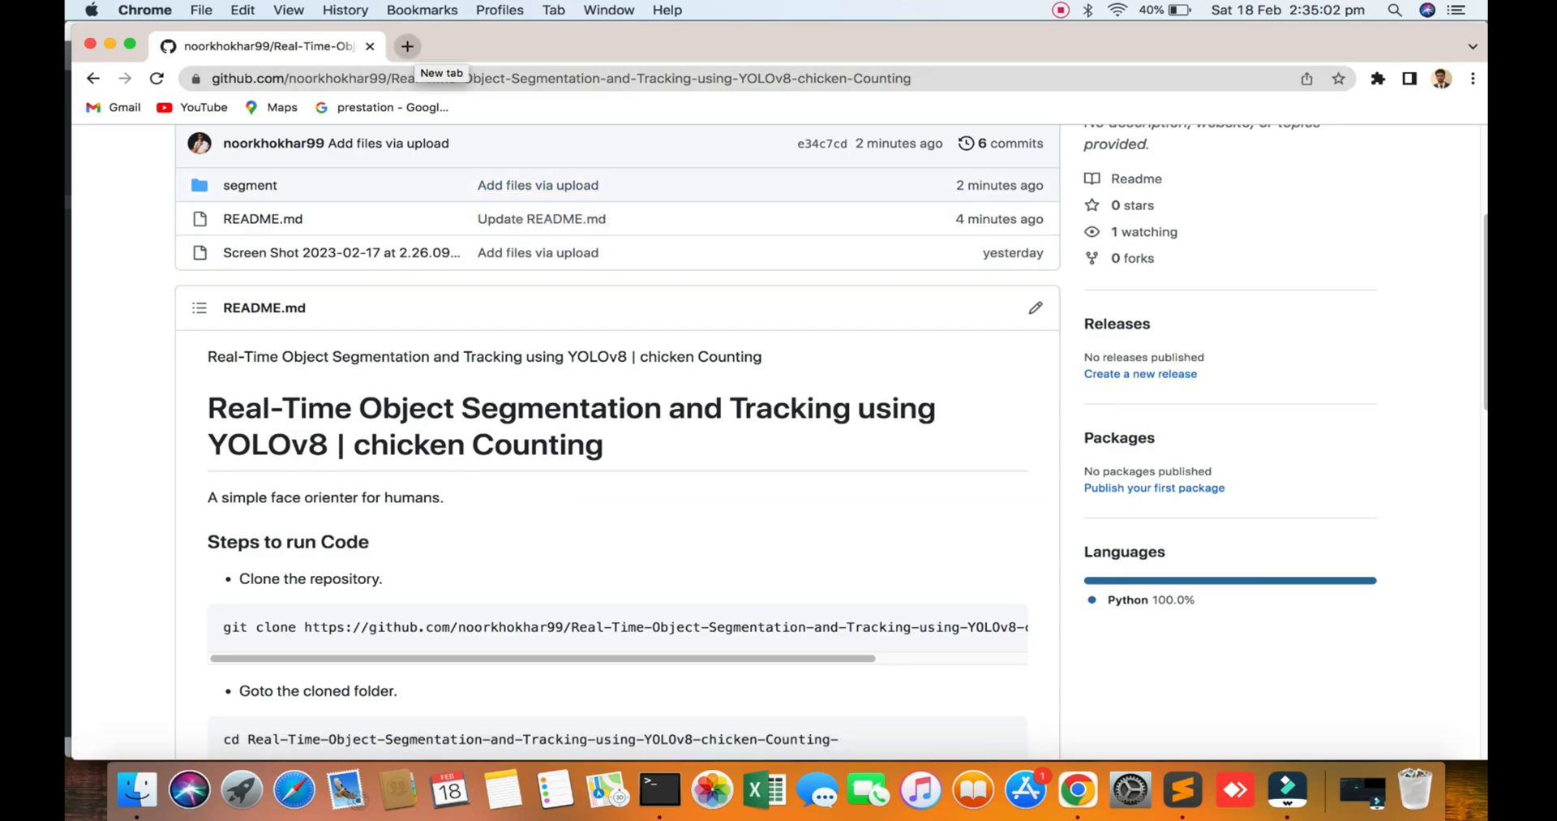
Open github.com/ultralytics/ultralytics in a new tab and skim its README.
{"action": "left_click", "coordinate": [416, 47]}
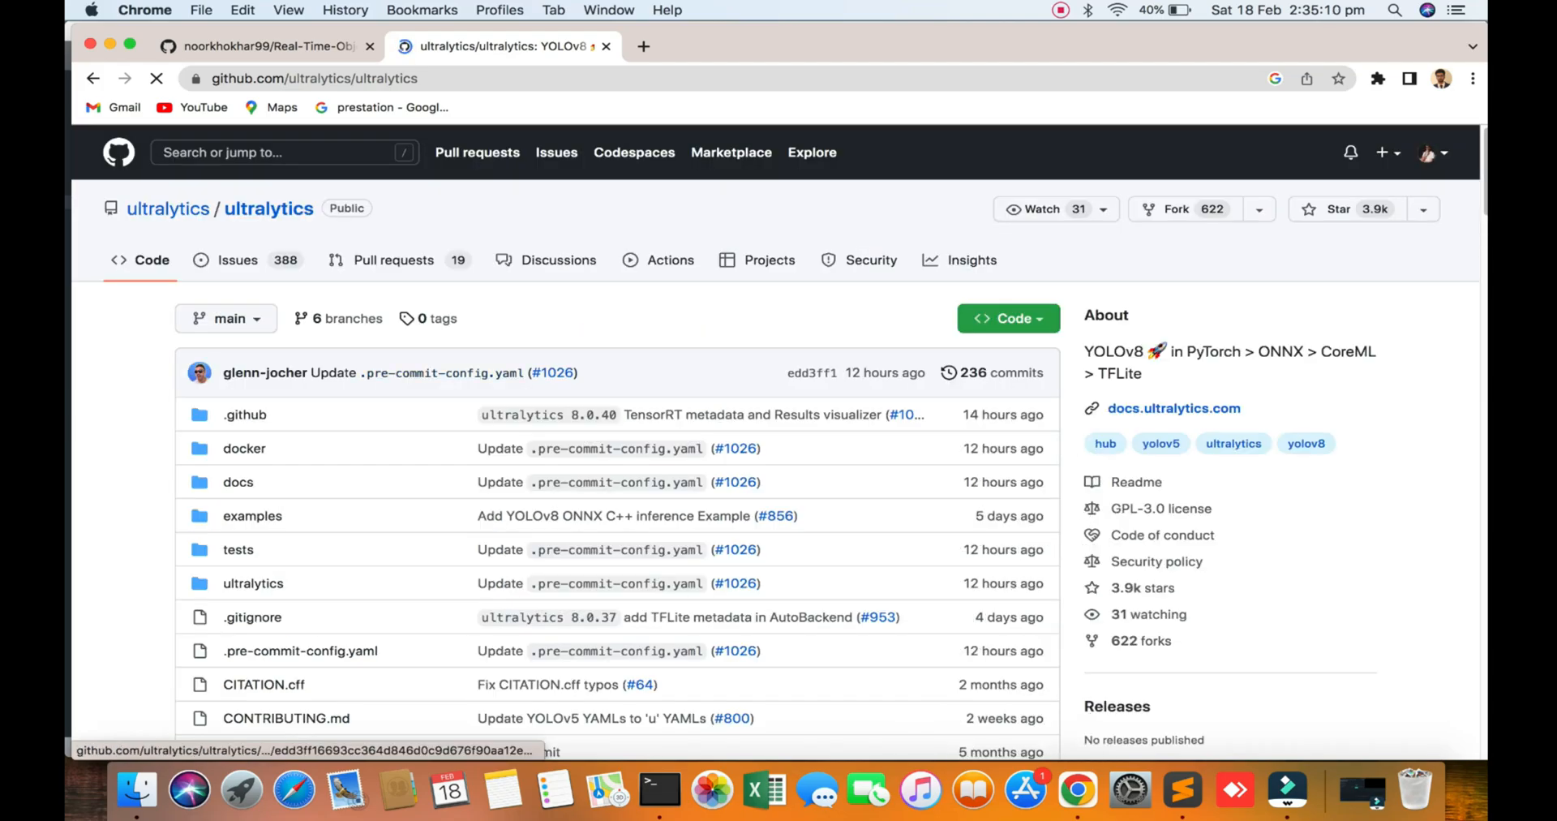
{"action": "scroll", "scroll_direction": "down", "scroll_amount": 3}
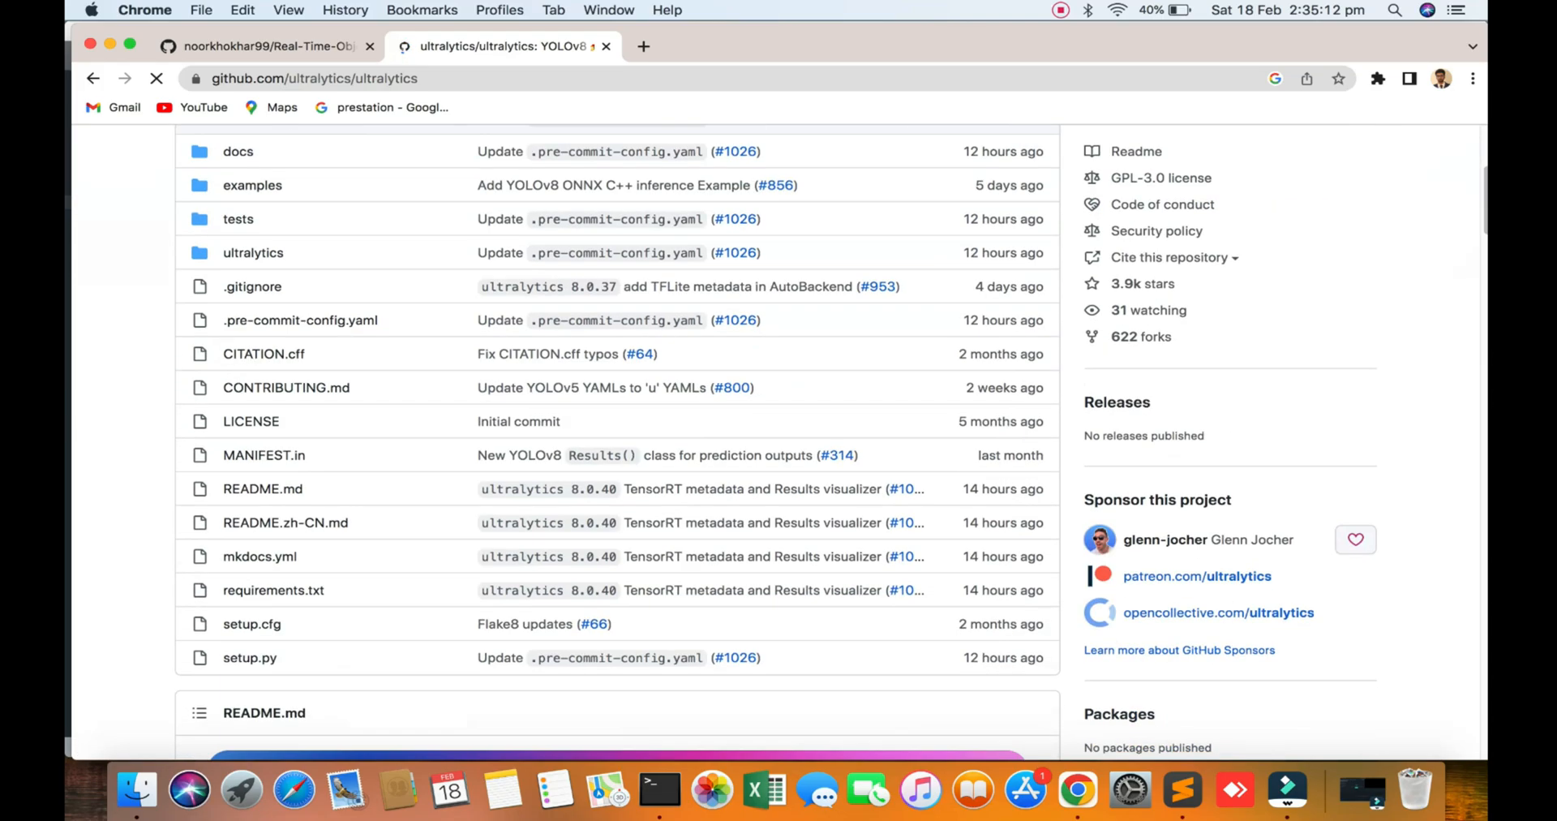
{"action": "scroll", "scroll_direction": "down", "scroll_amount": 3}
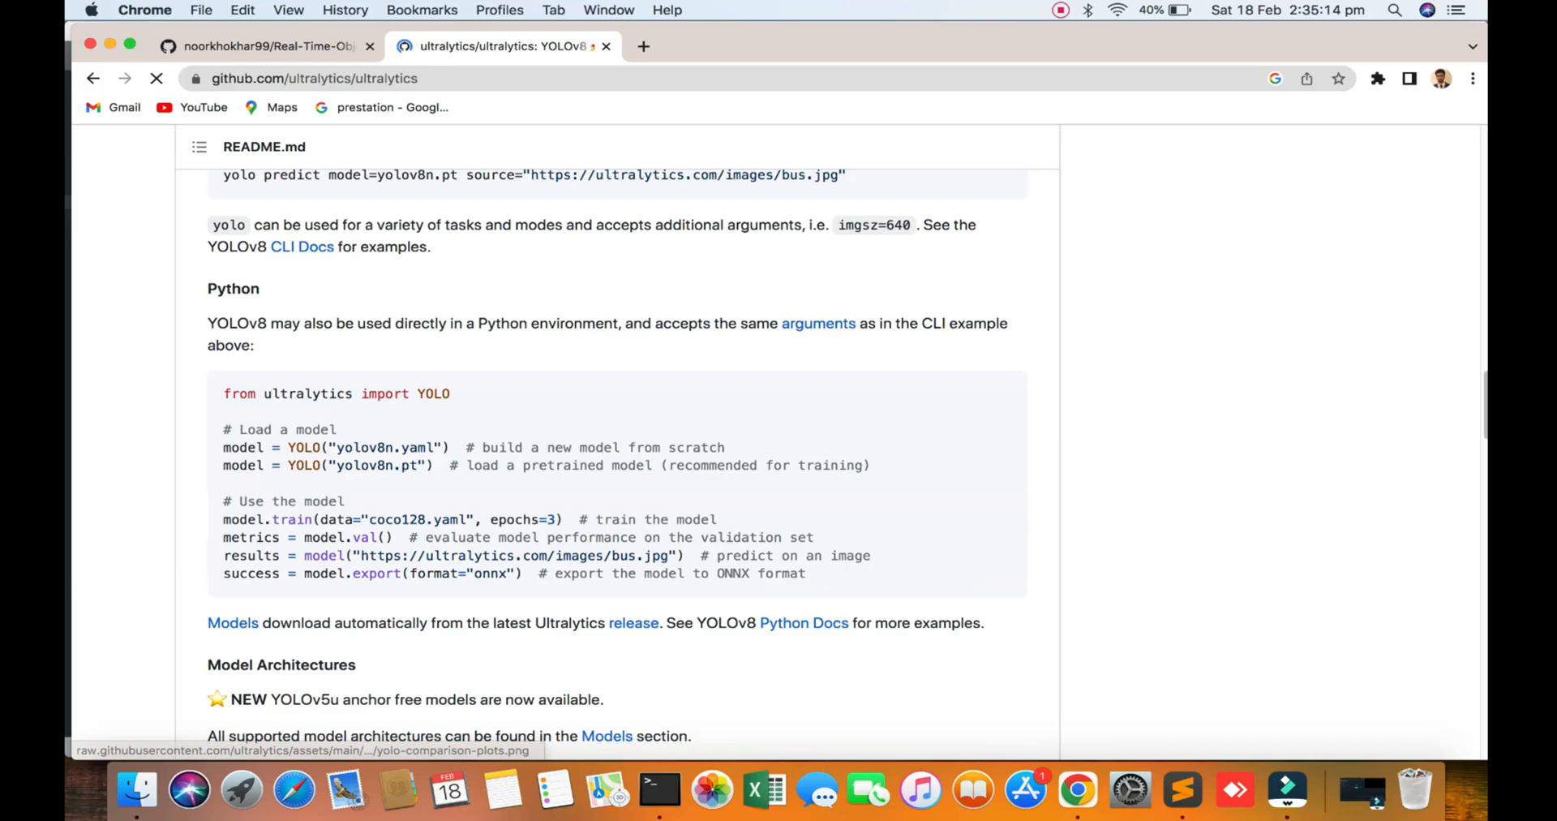
{"action": "scroll", "scroll_direction": "down", "scroll_amount": 3}
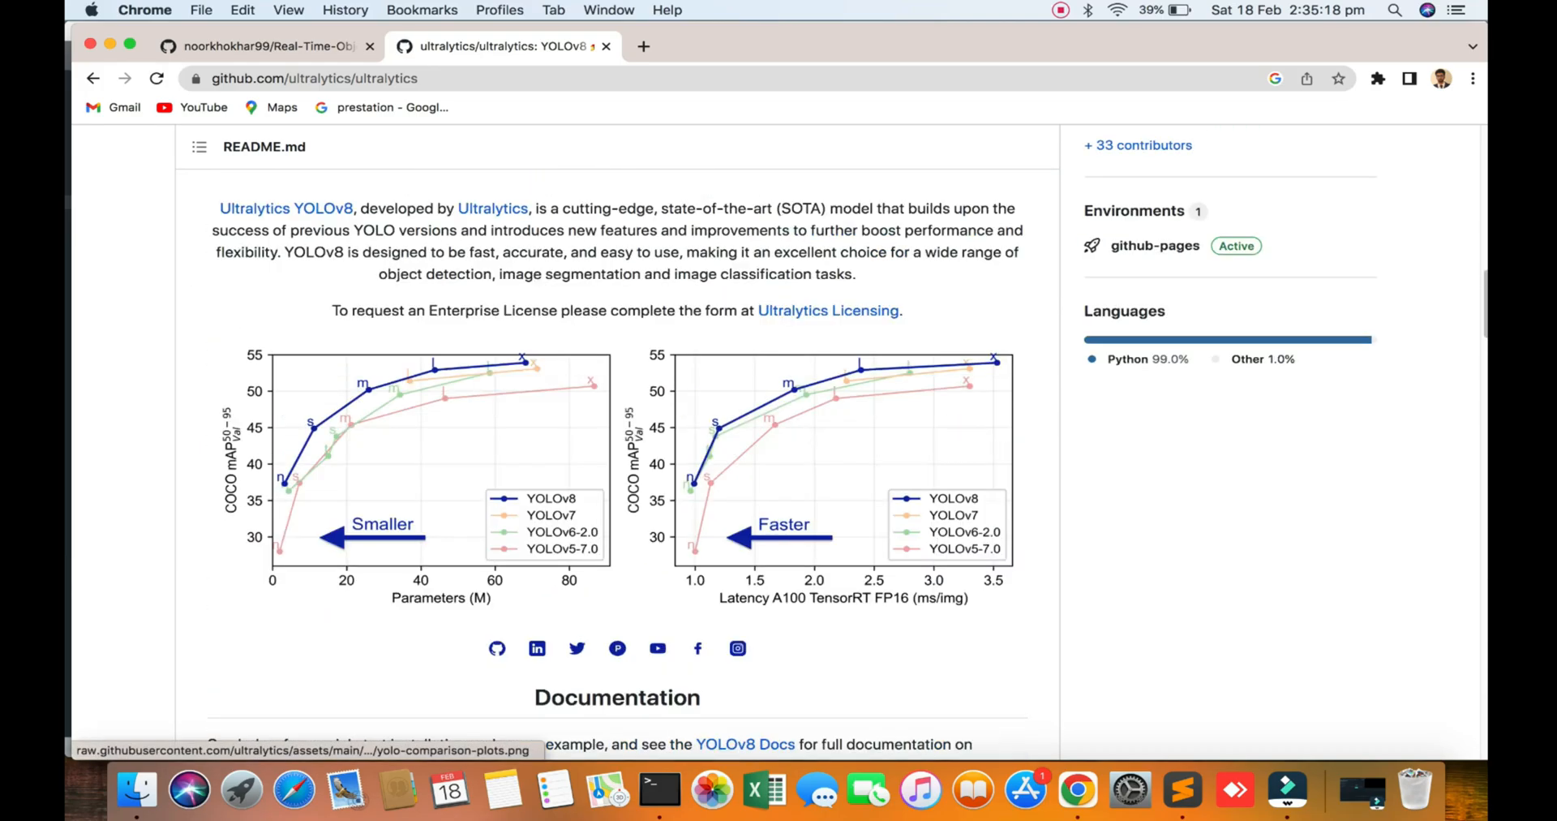
{"action": "scroll", "scroll_direction": "up", "scroll_amount": 3}
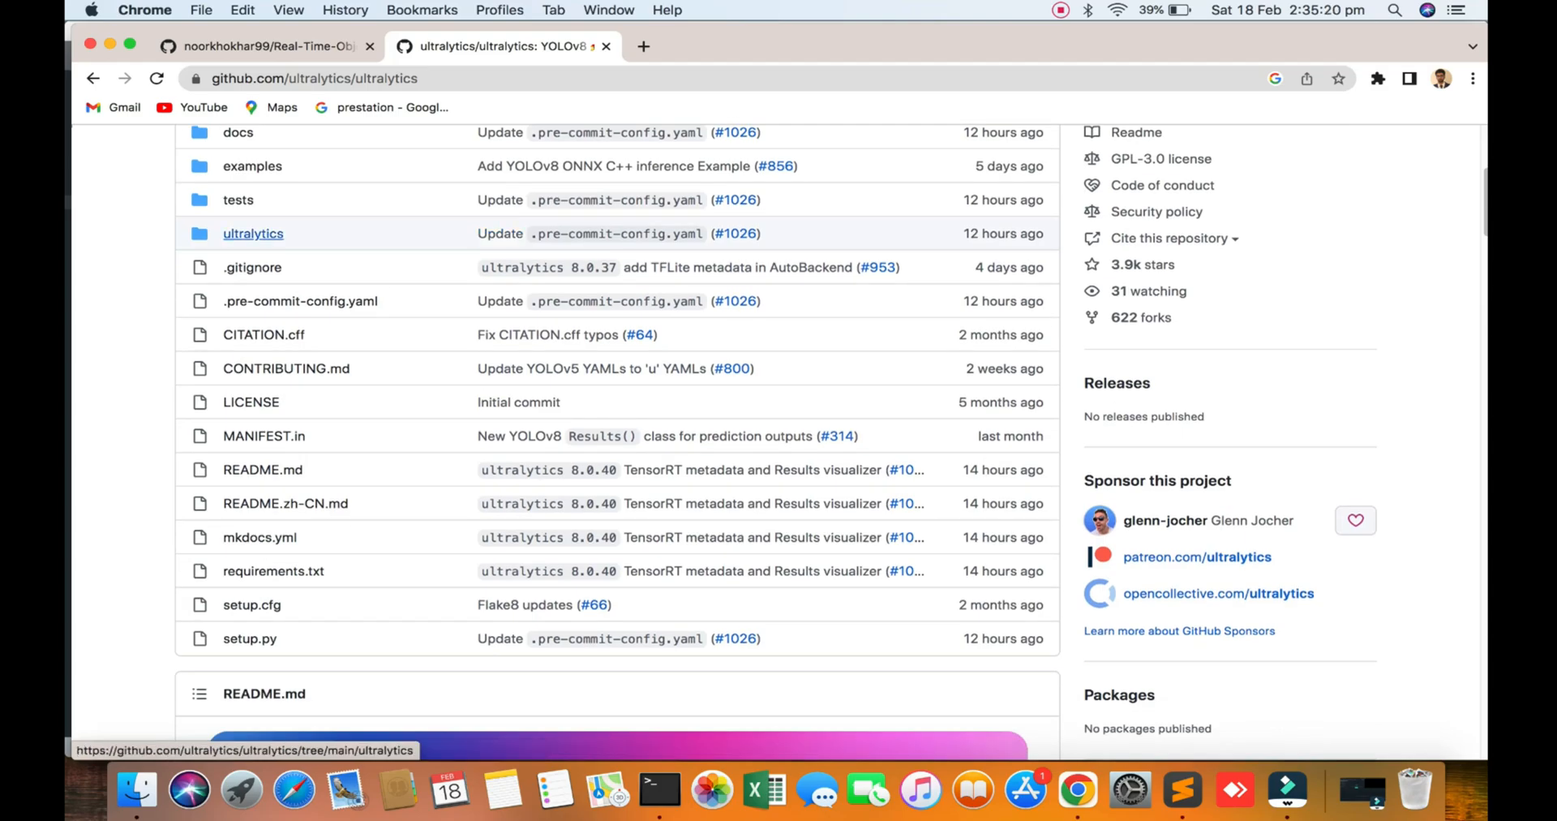
Browse into ultralytics/yolo/v8/segment, then return to the chicken-counting repository tab.
{"action": "left_click", "coordinate": [251, 234]}
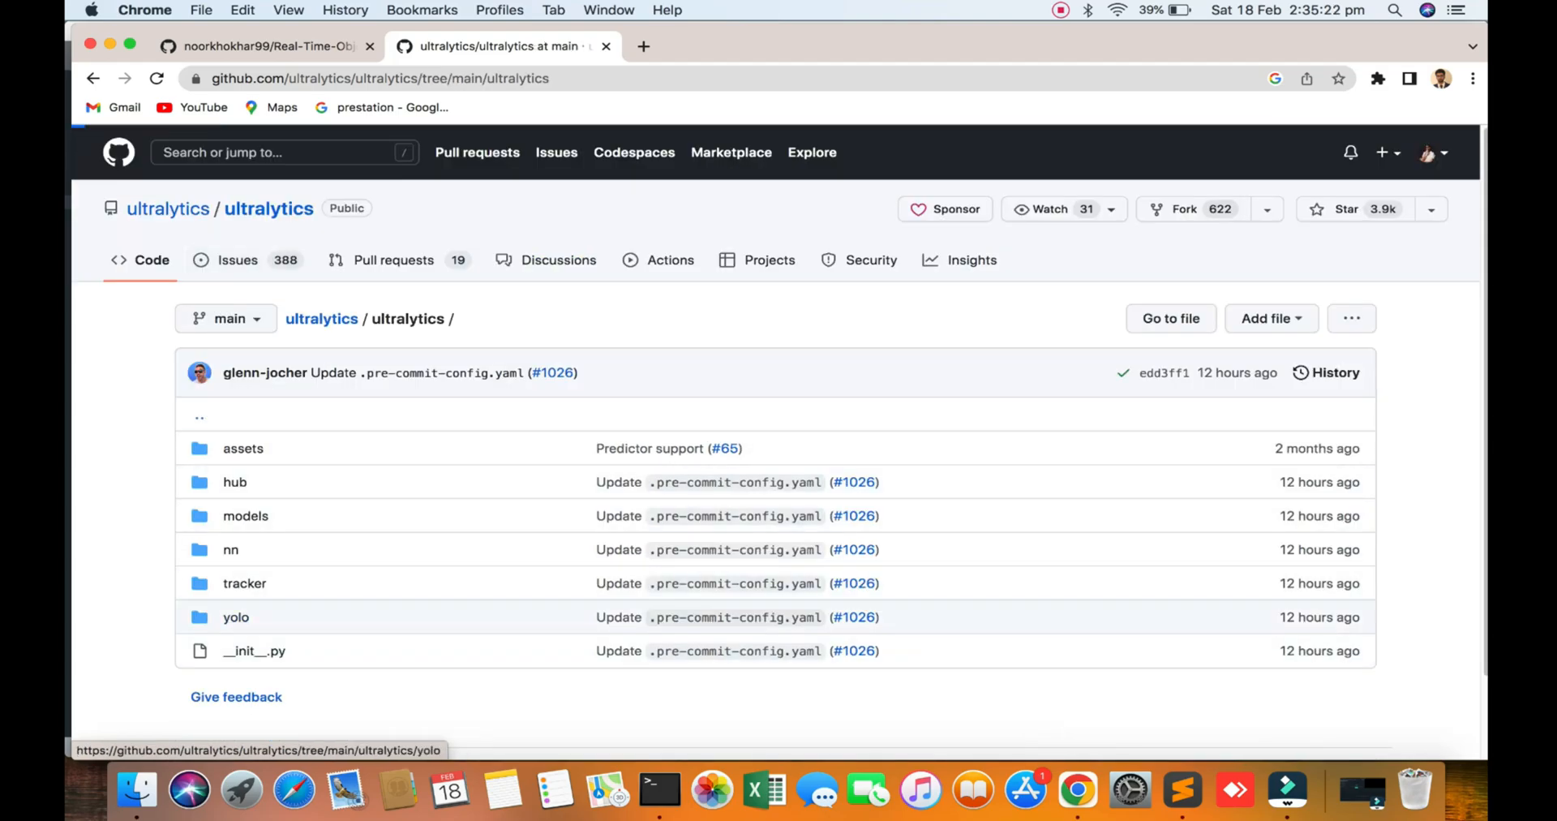
{"action": "left_click", "coordinate": [235, 618]}
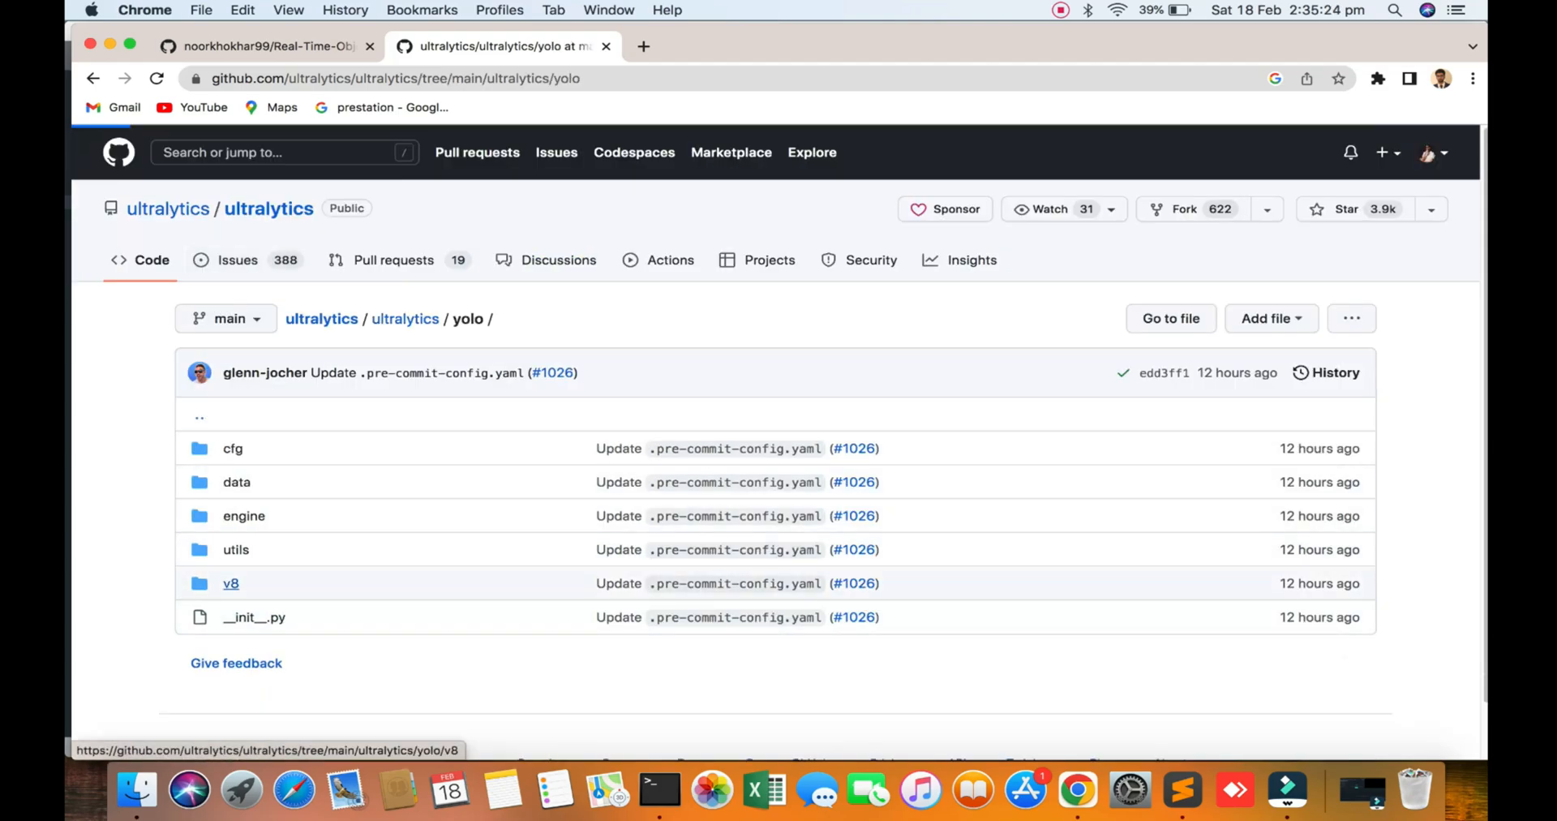
{"action": "left_click", "coordinate": [231, 584]}
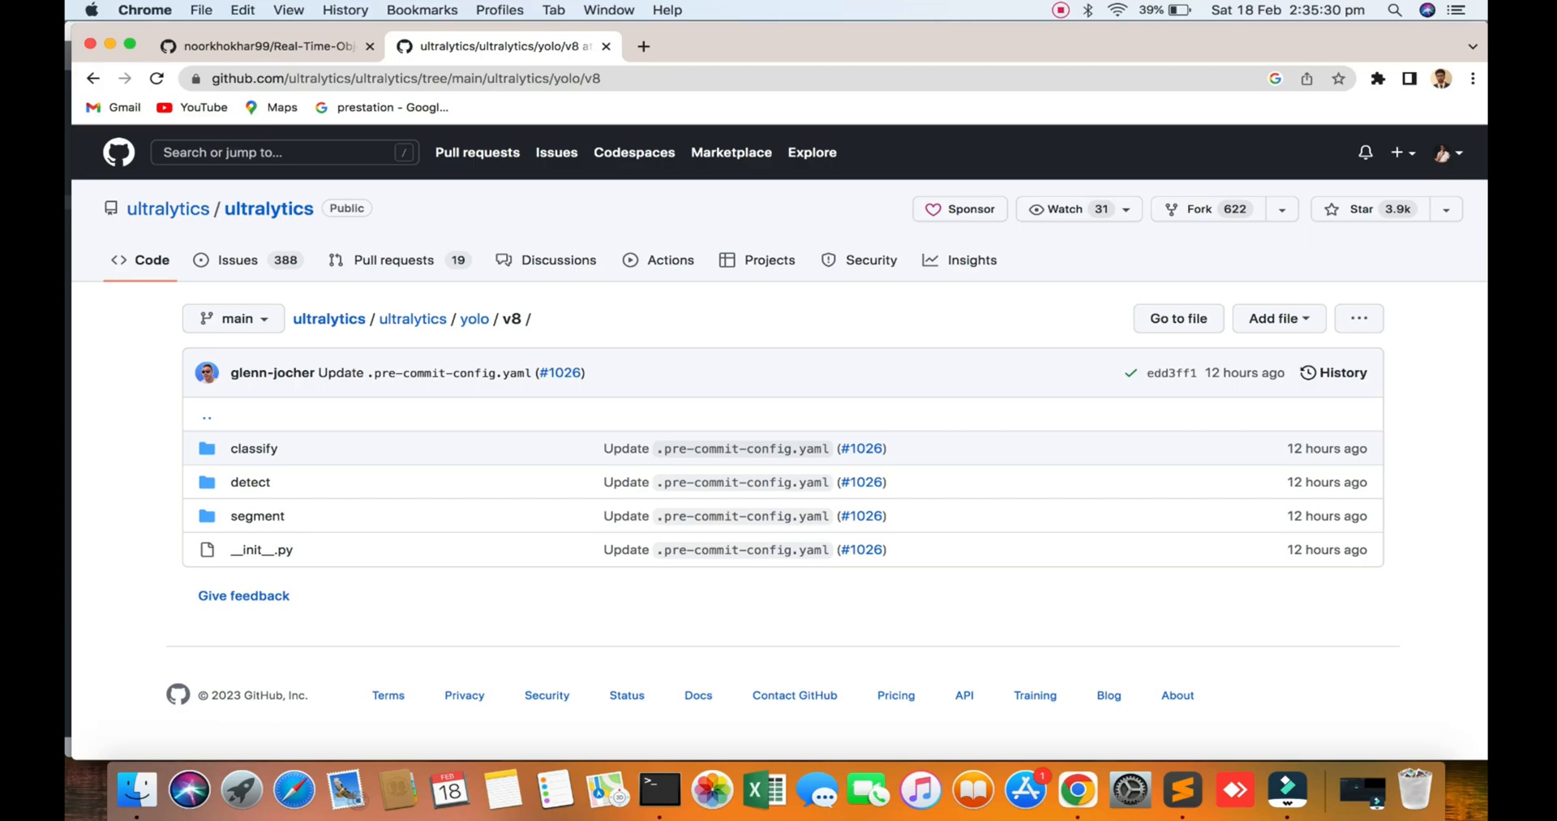
{"action": "left_click", "coordinate": [256, 516]}
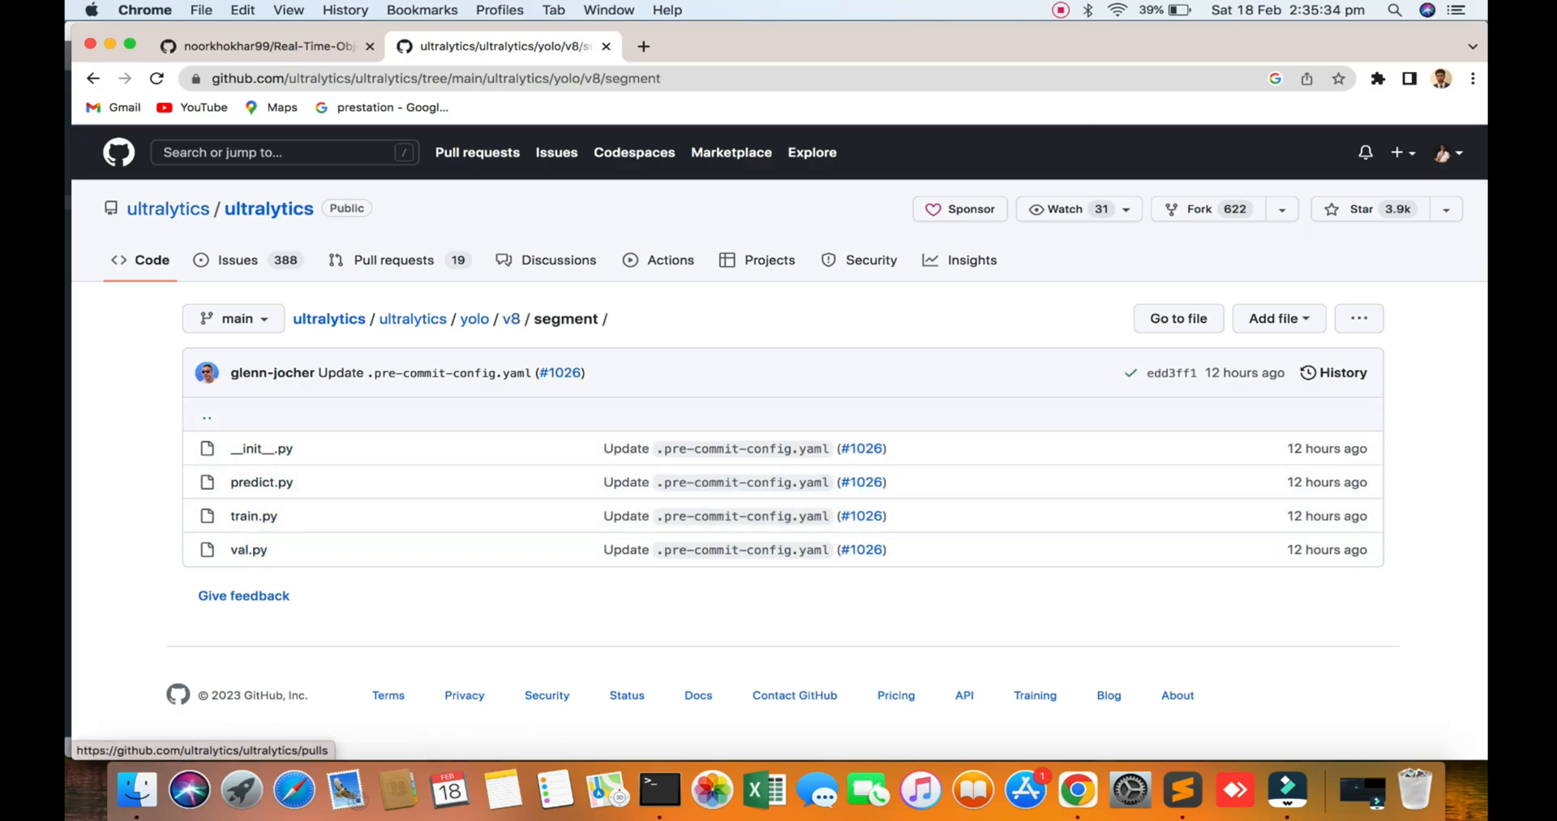
{"action": "left_click", "coordinate": [259, 47]}
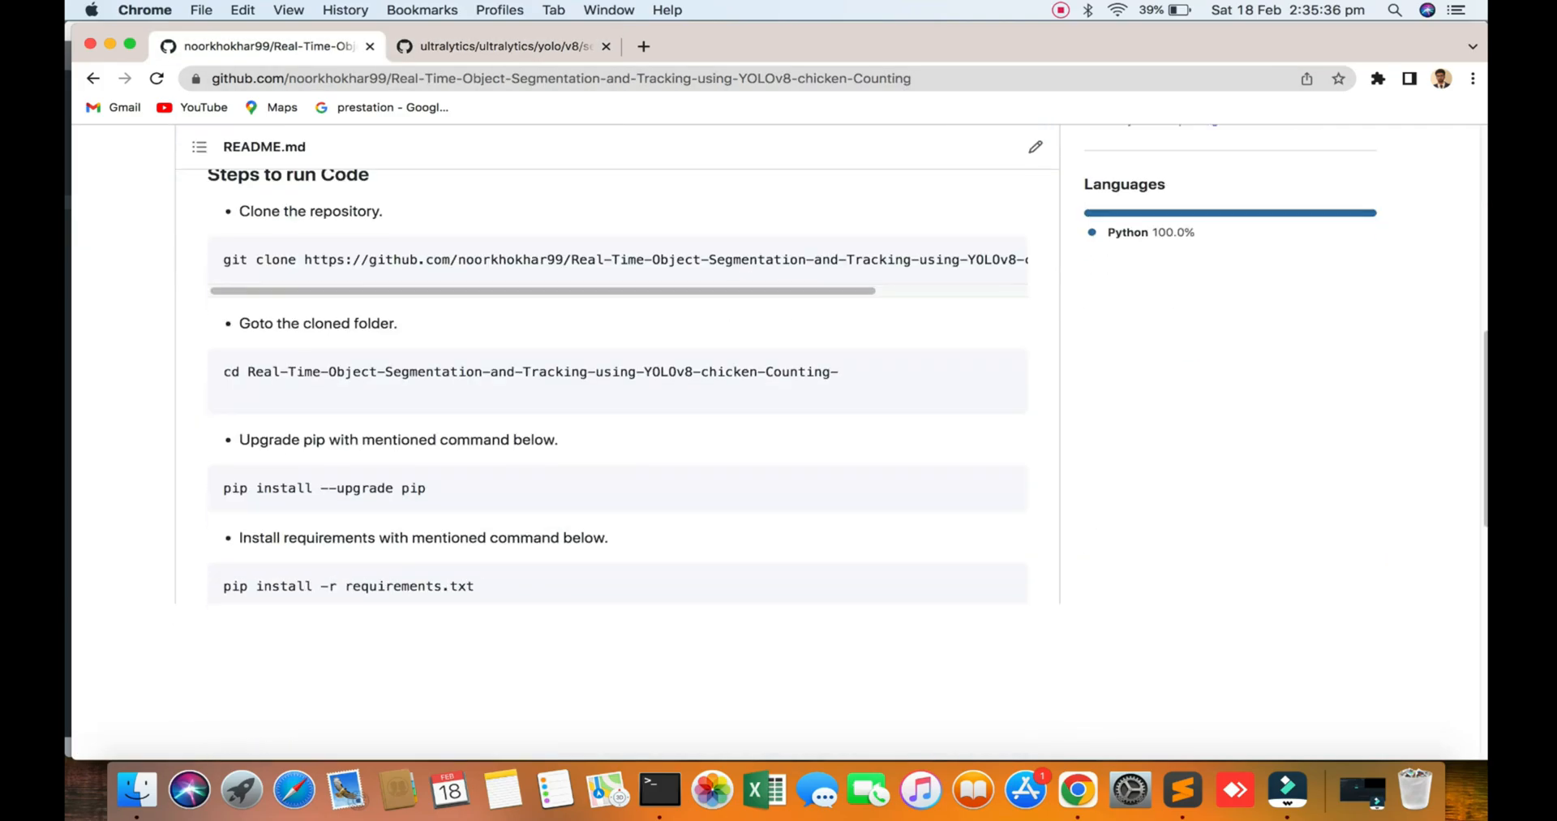
{"action": "left_click", "coordinate": [658, 790]}
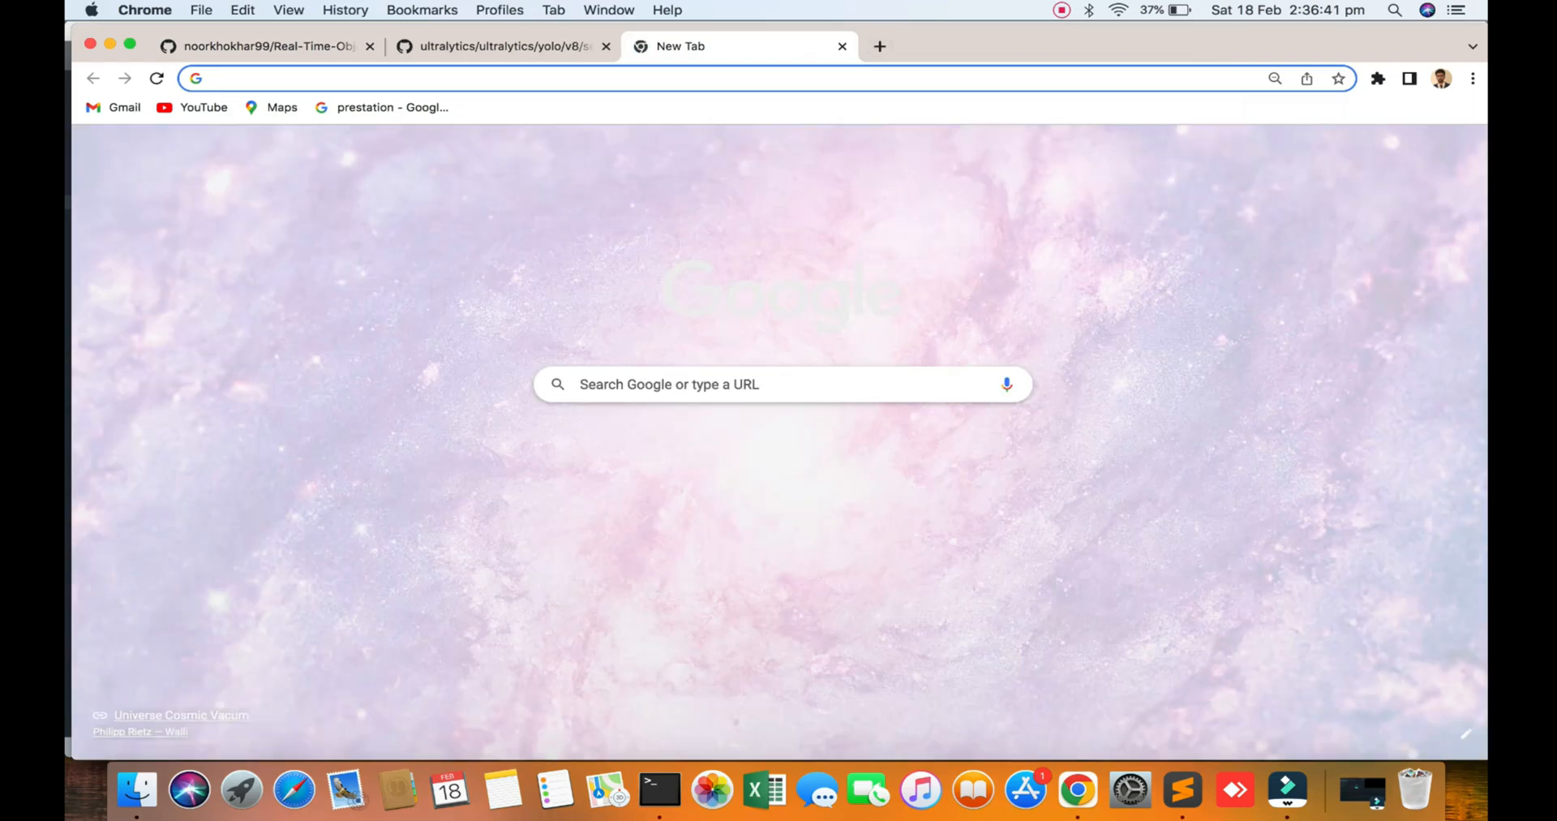
Visit the Pyresearch YouTube channel's Videos page, then return to the chicken-counting README.
{"action": "left_click", "coordinate": [584, 451]}
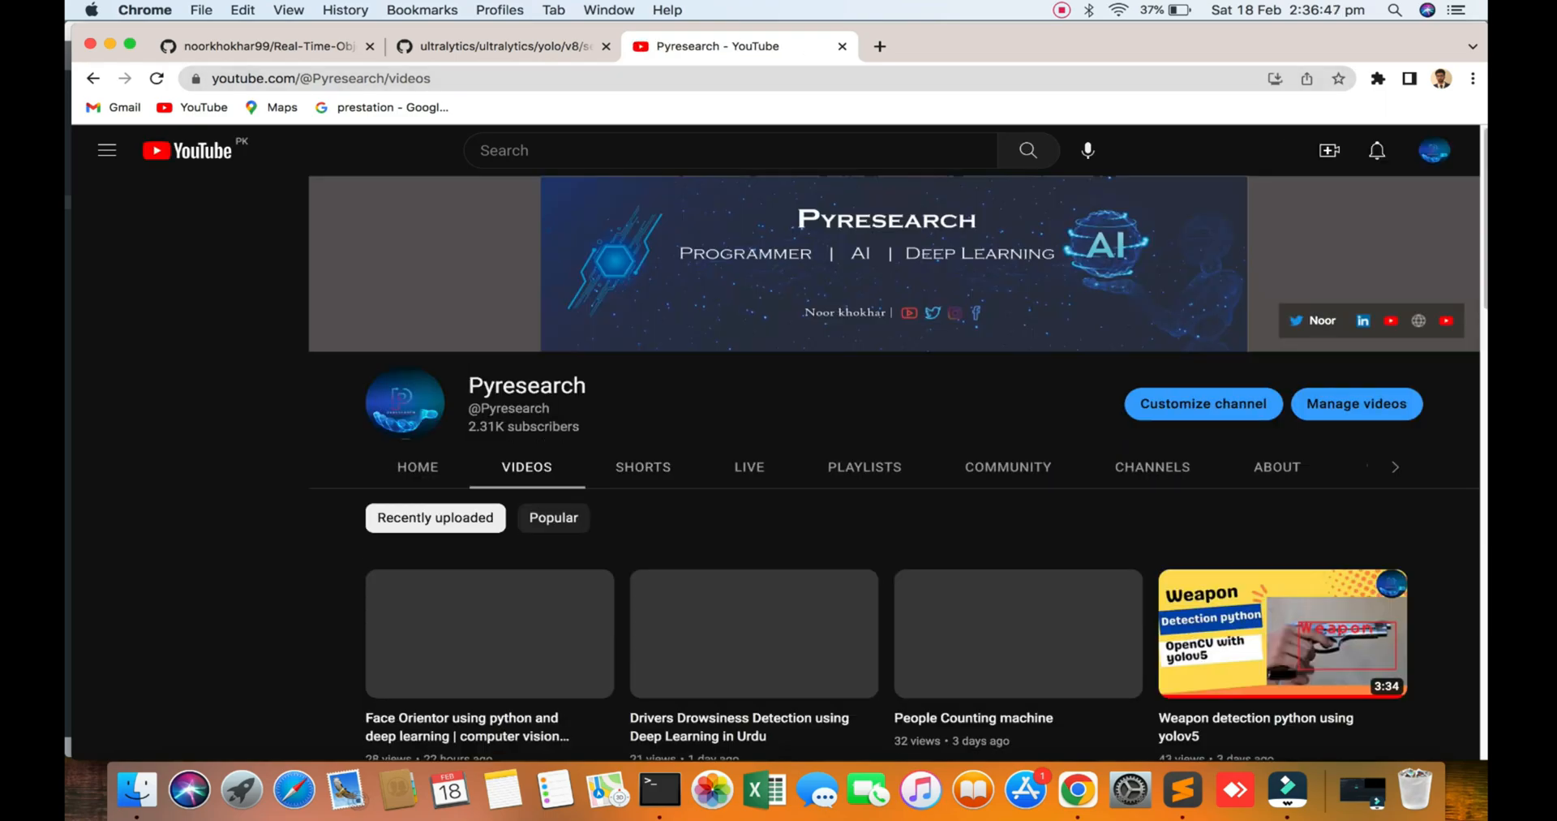
{"action": "left_click", "coordinate": [107, 151]}
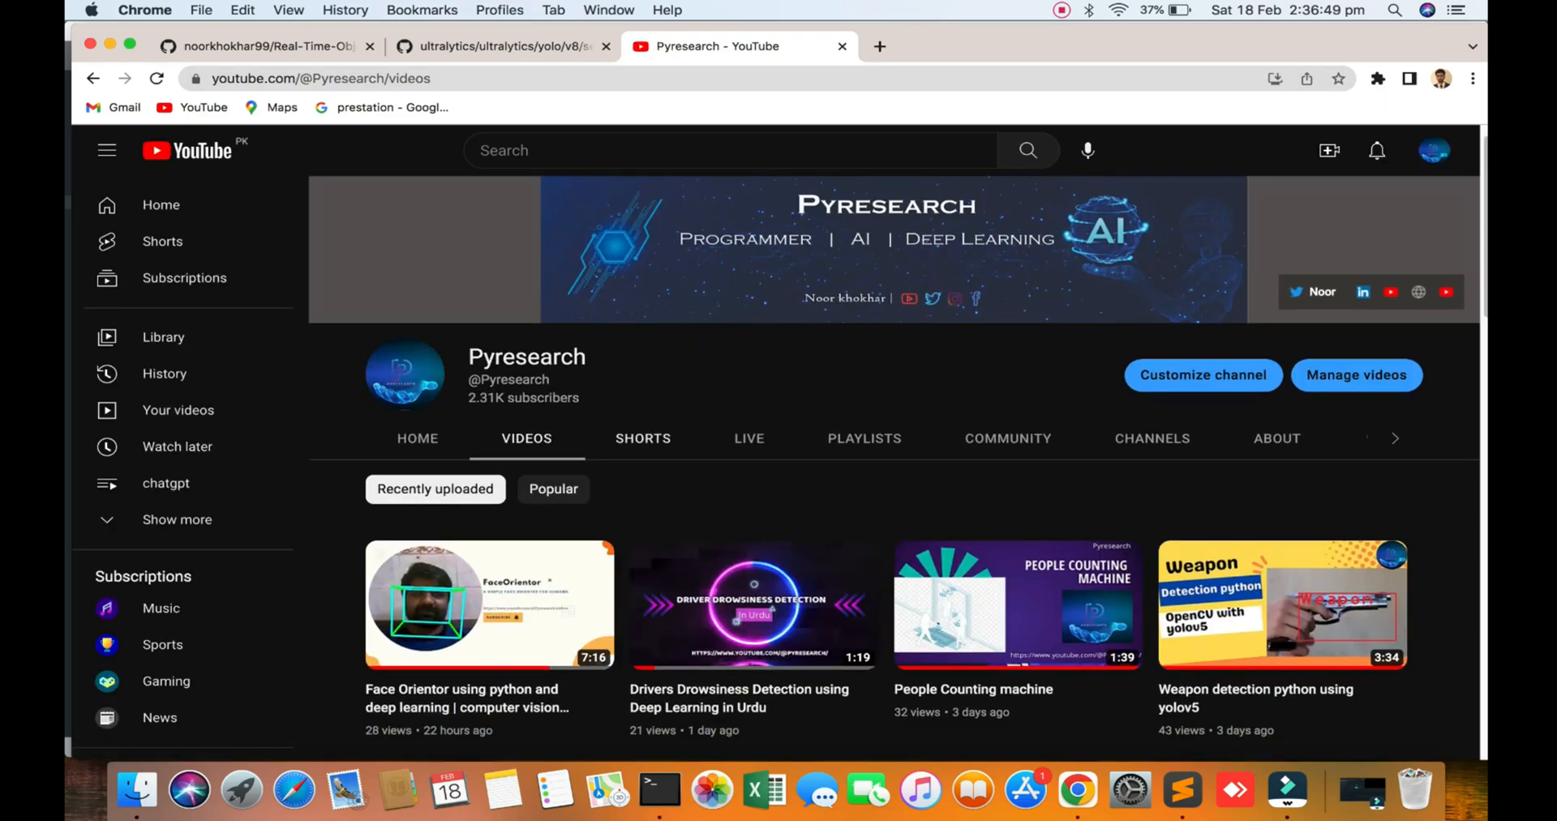
{"action": "scroll", "scroll_direction": "down", "scroll_amount": 3}
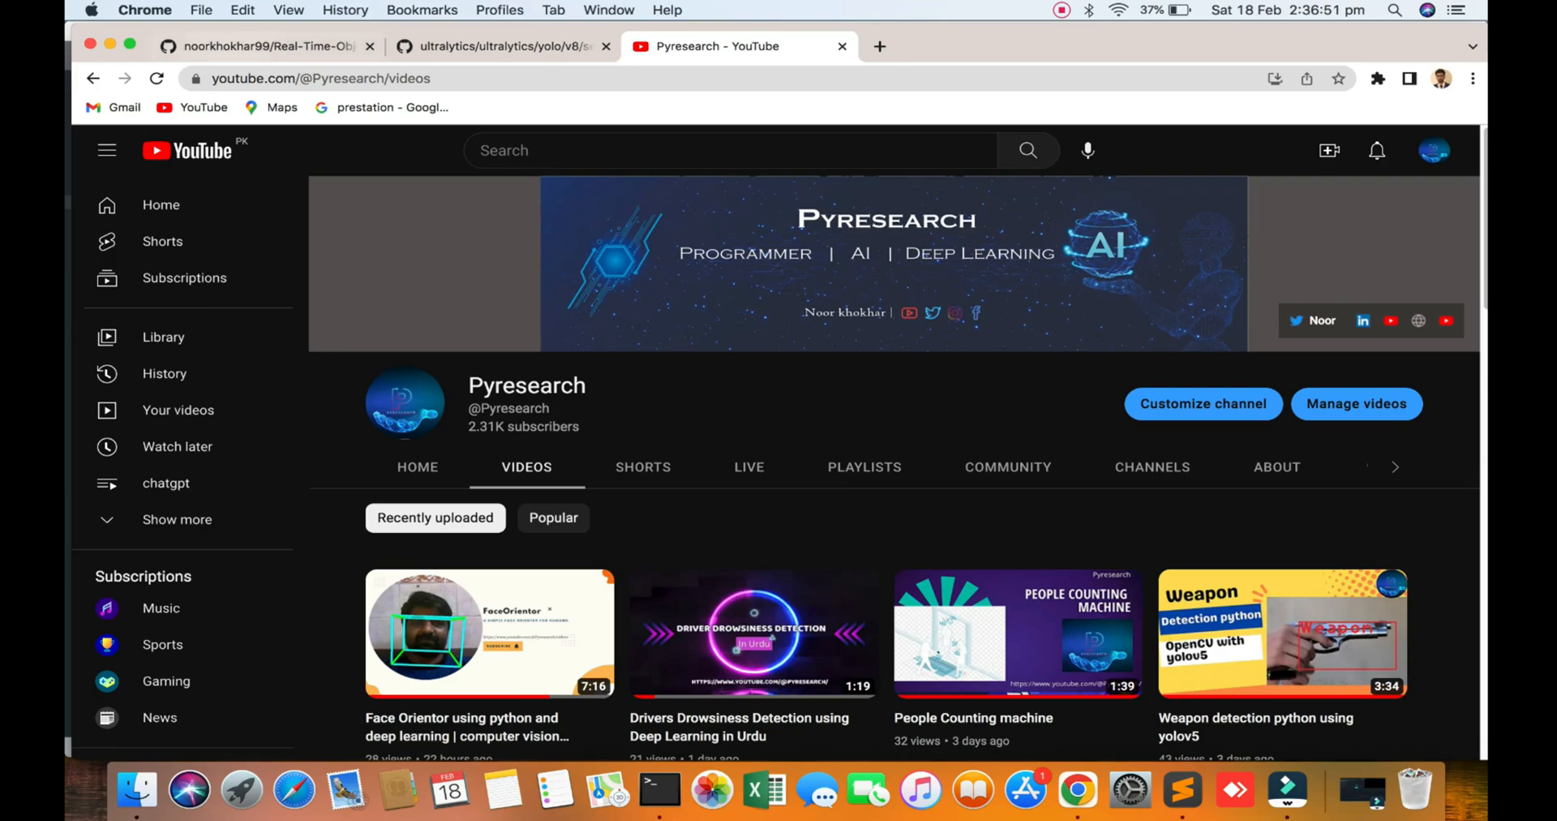
{"action": "left_click", "coordinate": [268, 45]}
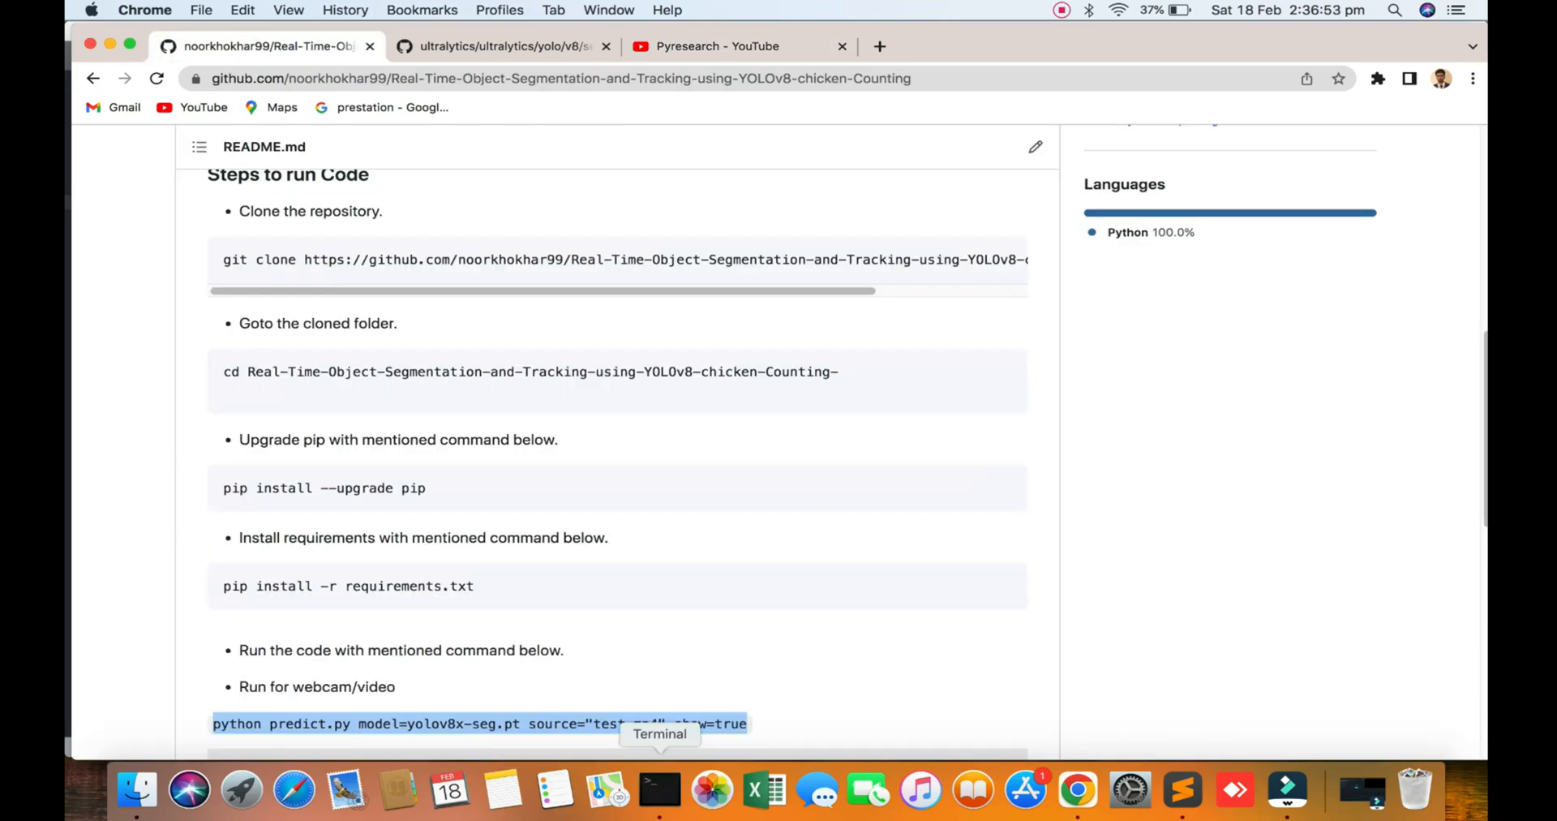
{"action": "left_click", "coordinate": [658, 790]}
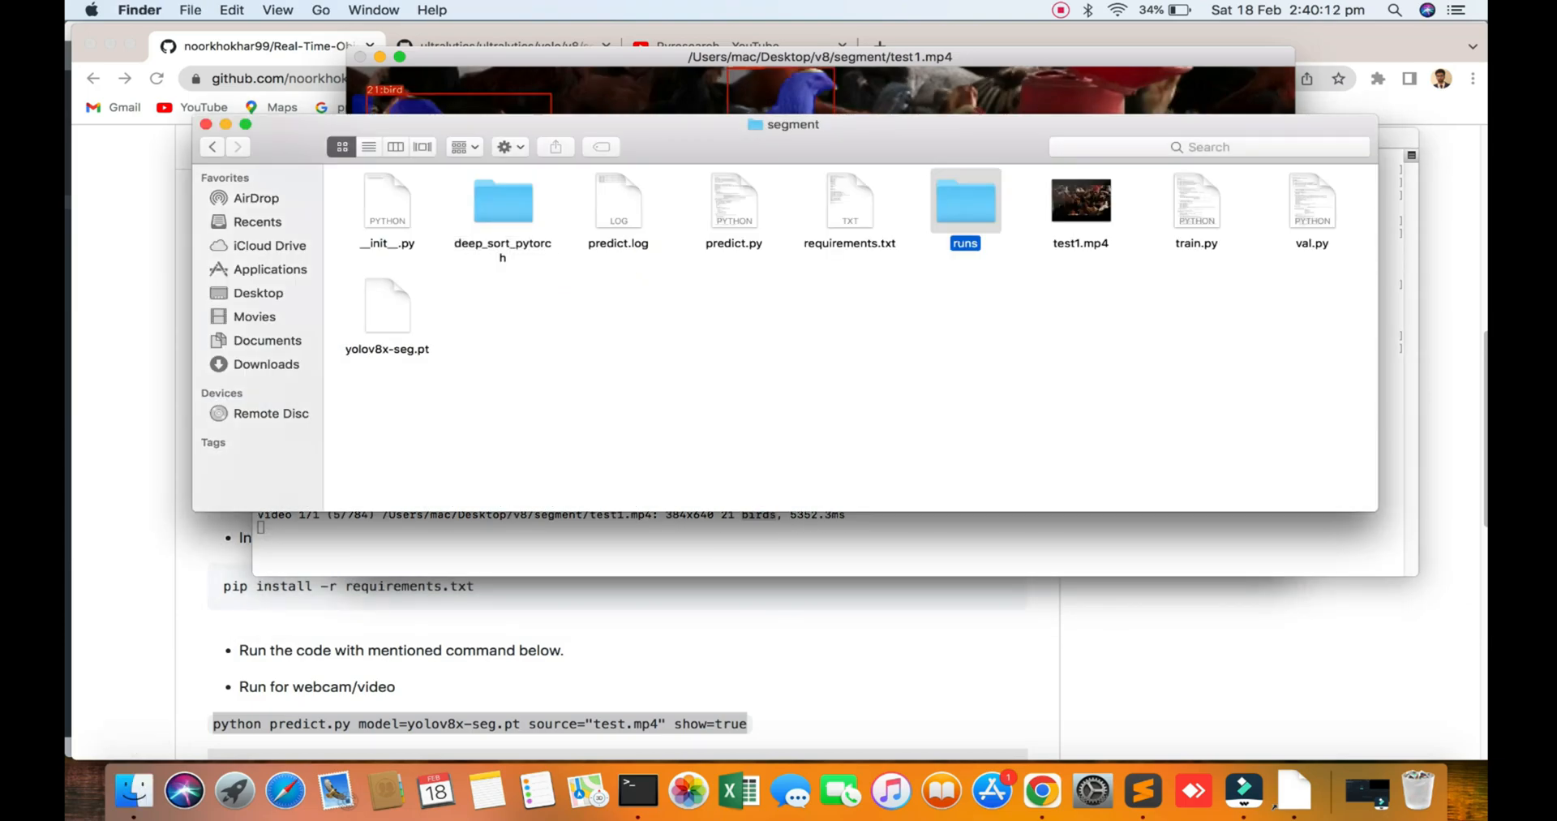
Play the segmented test1.mp4 from runs/detect/train5 showing chickens masked in blue.
{"action": "double_click", "coordinate": [963, 203]}
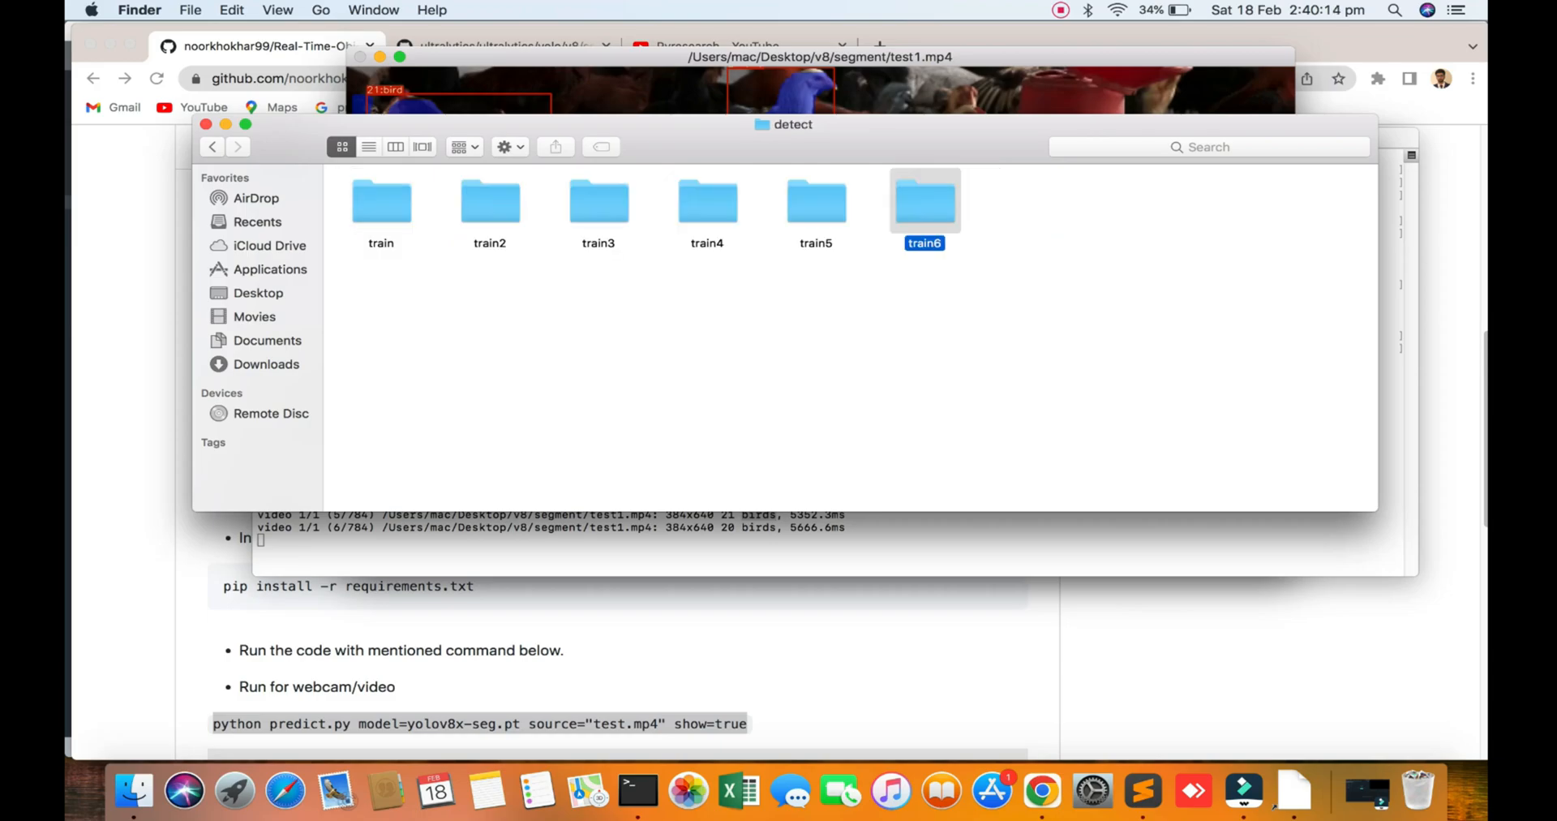
{"action": "double_click", "coordinate": [925, 201]}
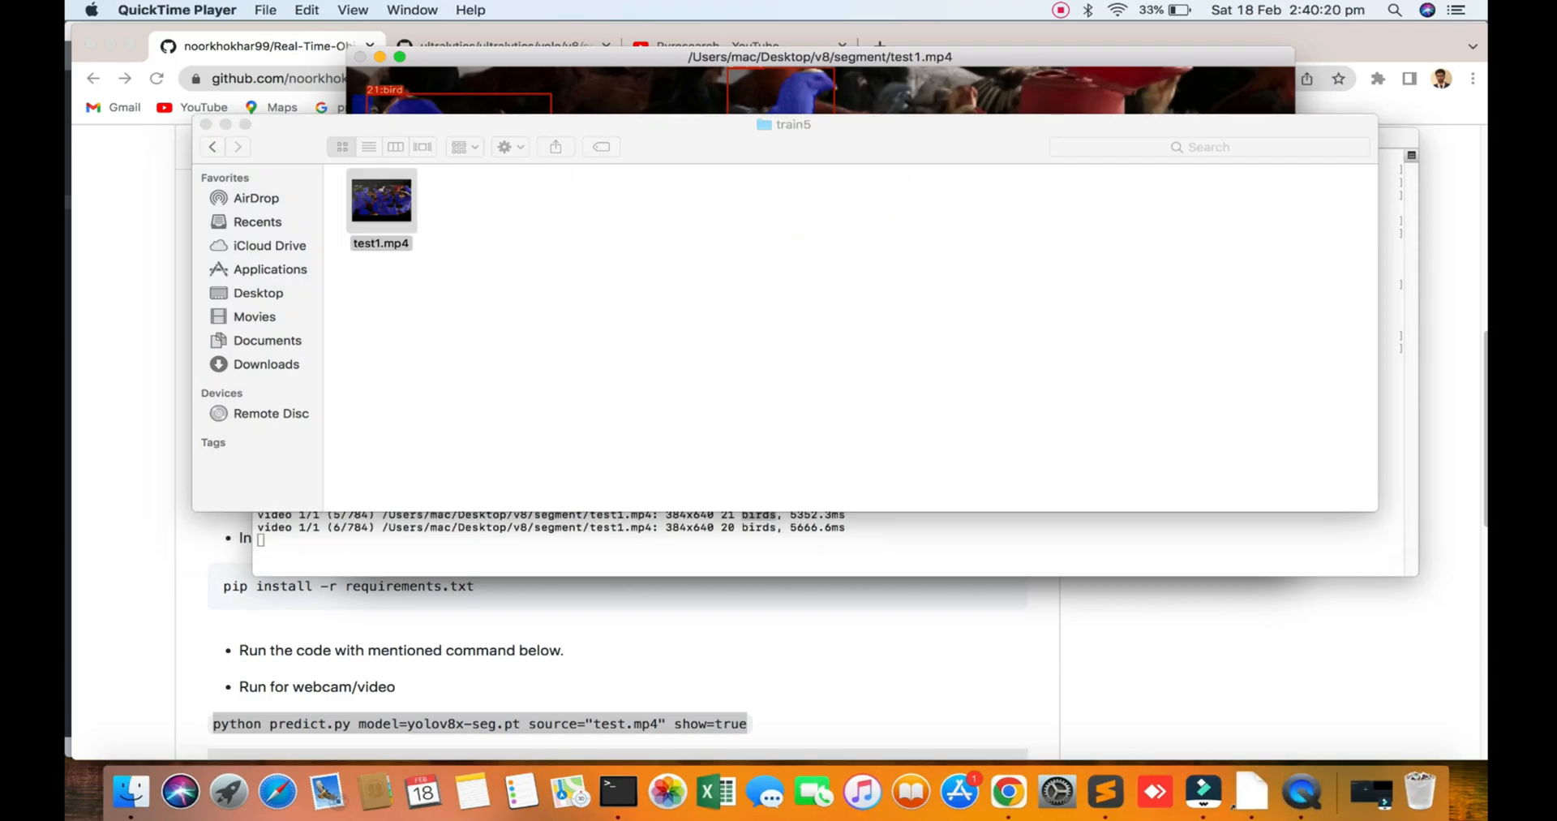
{"action": "double_click", "coordinate": [381, 199]}
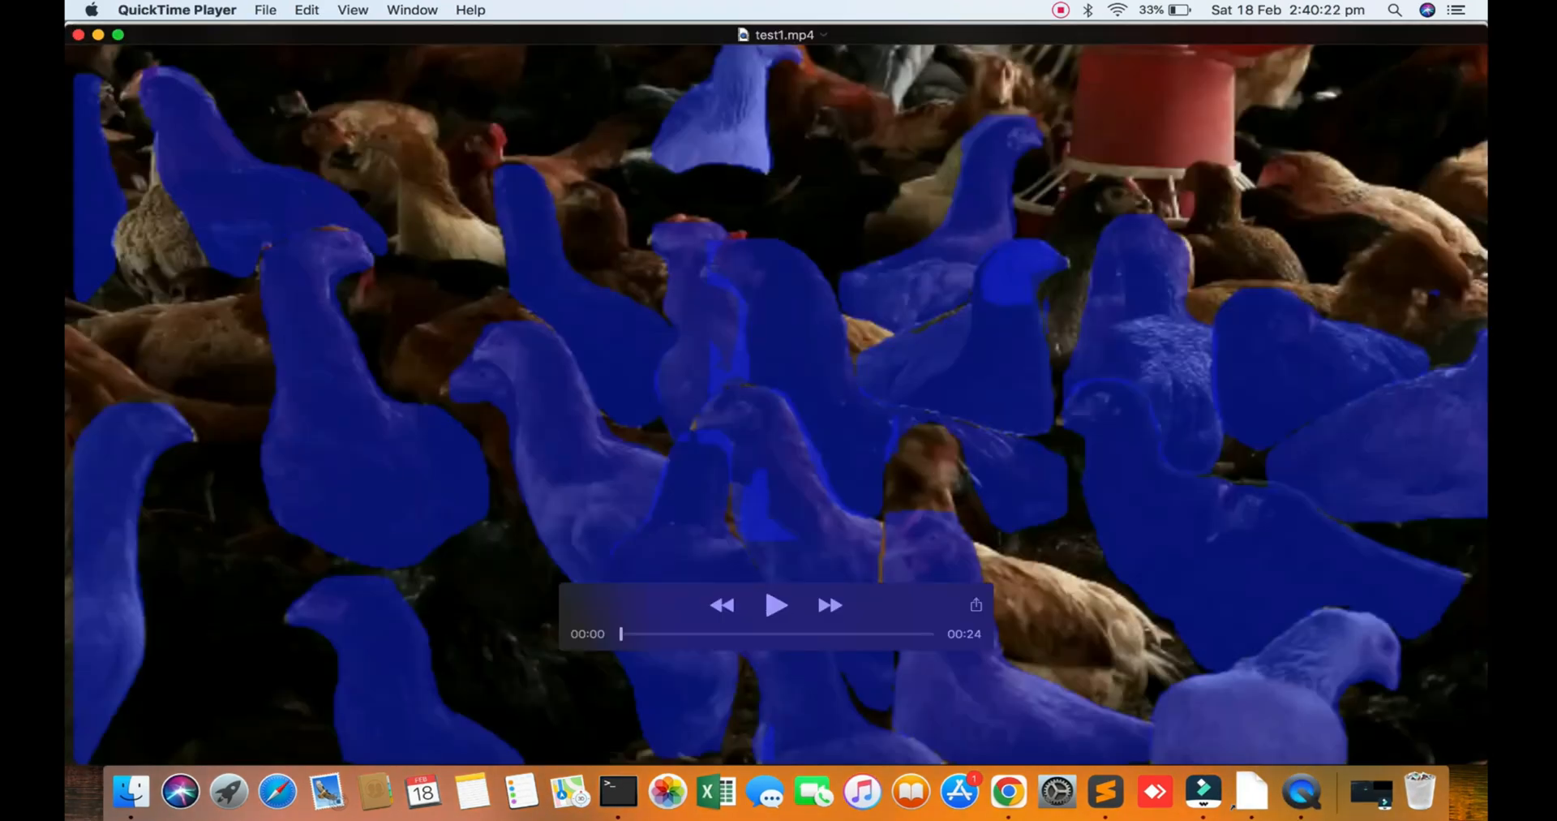
{"action": "left_click", "coordinate": [775, 605]}
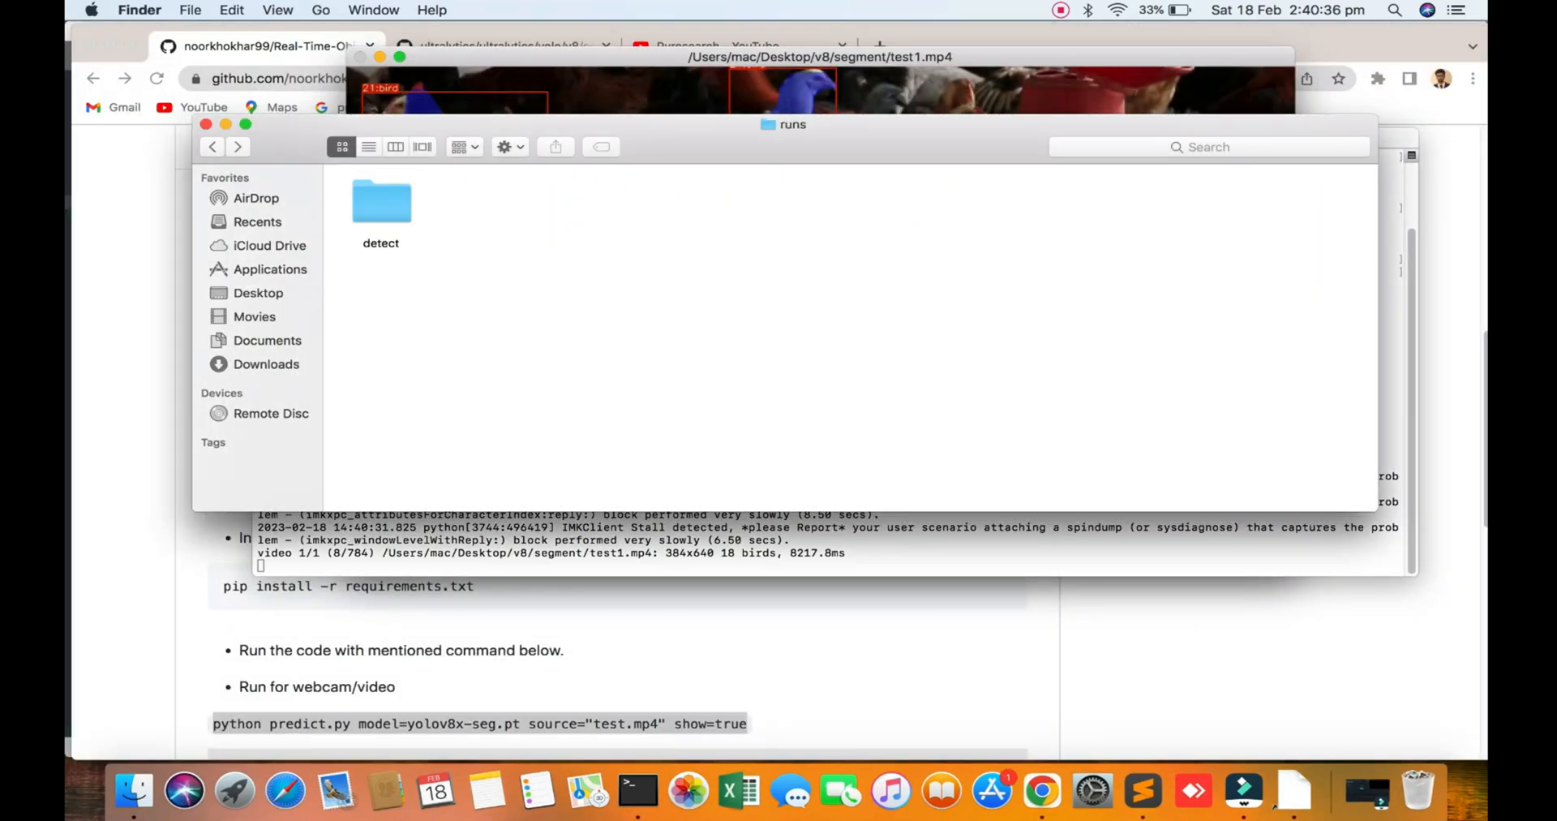
Open predict.py from the segment project folder in Sublime Text at the deep_sort tracker config.
{"action": "left_click", "coordinate": [213, 148]}
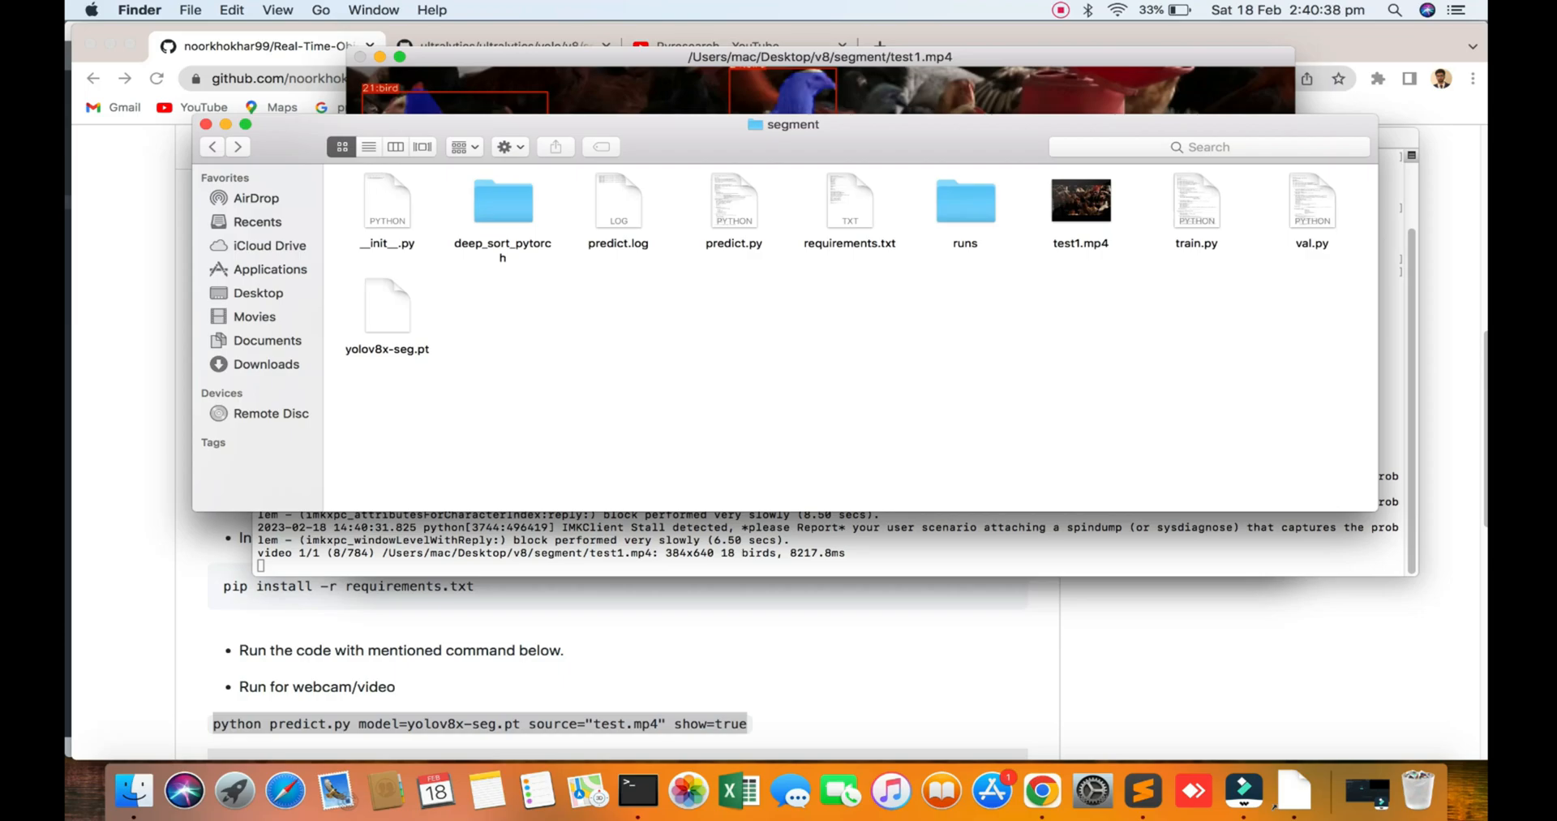
{"action": "right_click", "coordinate": [735, 202]}
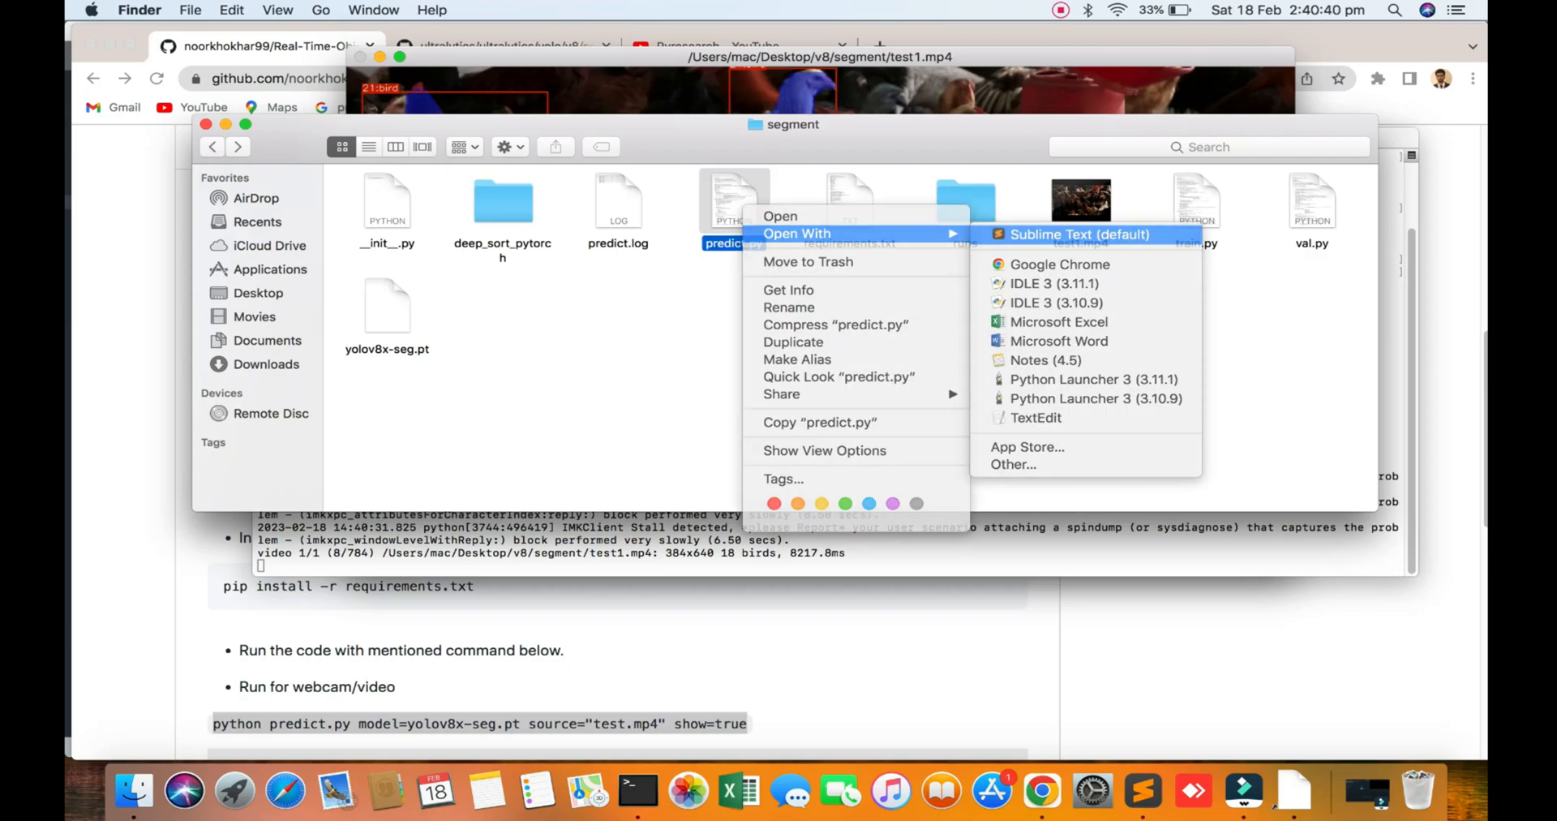
{"action": "left_click", "coordinate": [1080, 235]}
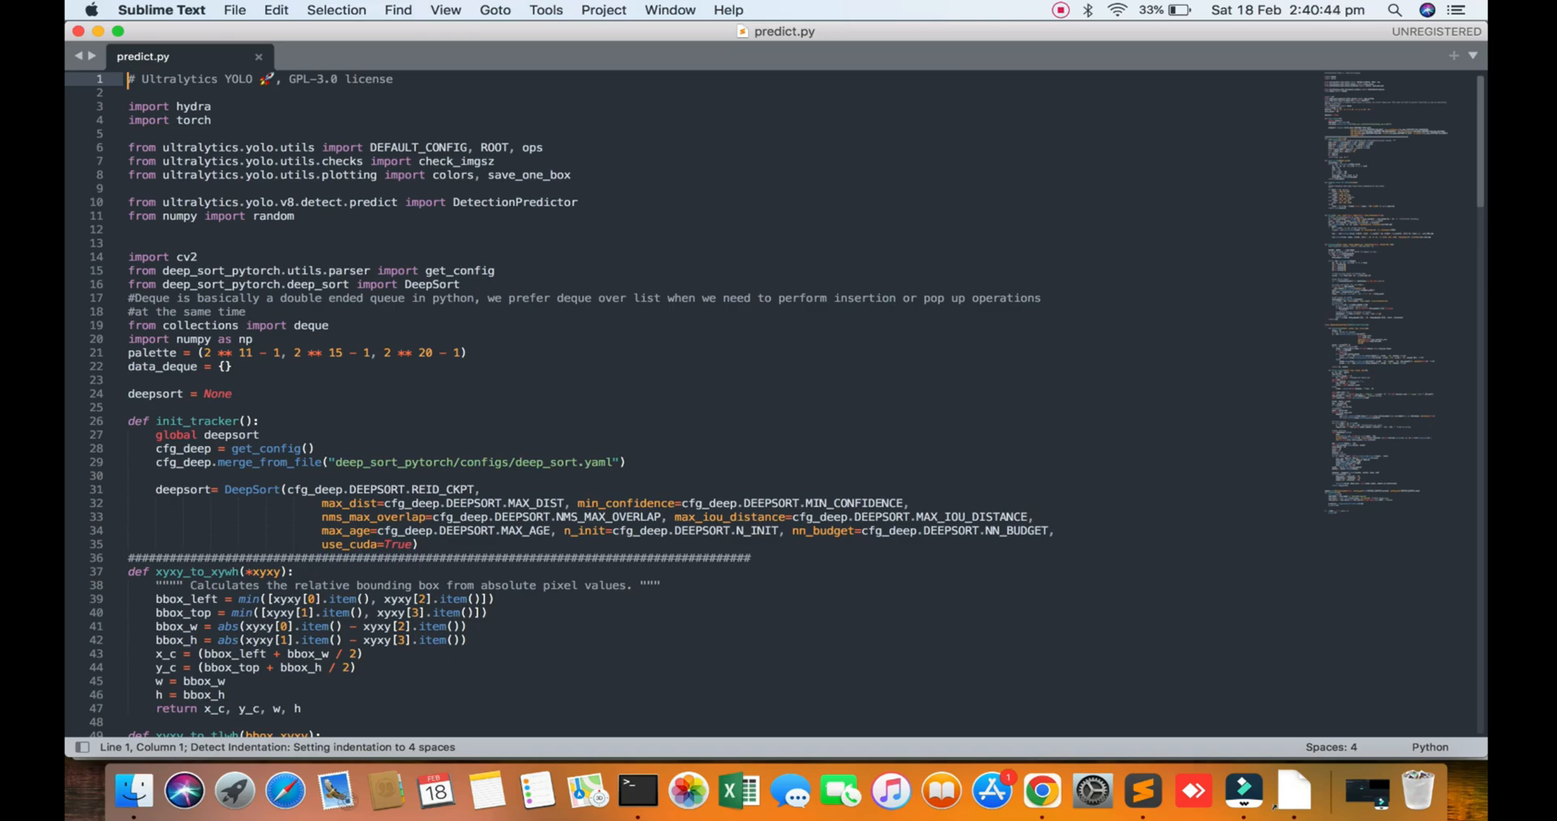
{"action": "left_click", "coordinate": [130, 407]}
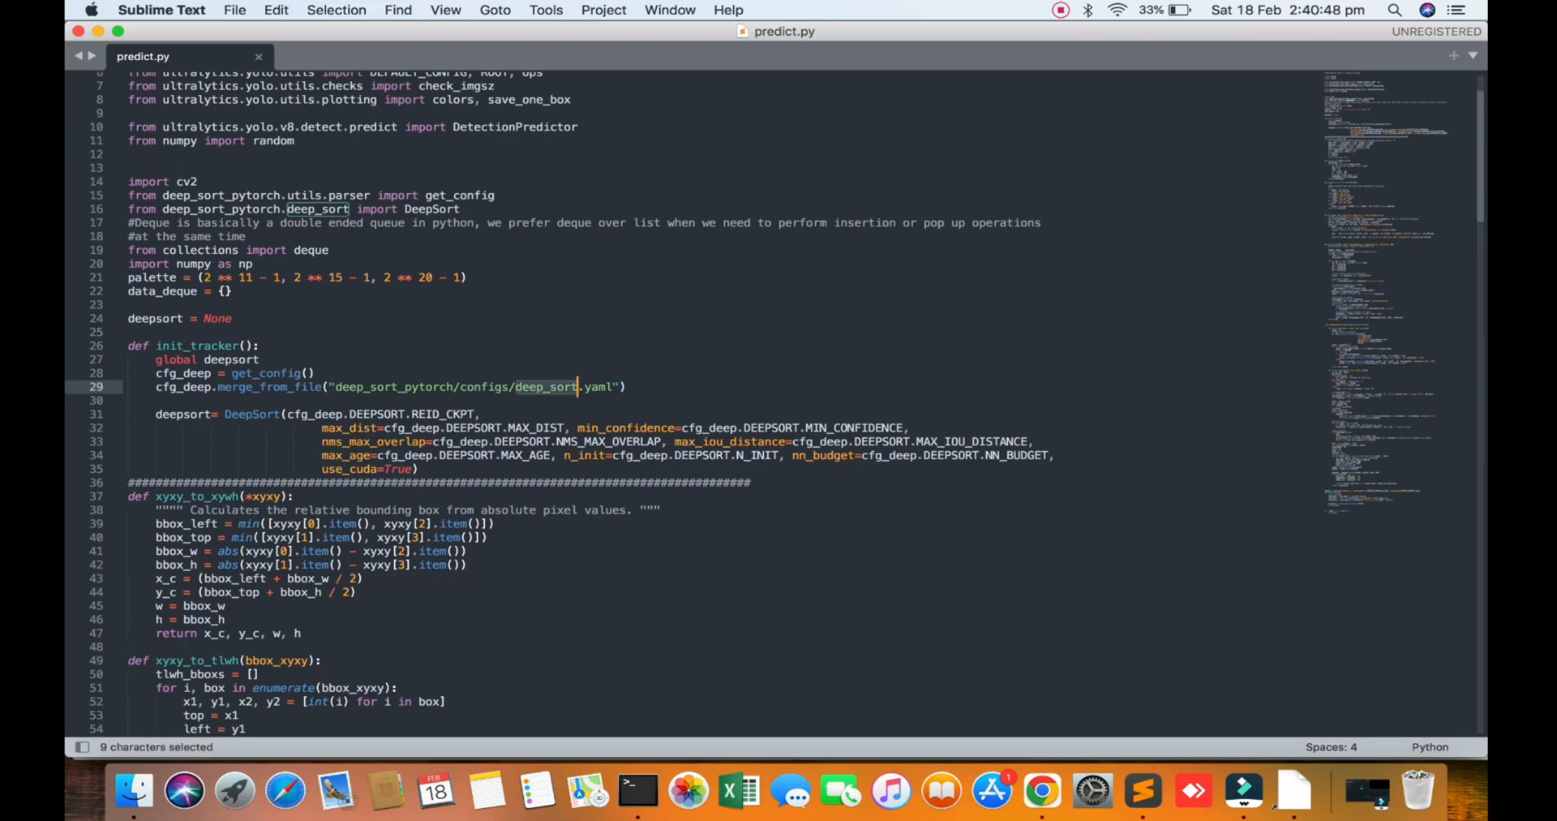
Read through draw_boxes, DeepSORT write_results tracking and the yolov8n-seg.pt predict entry.
{"action": "scroll", "scroll_direction": "down", "scroll_amount": 3}
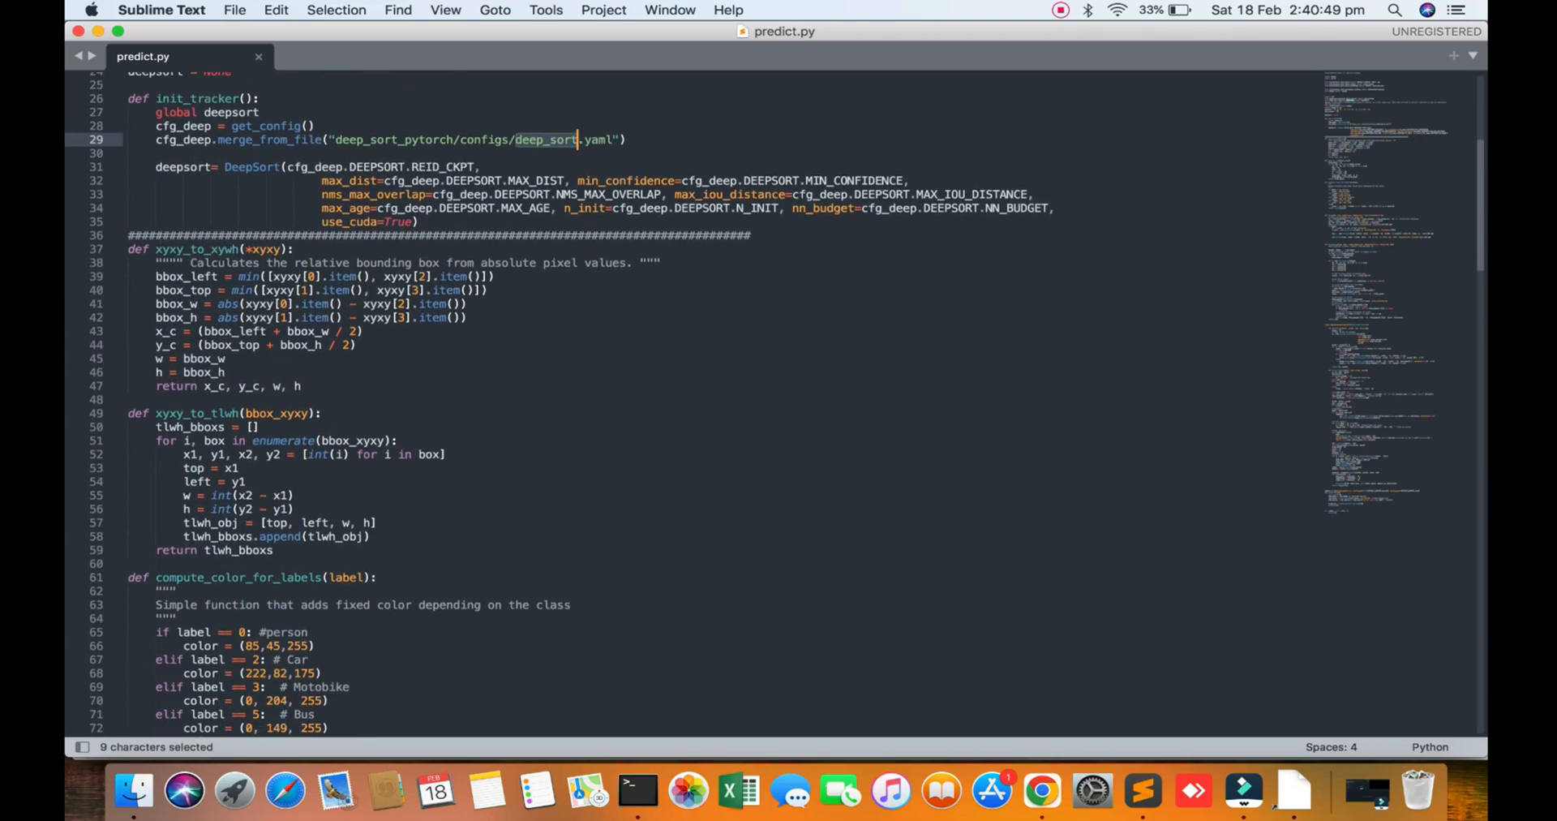
{"action": "scroll", "scroll_direction": "down", "scroll_amount": 3}
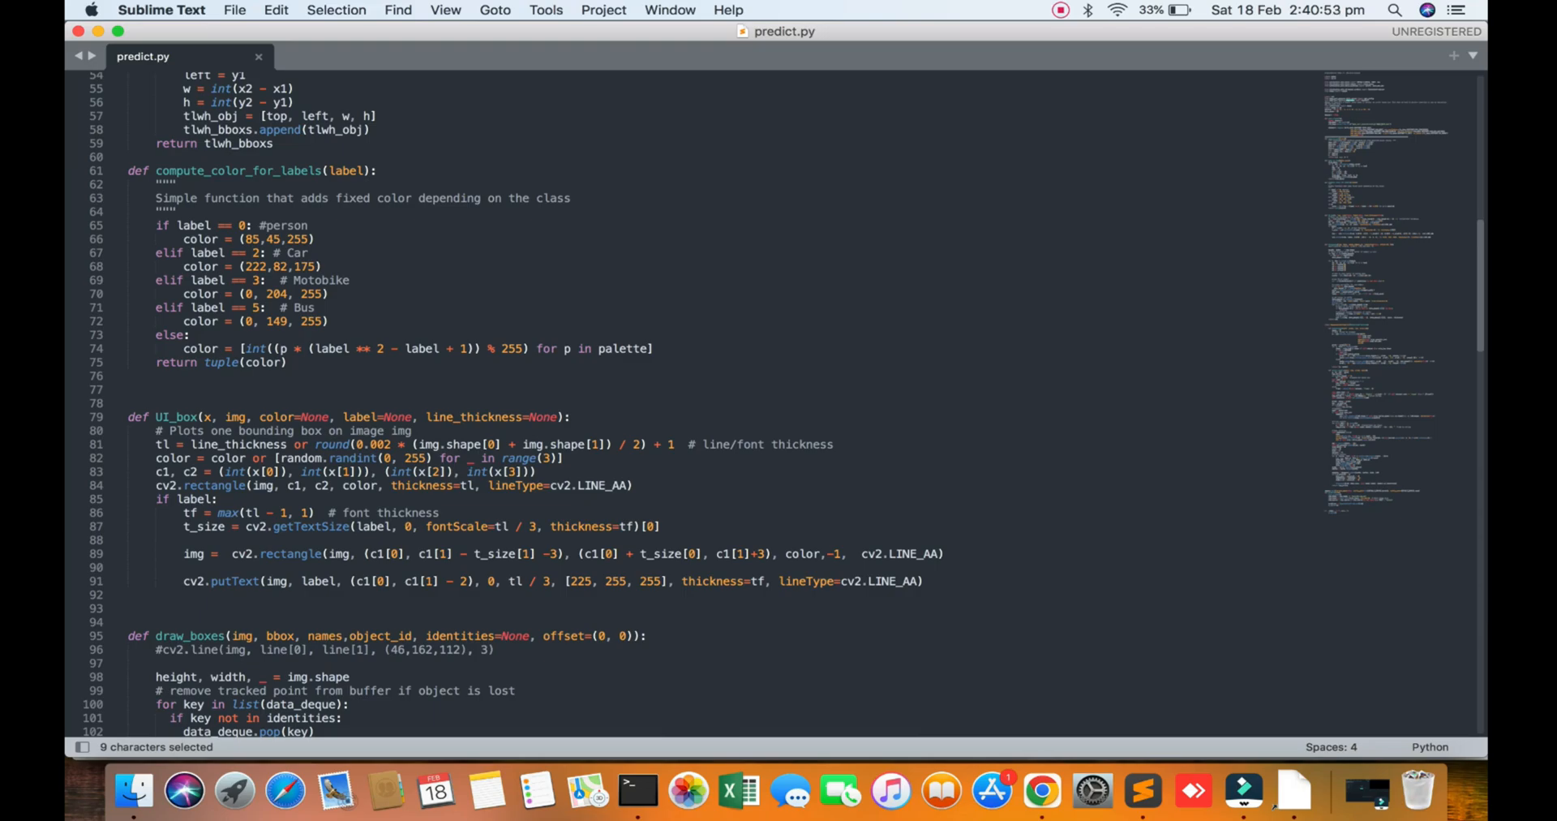
{"action": "scroll", "scroll_direction": "down", "scroll_amount": 3}
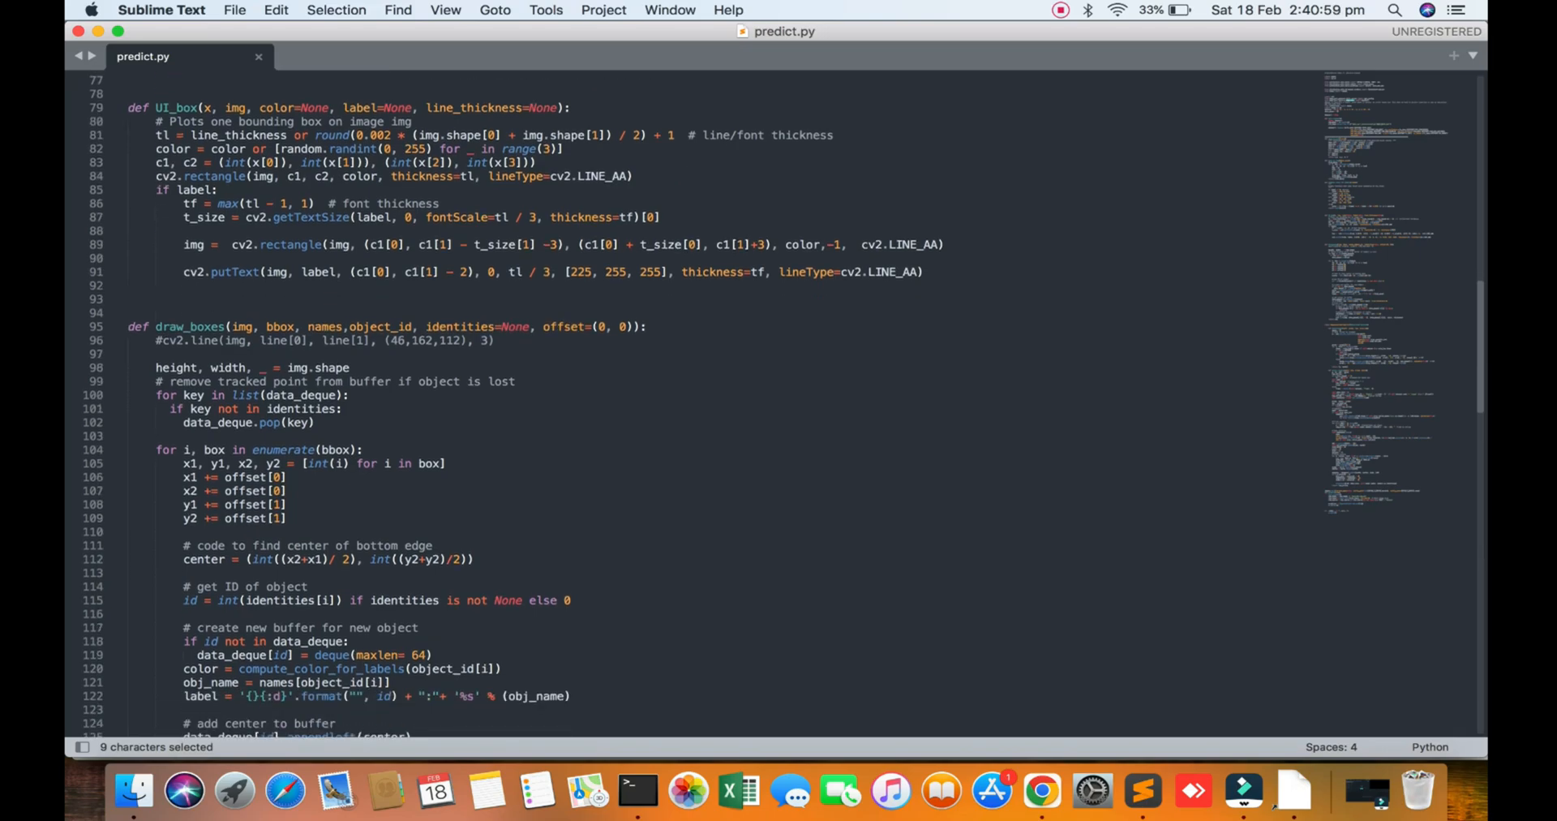
{"action": "scroll", "scroll_direction": "down", "scroll_amount": 3}
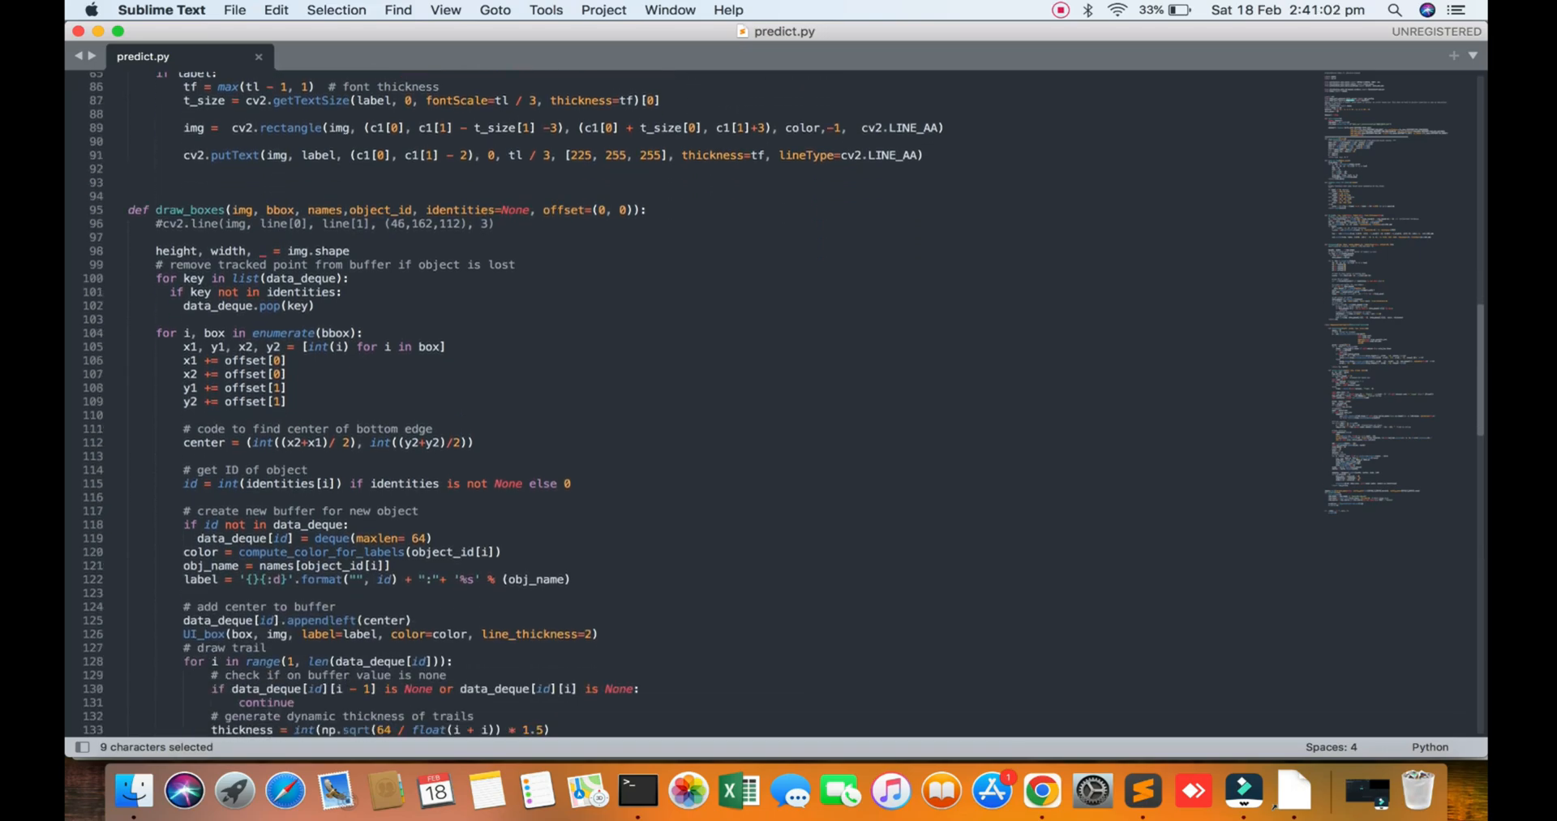
{"action": "scroll", "scroll_direction": "down", "scroll_amount": 3}
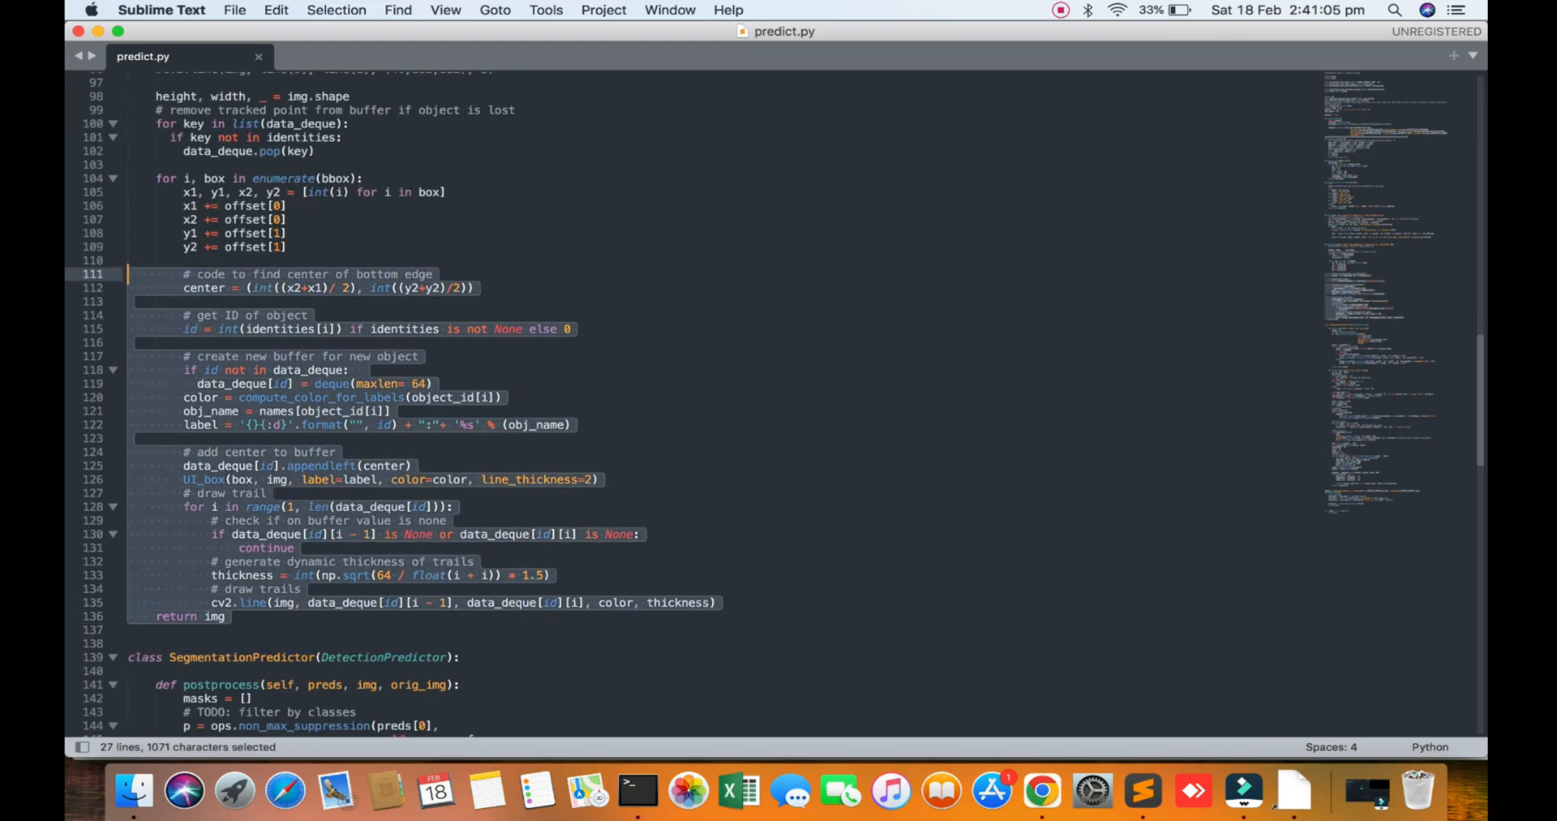
{"action": "scroll", "scroll_direction": "down", "scroll_amount": 3}
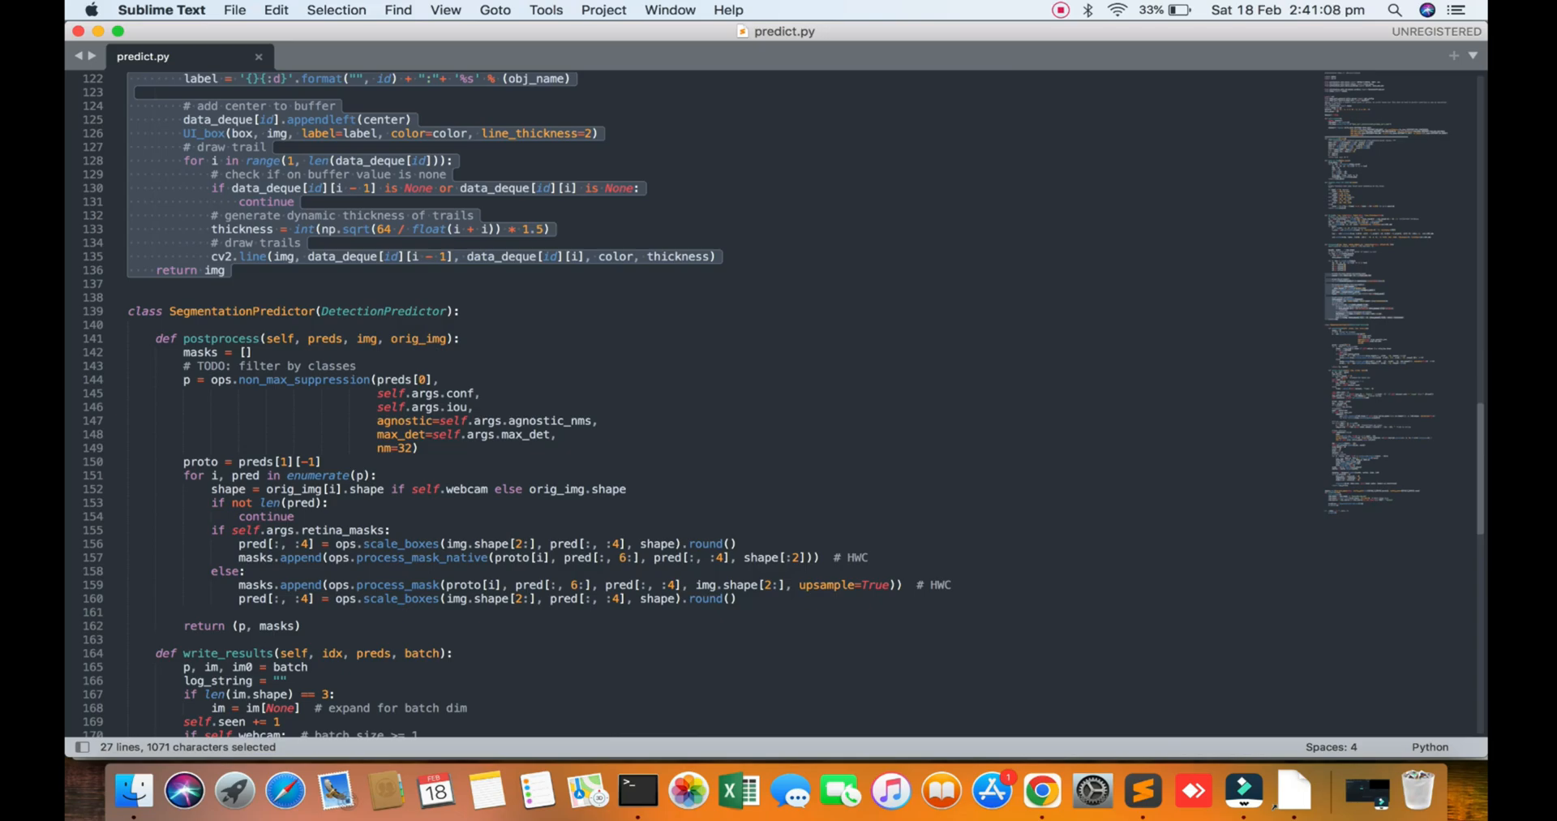
{"action": "scroll", "scroll_direction": "down", "scroll_amount": 3}
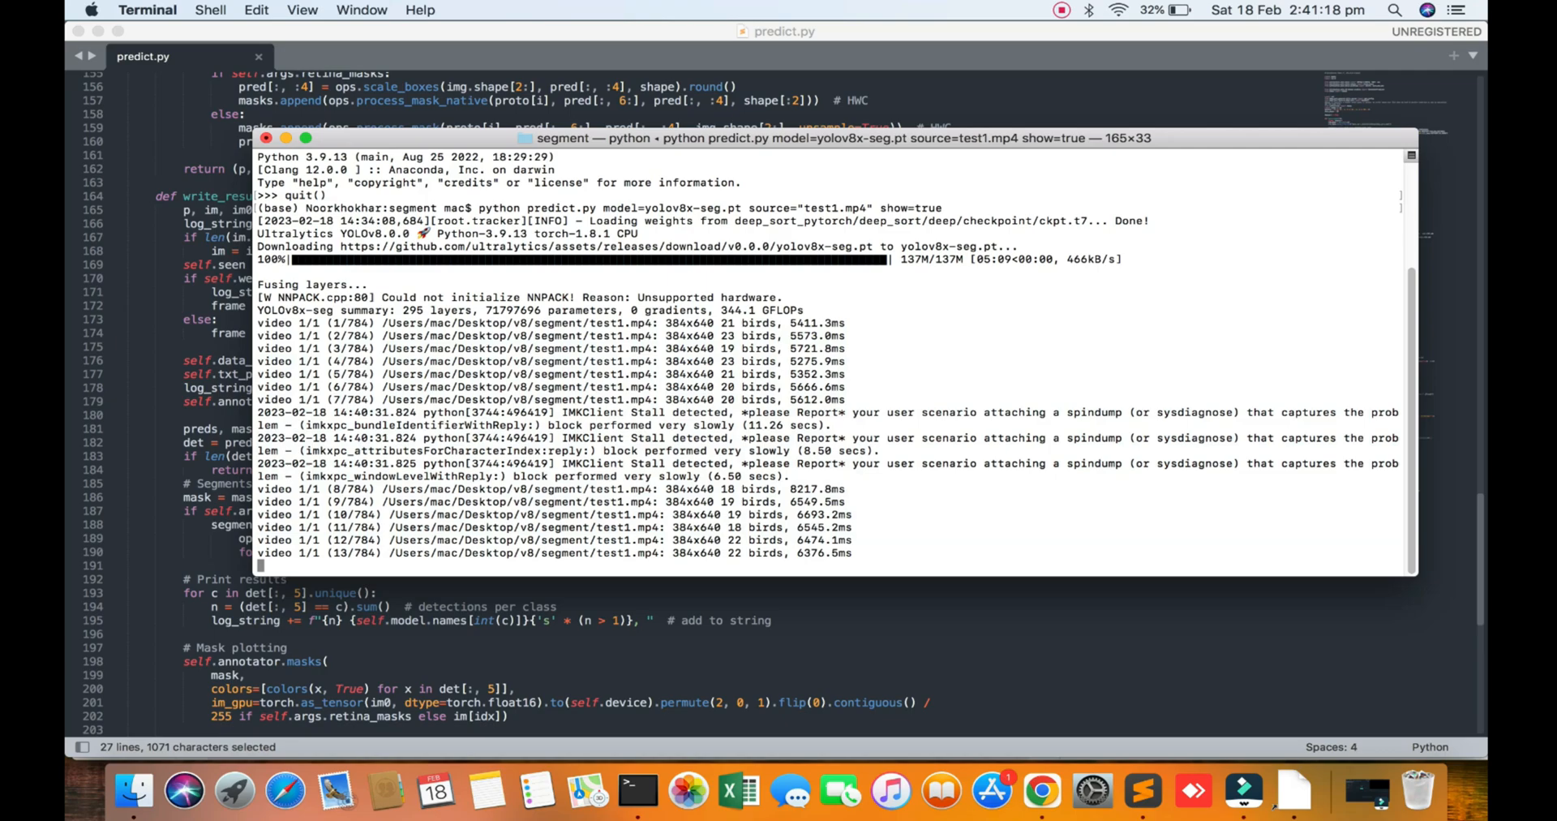
{"action": "left_click", "coordinate": [1155, 792]}
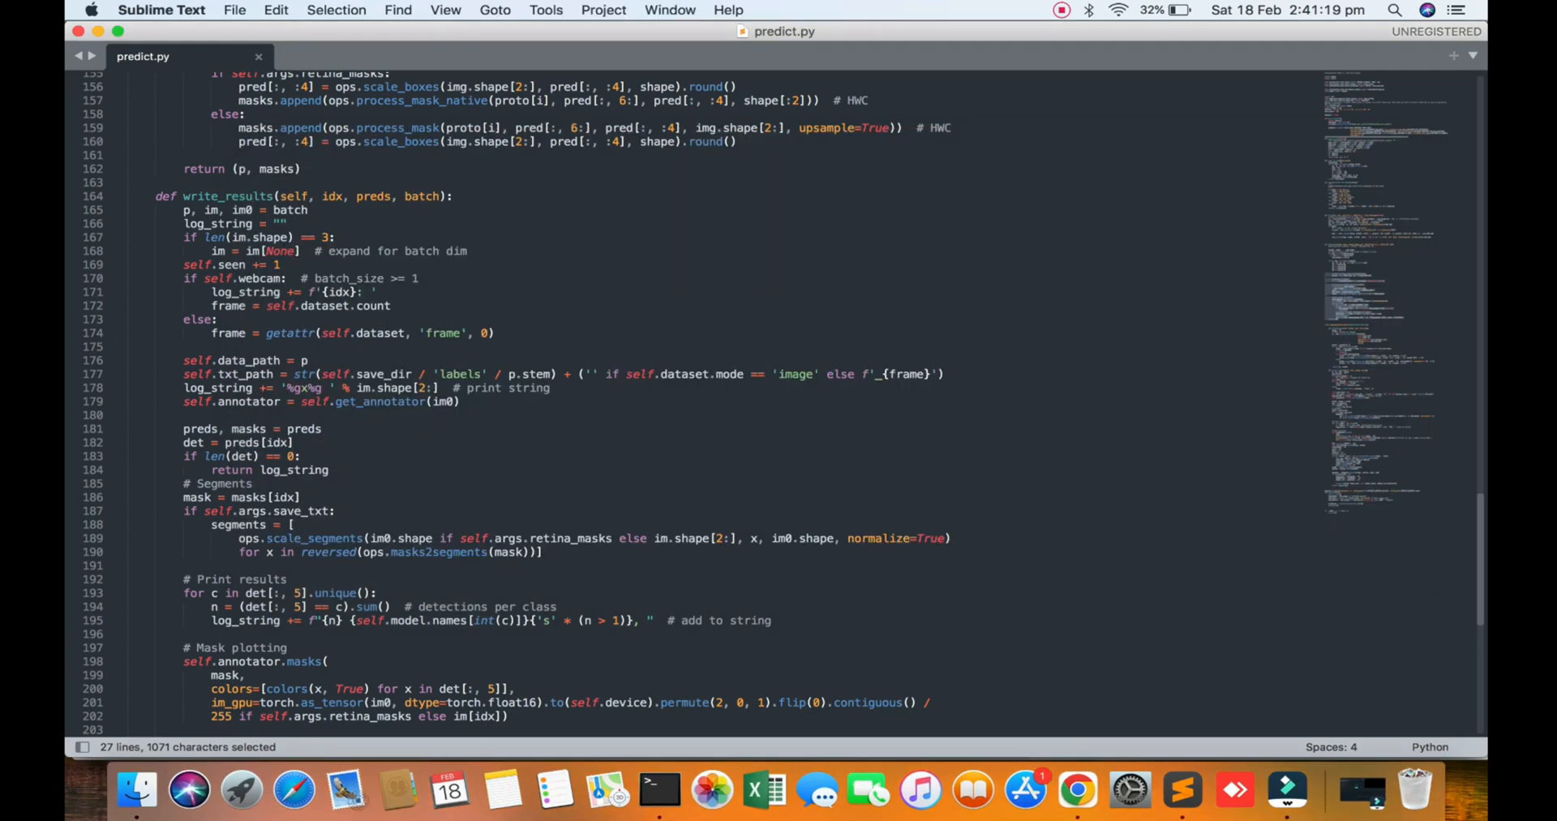
{"action": "scroll", "scroll_direction": "down", "scroll_amount": 3}
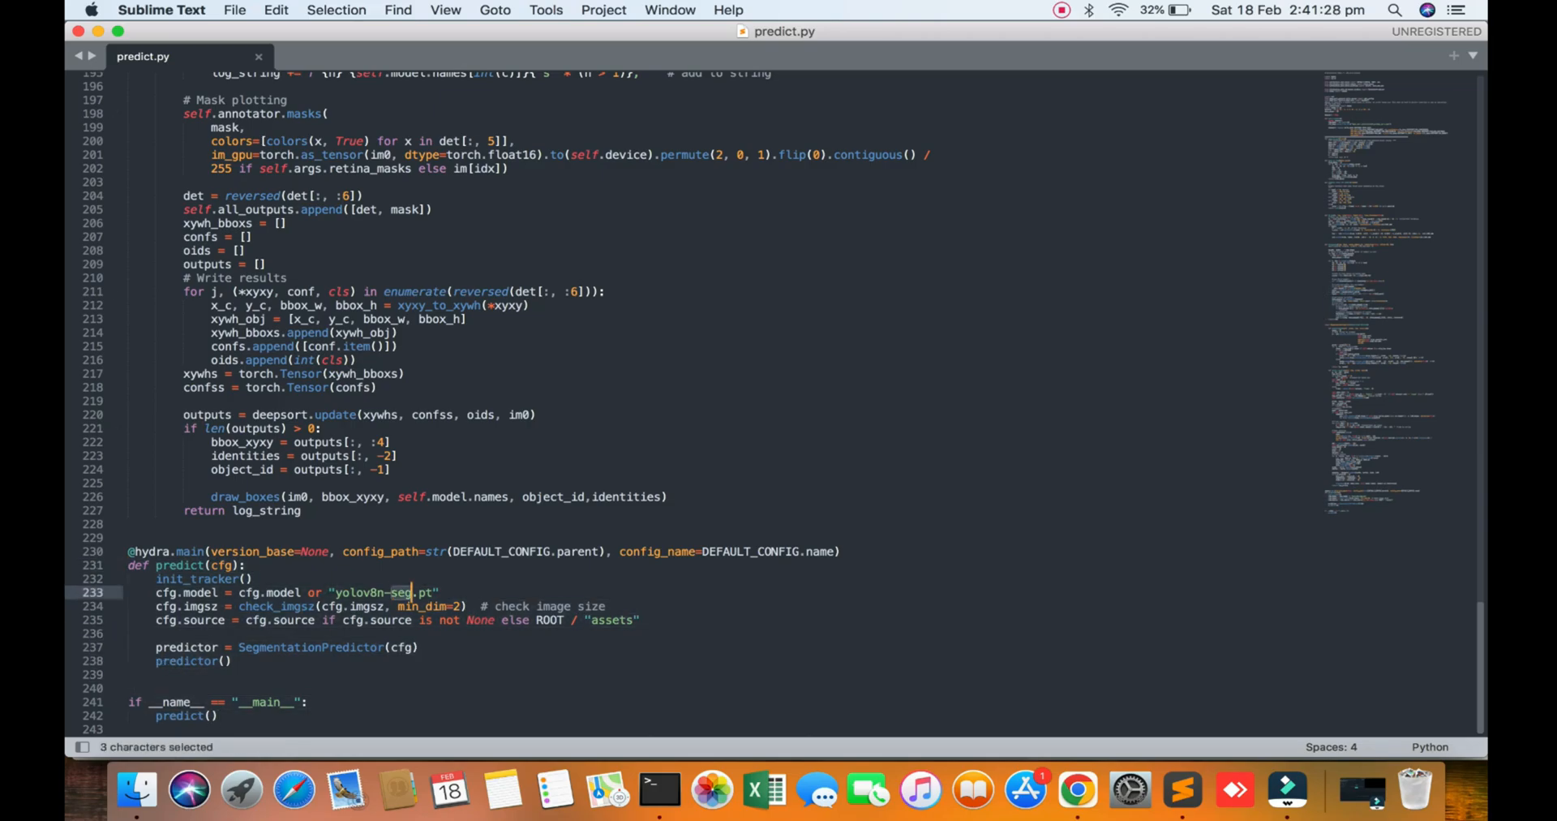
{"action": "mouse_move", "coordinate": [659, 790]}
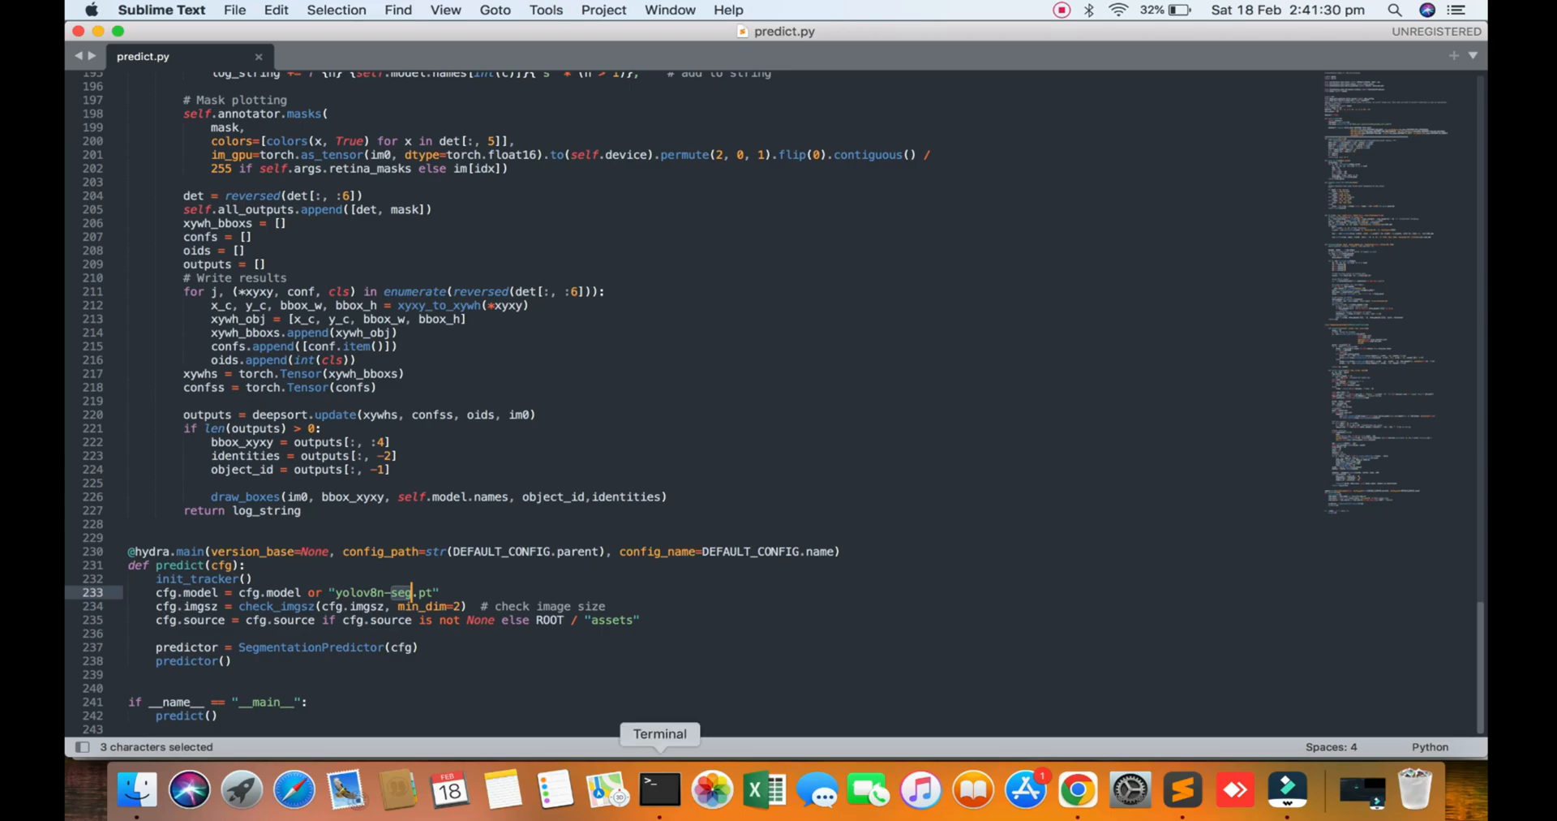
Replay the segmented test1.mp4 from runs/detect/train5 in QuickTime Player.
{"action": "left_click", "coordinate": [658, 792]}
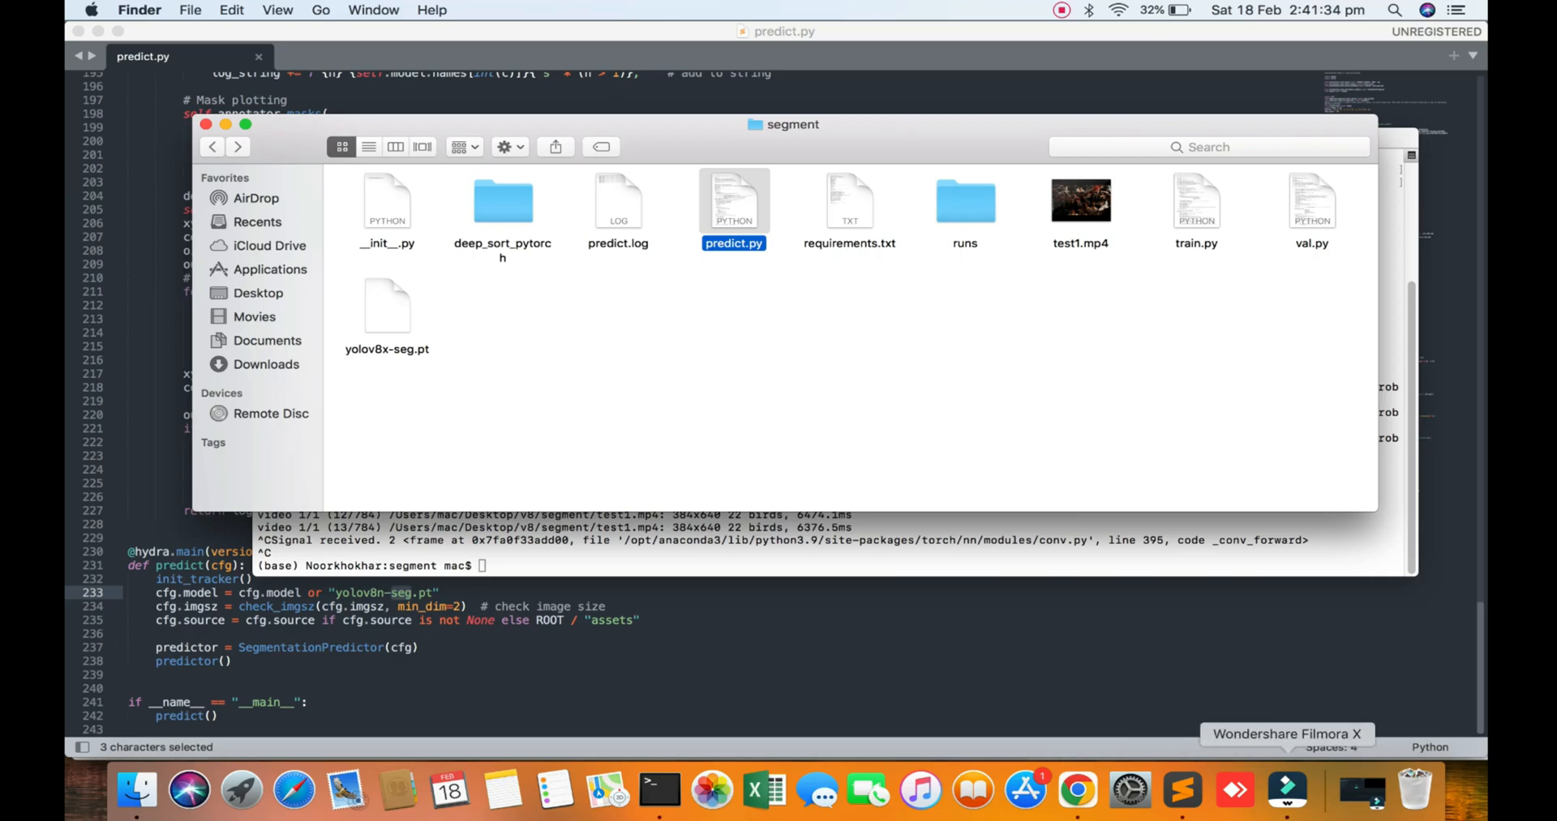
{"action": "left_click", "coordinate": [965, 203]}
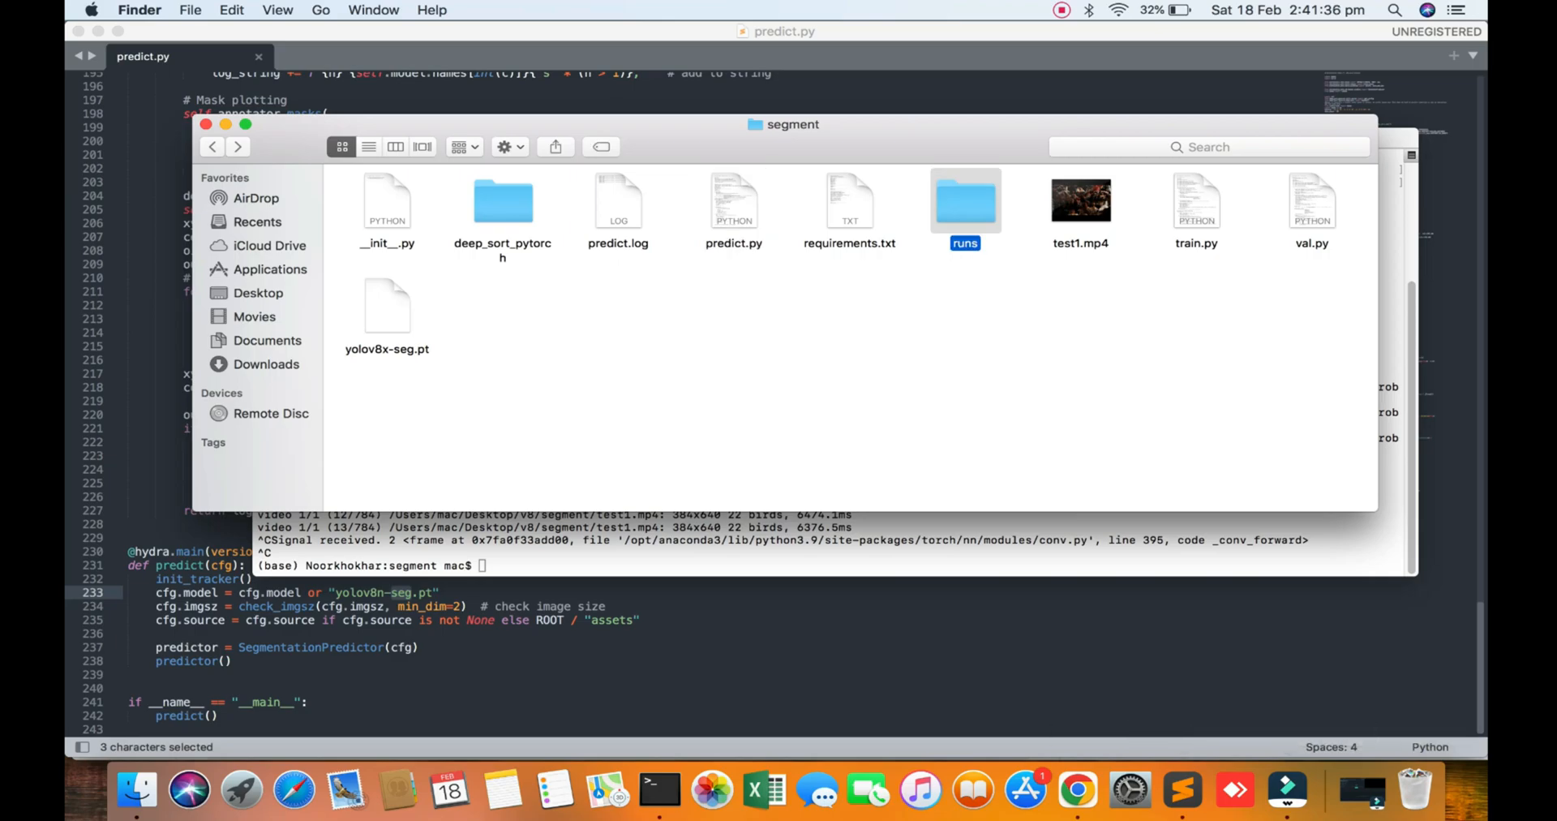
{"action": "double_click", "coordinate": [963, 201]}
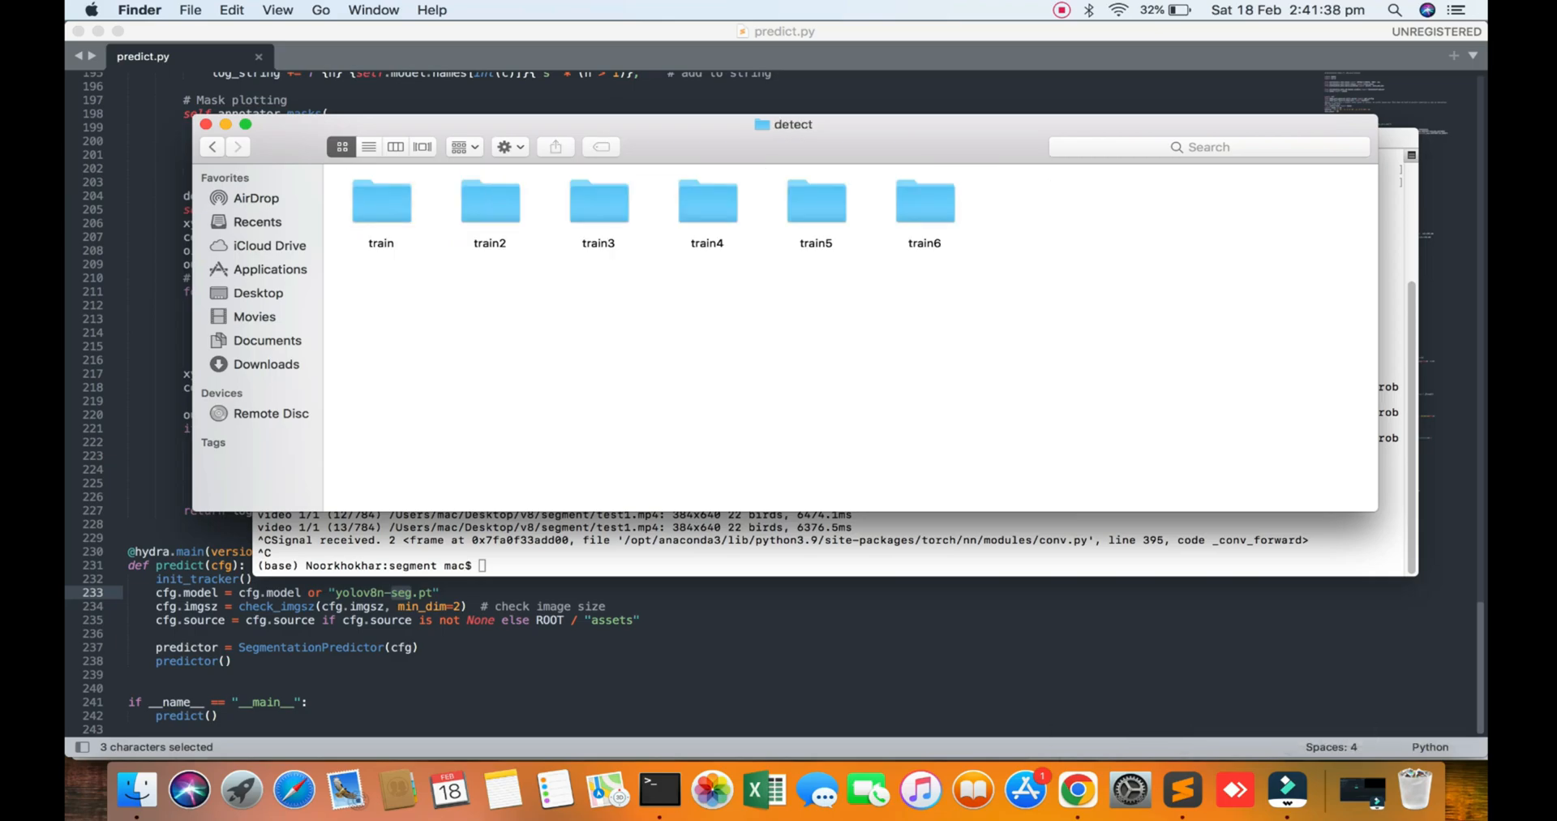
{"action": "double_click", "coordinate": [814, 202]}
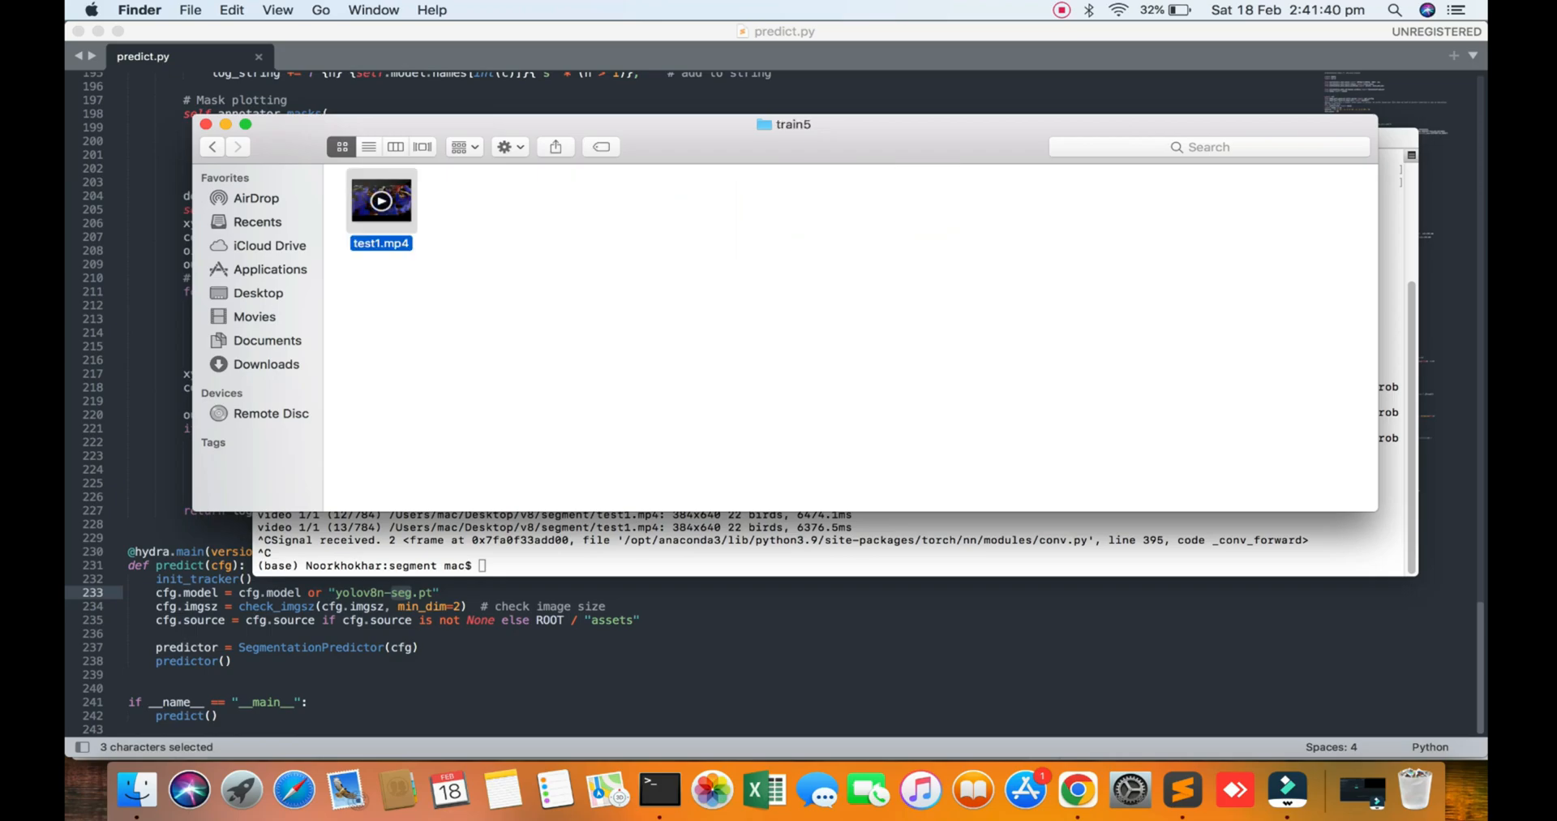
{"action": "double_click", "coordinate": [381, 201]}
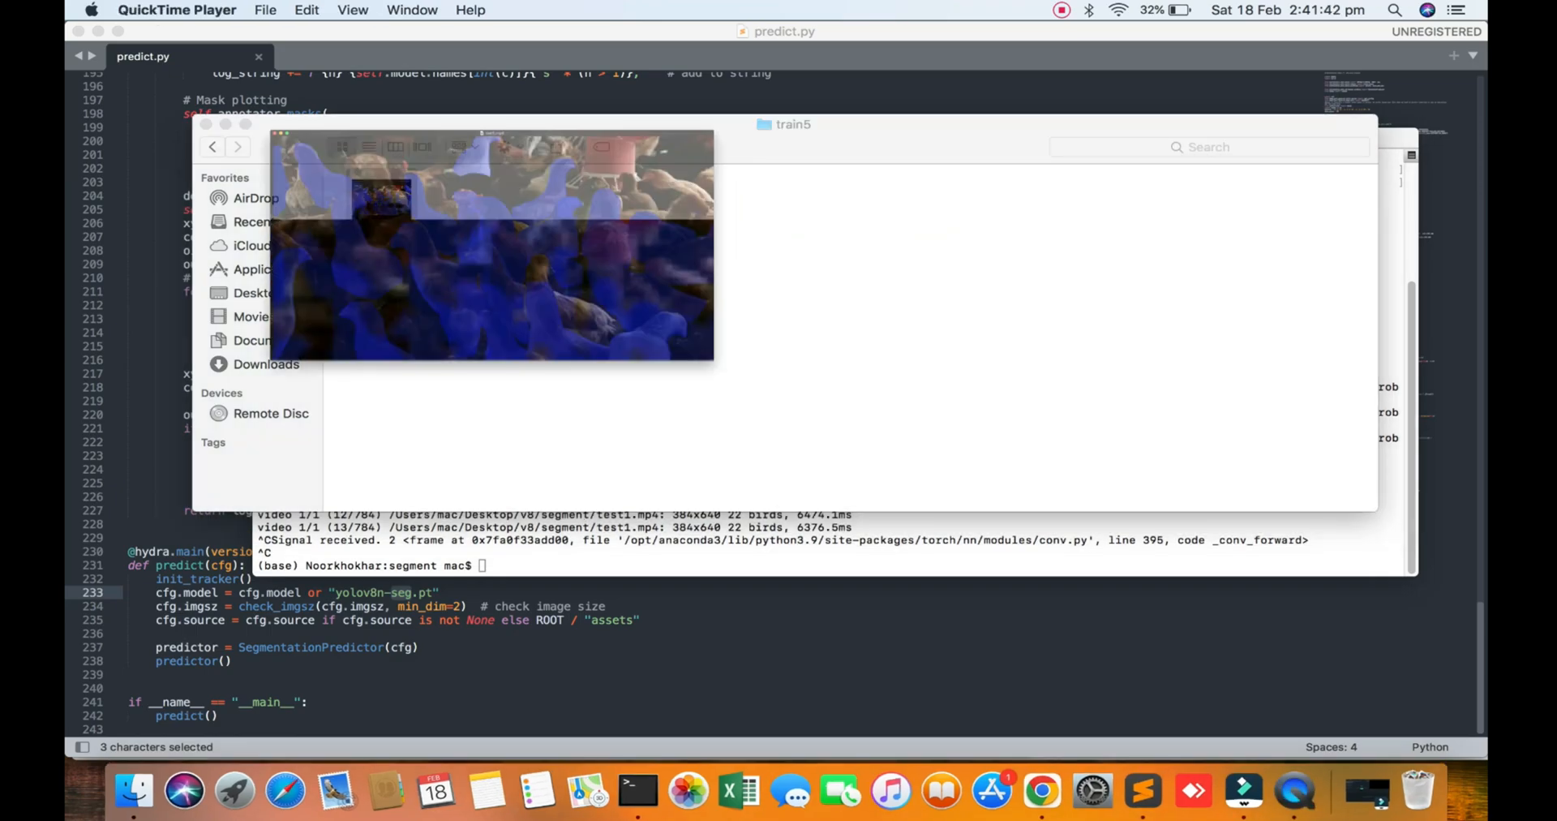